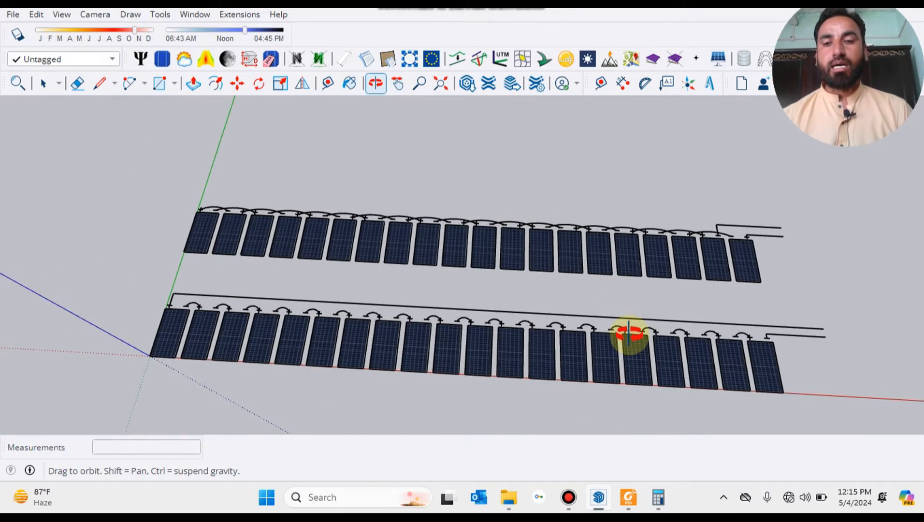
Frame the single solar panel with its plus and minus terminals in view
{"action": "left_click_drag", "start_coordinate": [630, 332], "coordinate": [533, 362]}
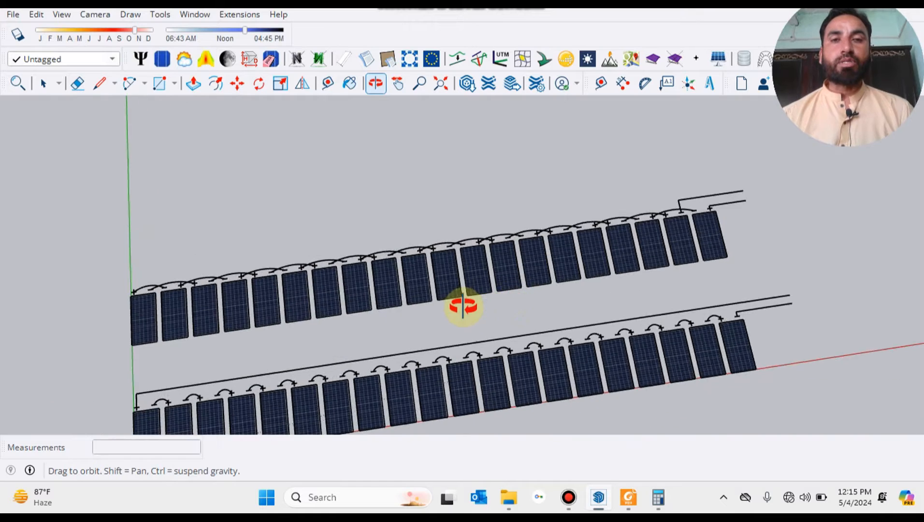
{"action": "left_click_drag", "start_coordinate": [463, 306], "coordinate": [483, 265]}
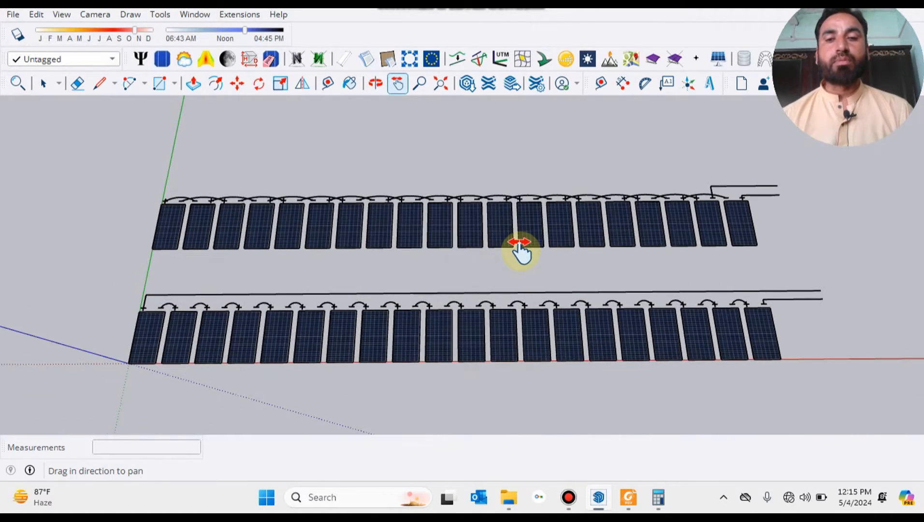
{"action": "left_click_drag", "start_coordinate": [521, 248], "coordinate": [542, 286]}
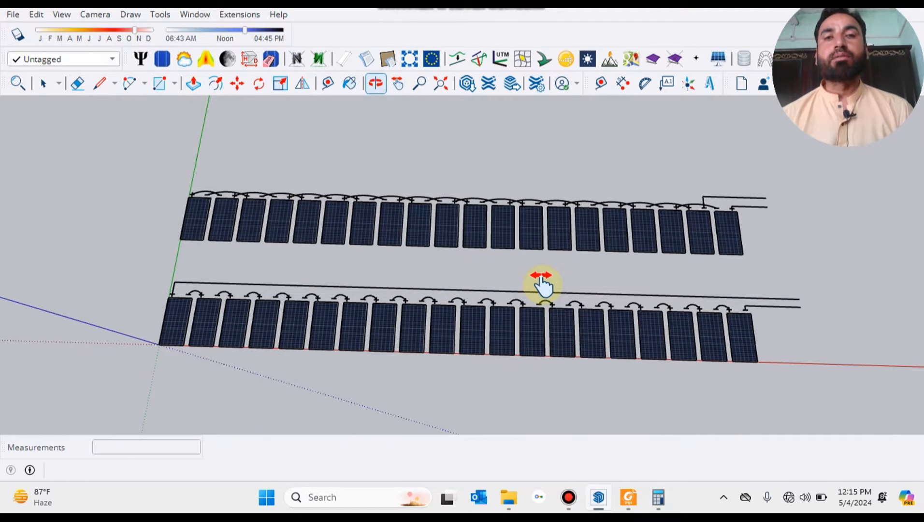
{"action": "left_click_drag", "start_coordinate": [542, 276], "coordinate": [463, 267]}
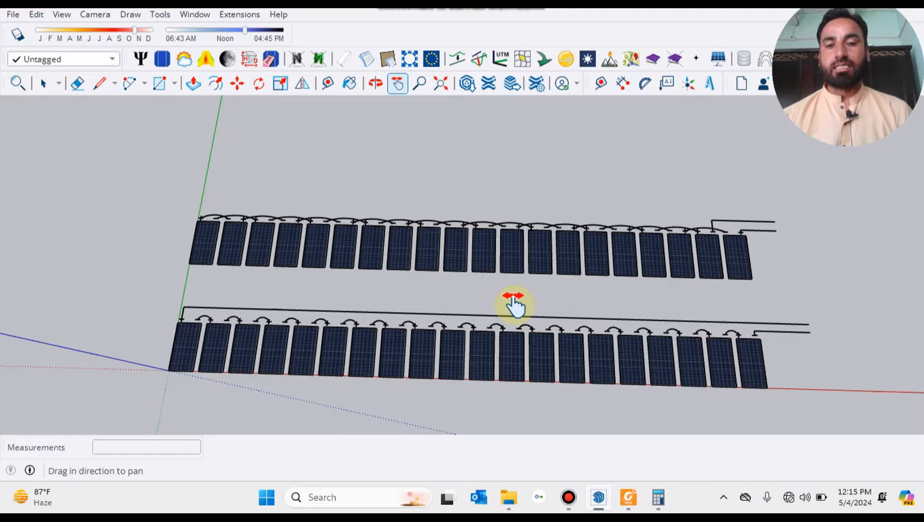
{"action": "left_click_drag", "start_coordinate": [512, 303], "coordinate": [551, 353]}
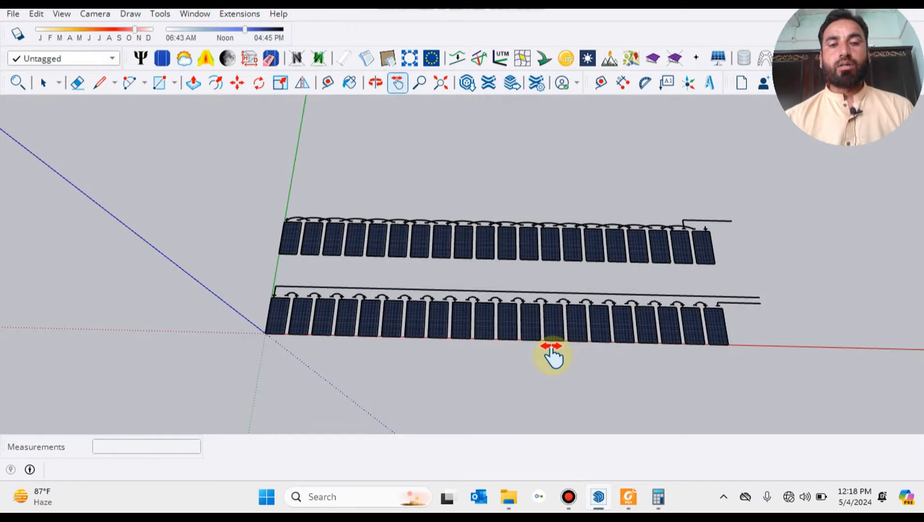
{"action": "left_click_drag", "start_coordinate": [553, 353], "coordinate": [311, 188]}
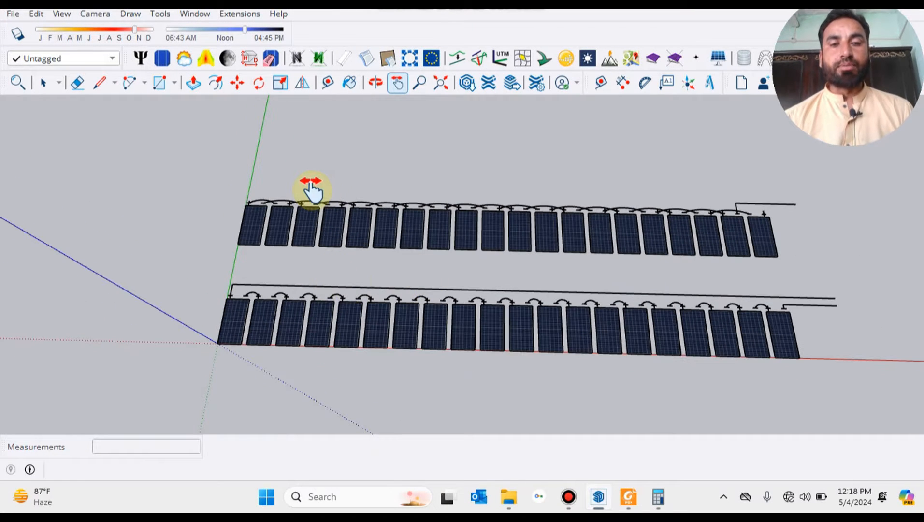
{"action": "left_click", "coordinate": [44, 82]}
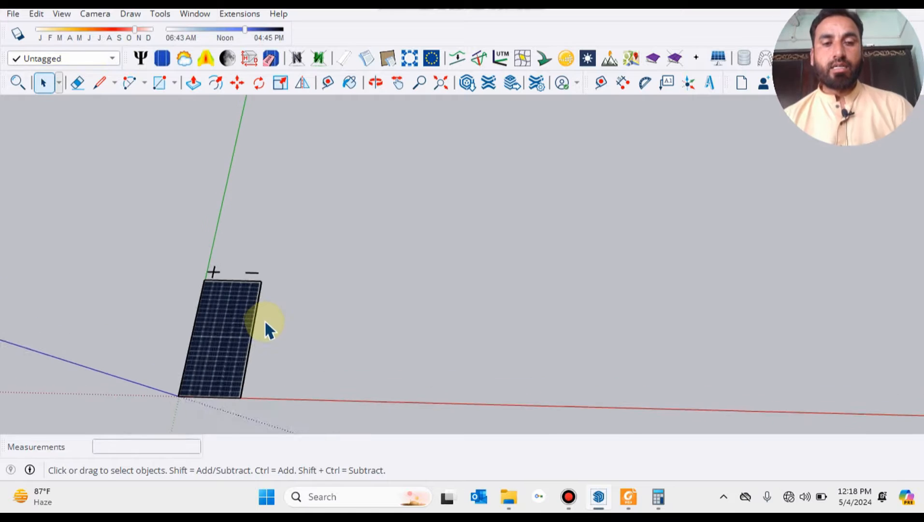
{"action": "left_click", "coordinate": [399, 82]}
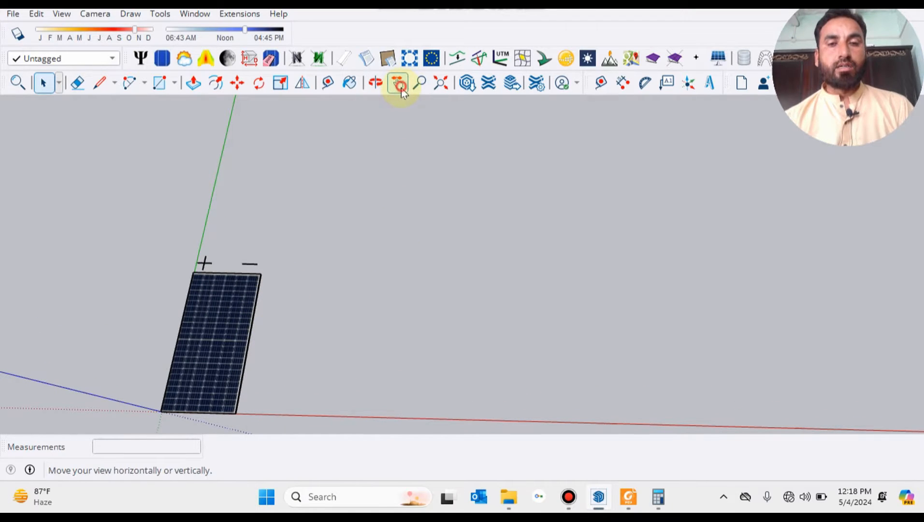
{"action": "left_click", "coordinate": [397, 82]}
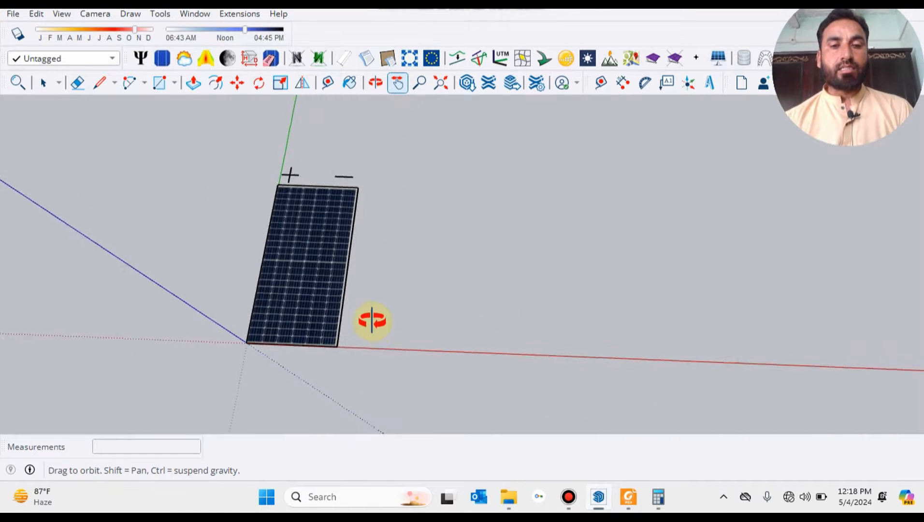
{"action": "left_click_drag", "start_coordinate": [371, 321], "coordinate": [365, 315]}
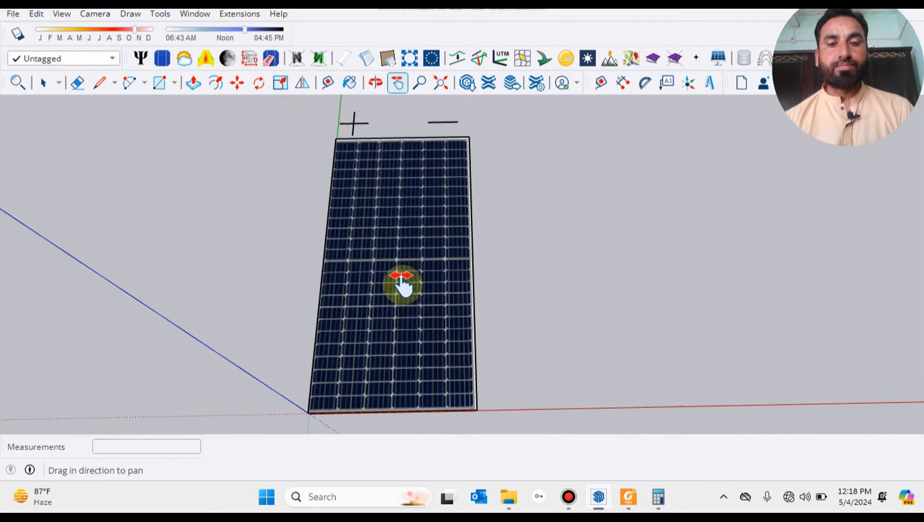
Dimension the panel's long edge corner to corner, confirming a length of 2.28 m
{"action": "left_click", "coordinate": [160, 14]}
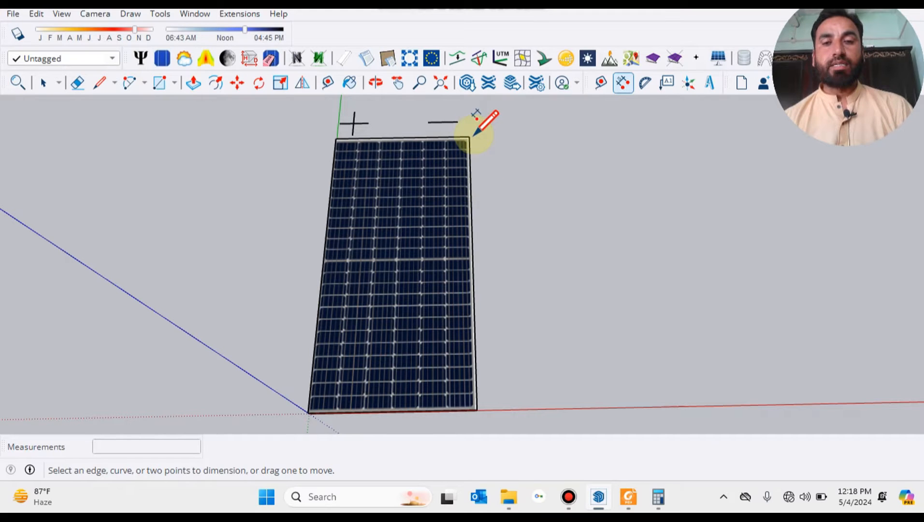
{"action": "left_click", "coordinate": [468, 136]}
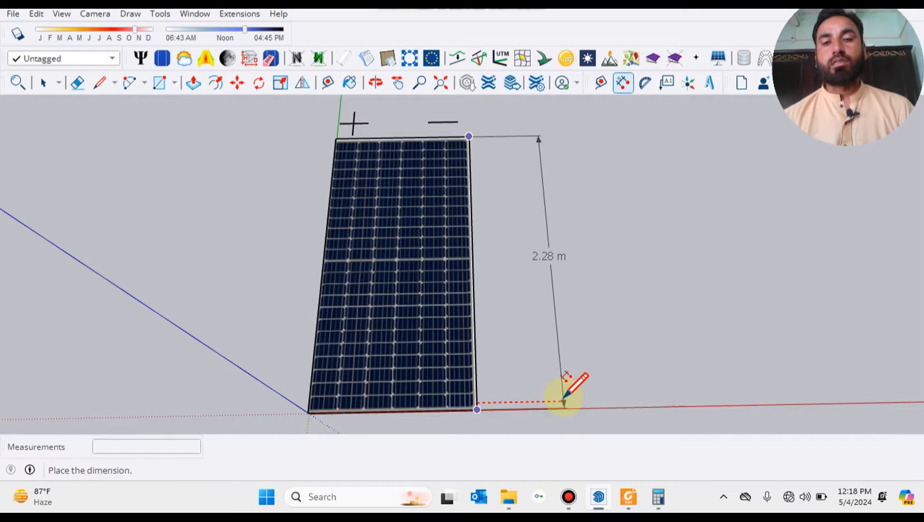
{"action": "left_click", "coordinate": [563, 400]}
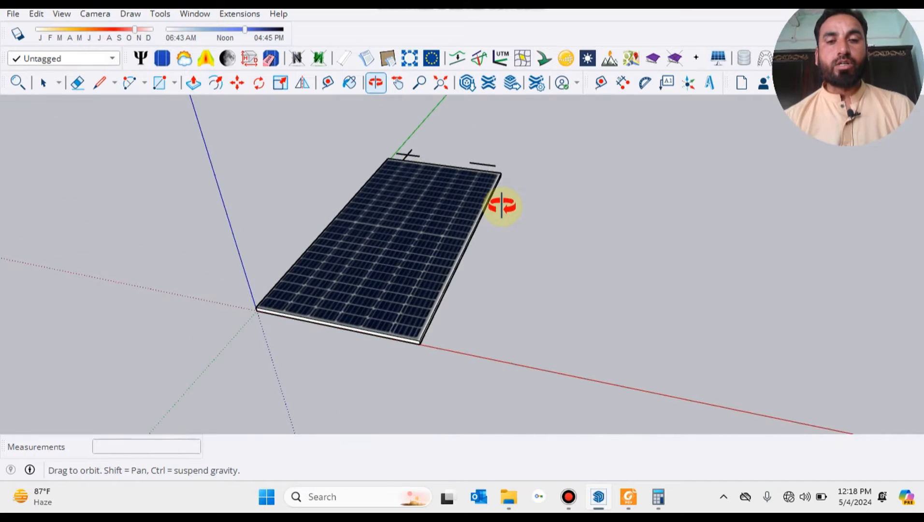
{"action": "left_click", "coordinate": [42, 82]}
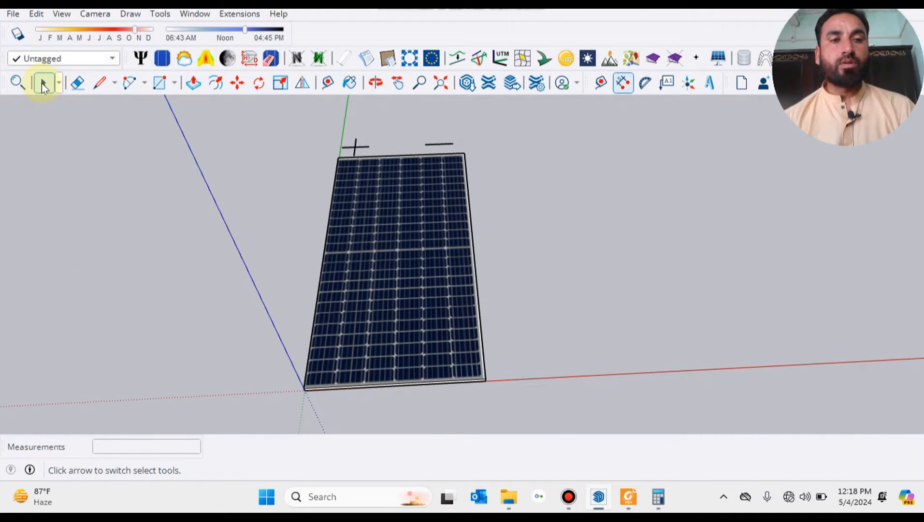
{"action": "left_click", "coordinate": [43, 82]}
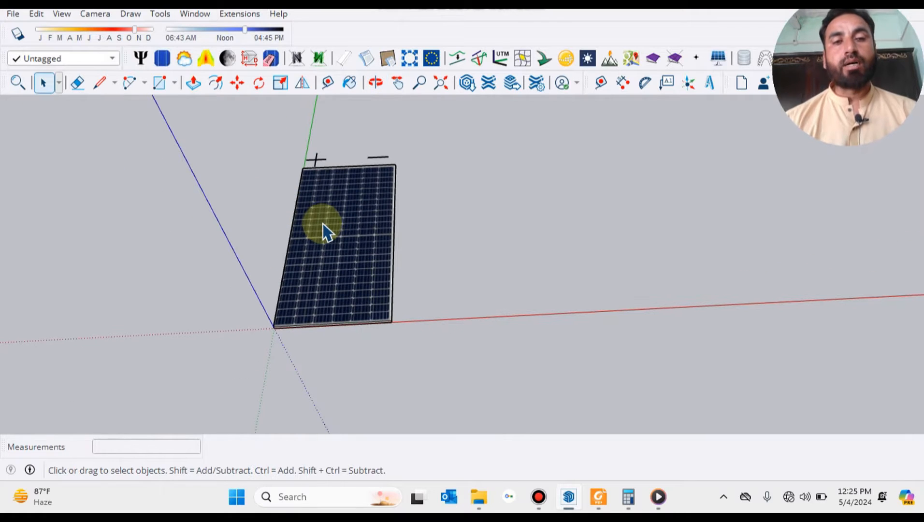
{"action": "mouse_move", "coordinate": [265, 356]}
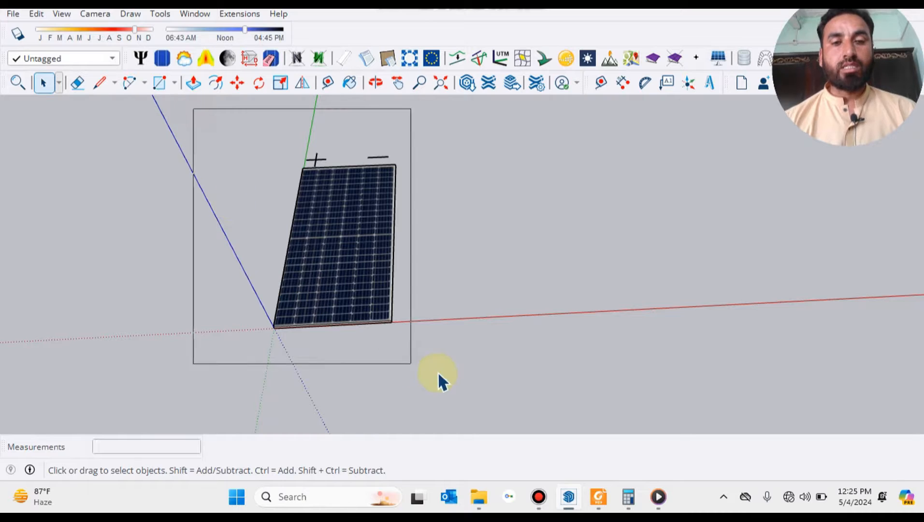
Copy the panel 200mm along the red axis, then copy the pair again 200mm further
{"action": "left_click", "coordinate": [236, 83]}
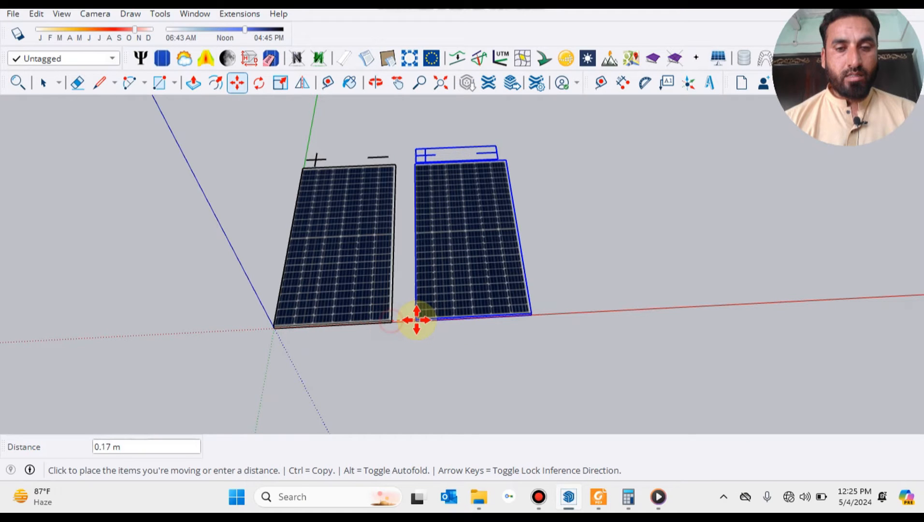
{"action": "type", "text": "20"}
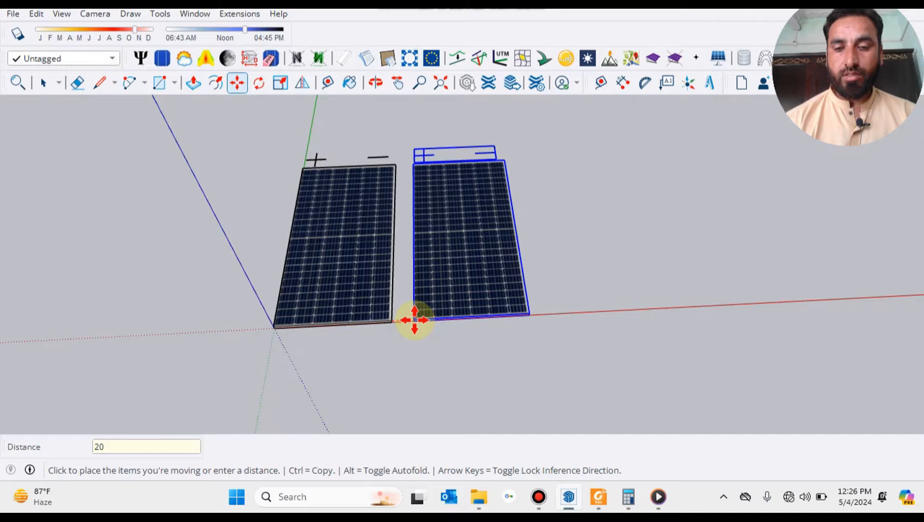
{"action": "type", "text": "200mm"}
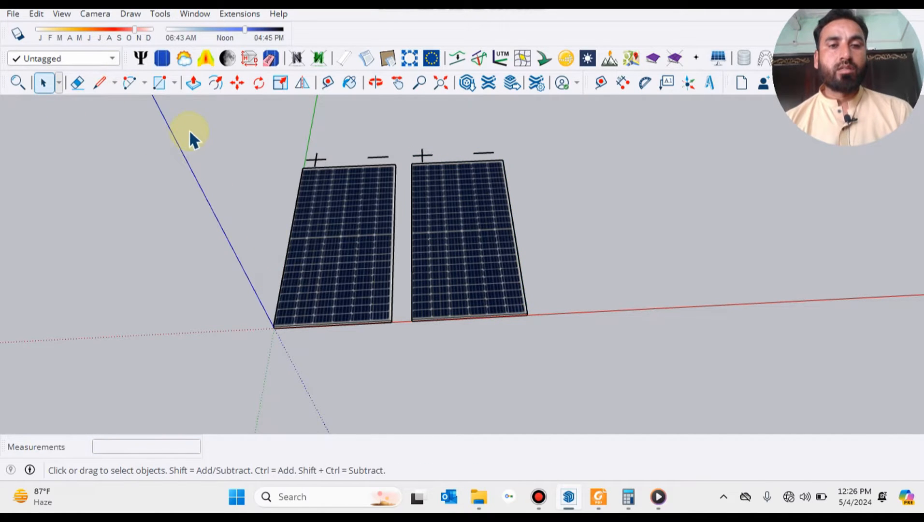
{"action": "left_click", "coordinate": [236, 82]}
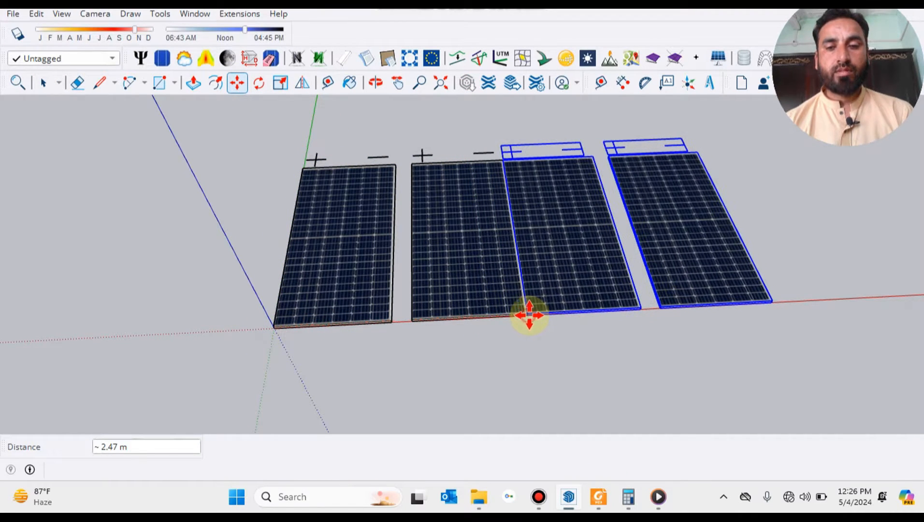
{"action": "type", "text": "2"}
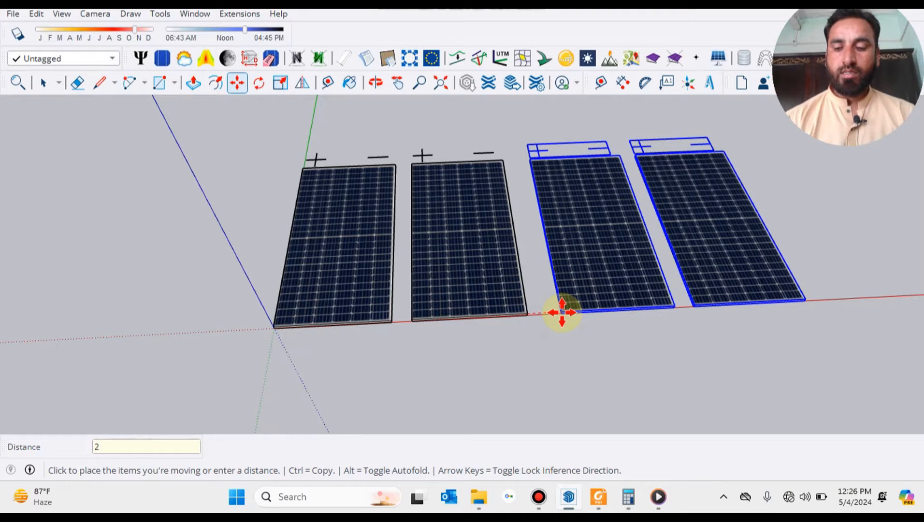
{"action": "type", "text": "200mm"}
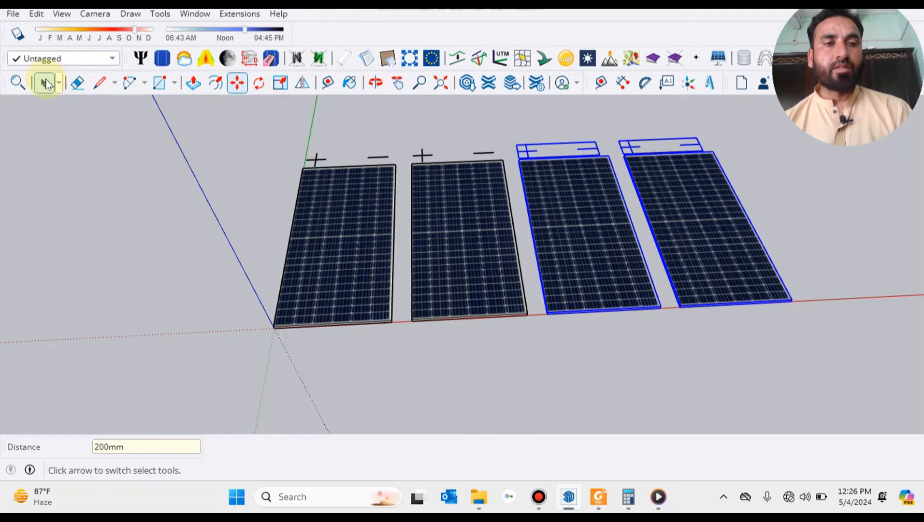
{"action": "left_click", "coordinate": [44, 82]}
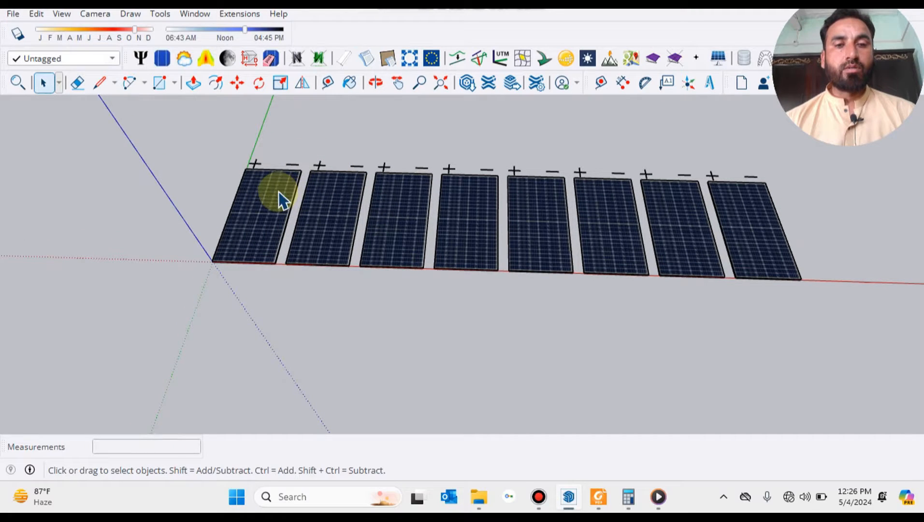
{"action": "mouse_move", "coordinate": [666, 235]}
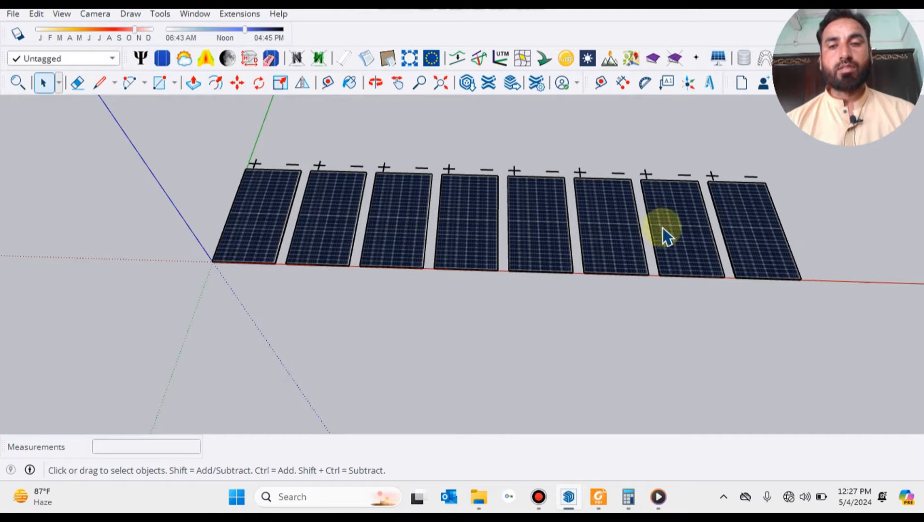
{"action": "mouse_move", "coordinate": [822, 130]}
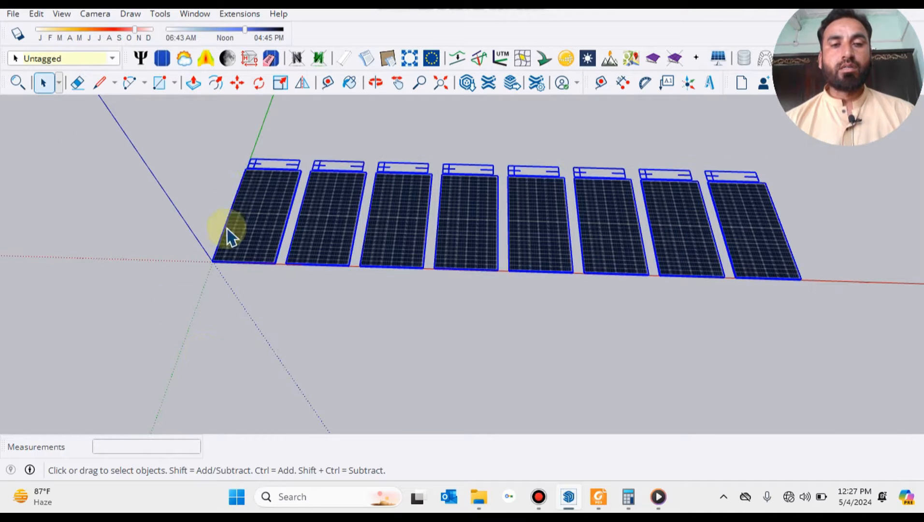
Copy the eight selected panels further along the row and zoom out to show it all
{"action": "left_click", "coordinate": [235, 82]}
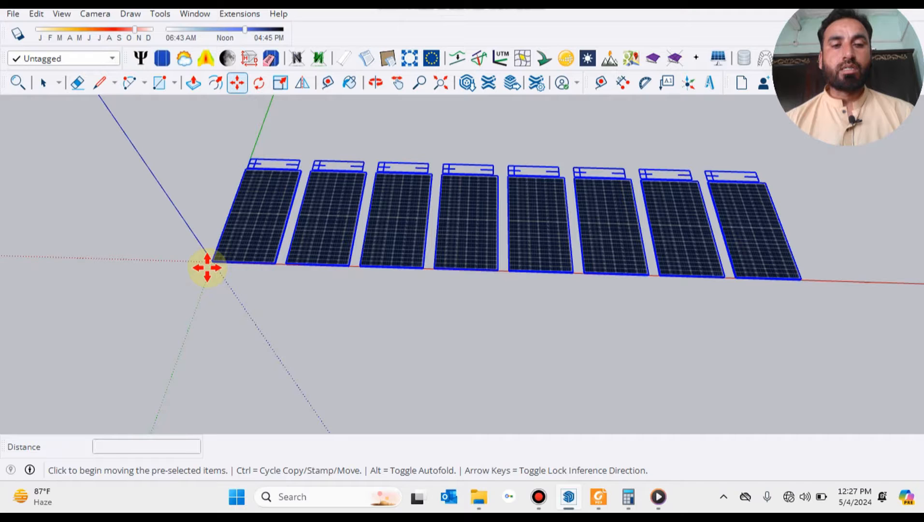
{"action": "left_click_drag", "start_coordinate": [208, 268], "coordinate": [807, 280]}
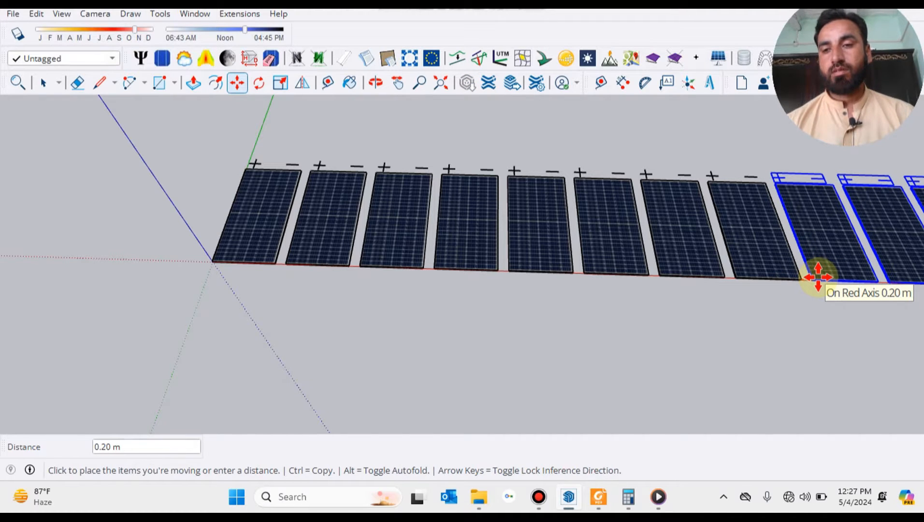
{"action": "left_click", "coordinate": [398, 82]}
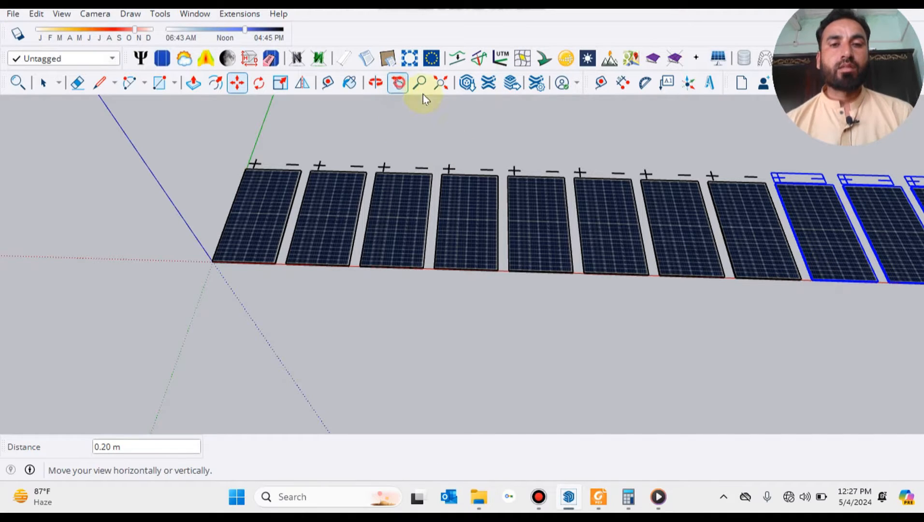
{"action": "left_click", "coordinate": [99, 82]}
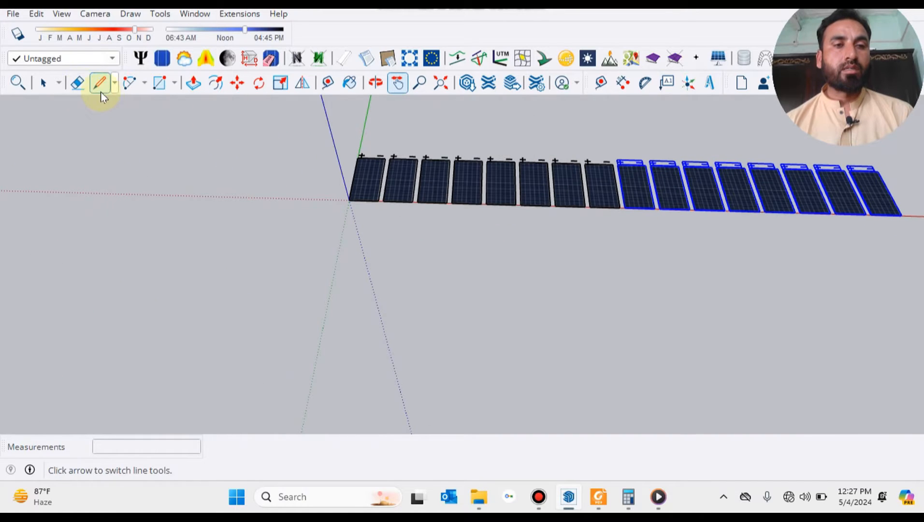
{"action": "left_click", "coordinate": [397, 83]}
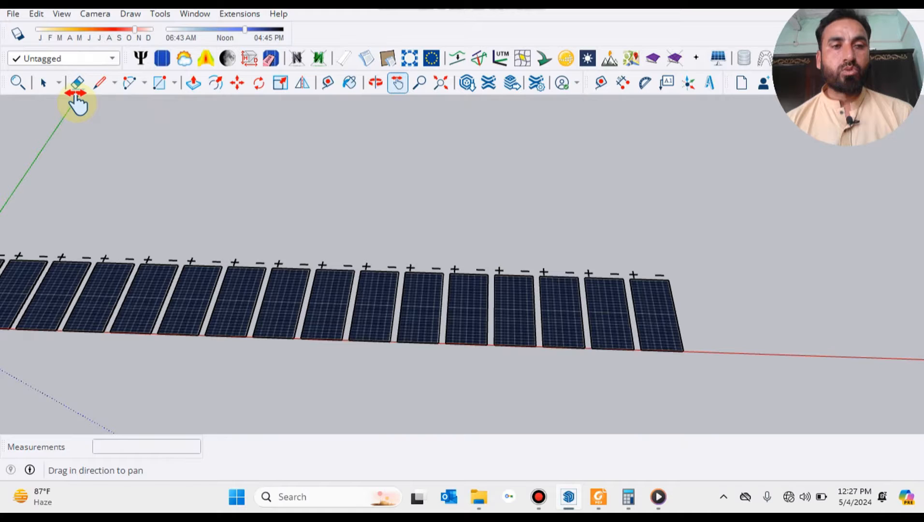
{"action": "left_click", "coordinate": [43, 82]}
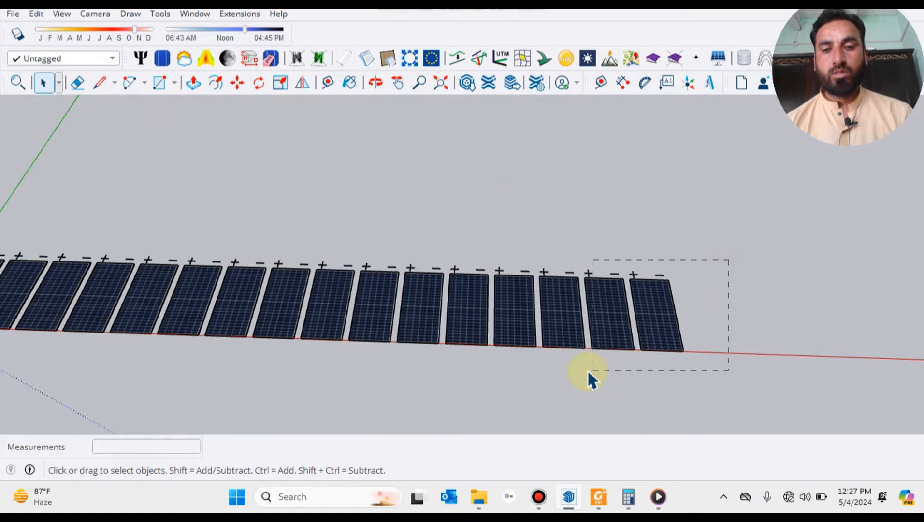
Copy the last panels at 200mm spacing to reach eighteen panels and view the full row
{"action": "left_click", "coordinate": [236, 82]}
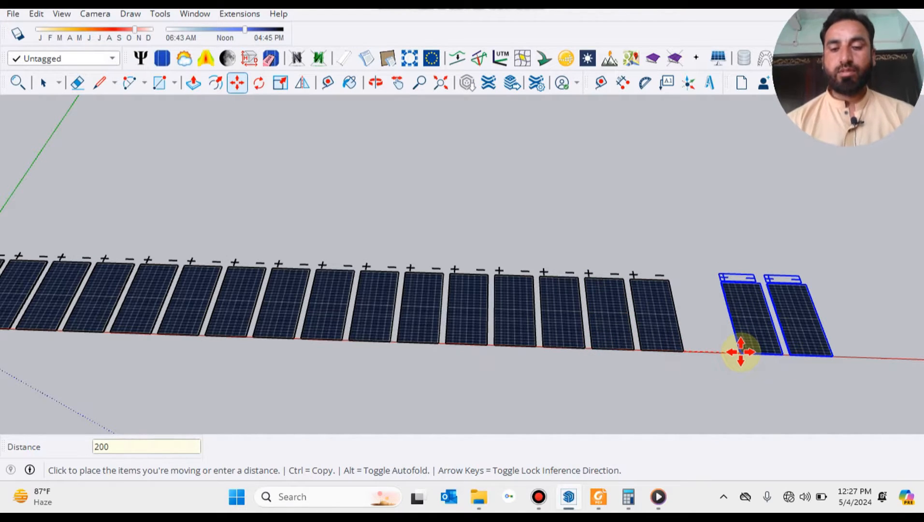
{"action": "type", "text": "200mm"}
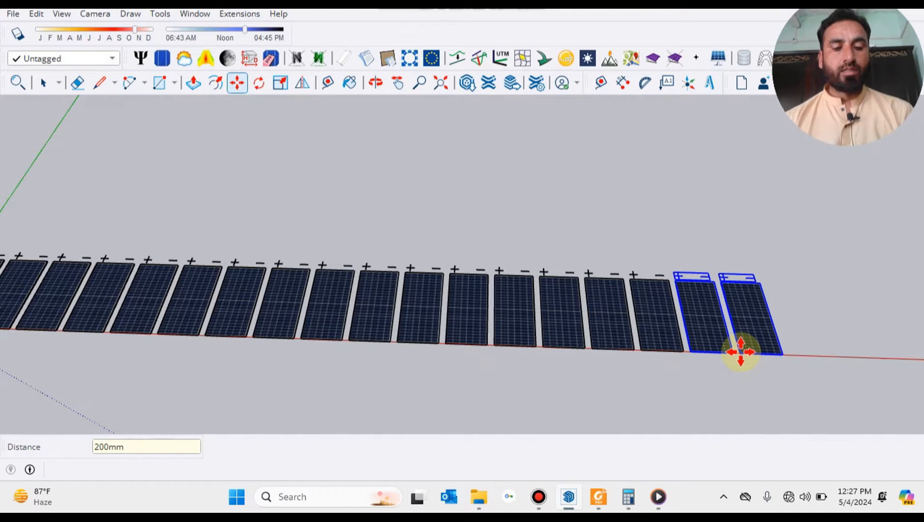
{"action": "left_click", "coordinate": [43, 82]}
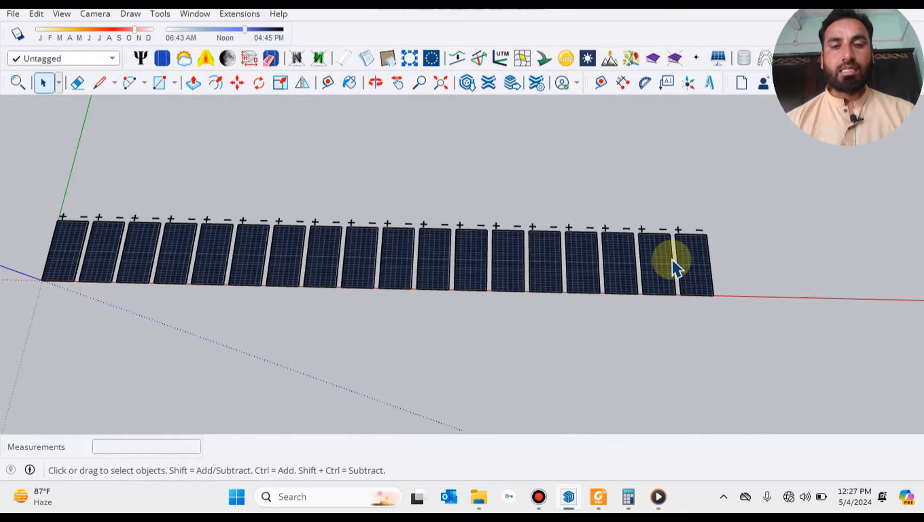
{"action": "left_click_drag", "start_coordinate": [672, 264], "coordinate": [394, 157]}
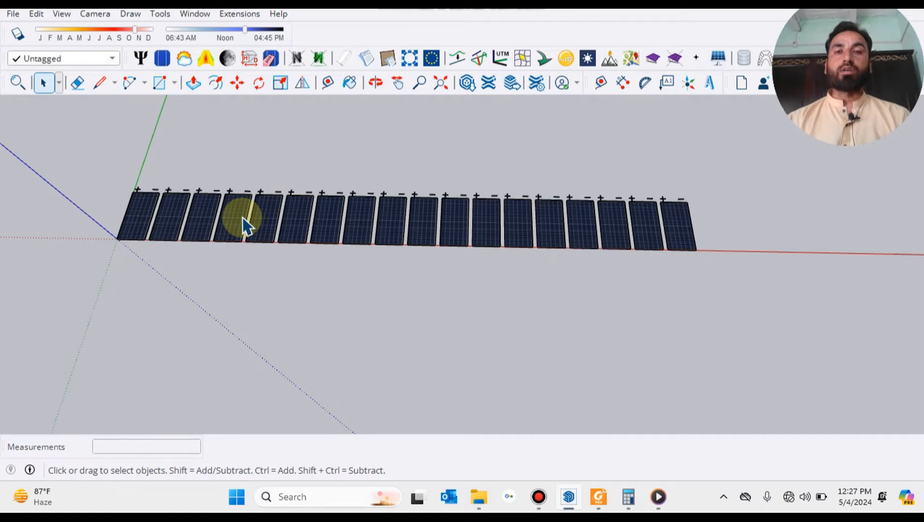
{"action": "mouse_move", "coordinate": [245, 264]}
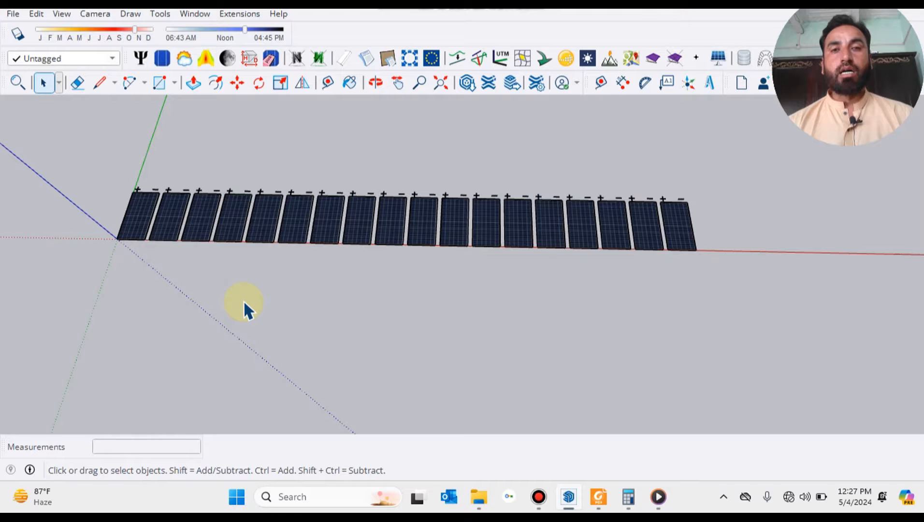
{"action": "mouse_move", "coordinate": [457, 283]}
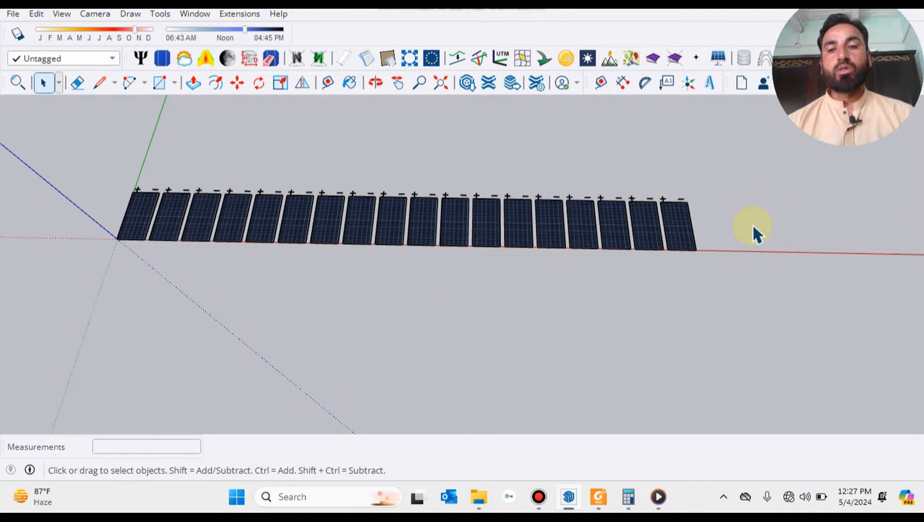
{"action": "left_click", "coordinate": [642, 224]}
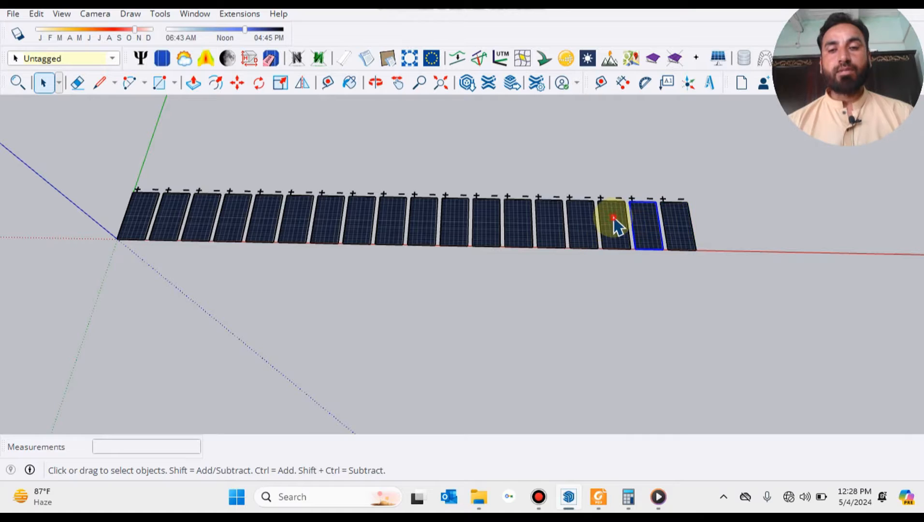
{"action": "left_click", "coordinate": [548, 227]}
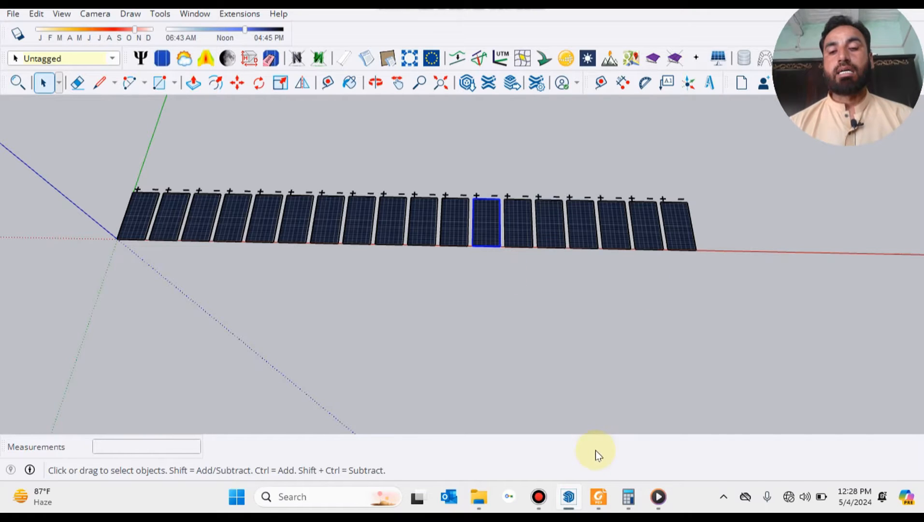
{"action": "left_click", "coordinate": [627, 497]}
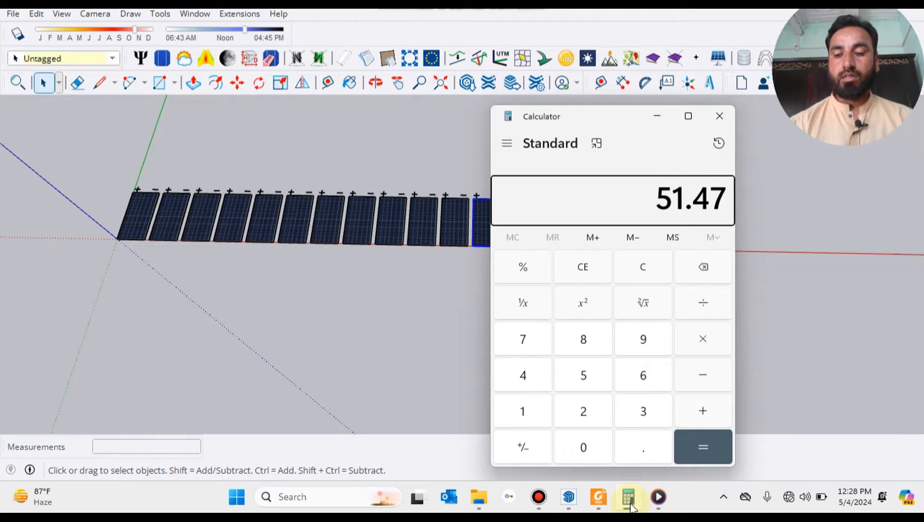
Compute 51.47 × 18 = 926.46 in Calculator for the eighteen-panel row
{"action": "left_click", "coordinate": [703, 447]}
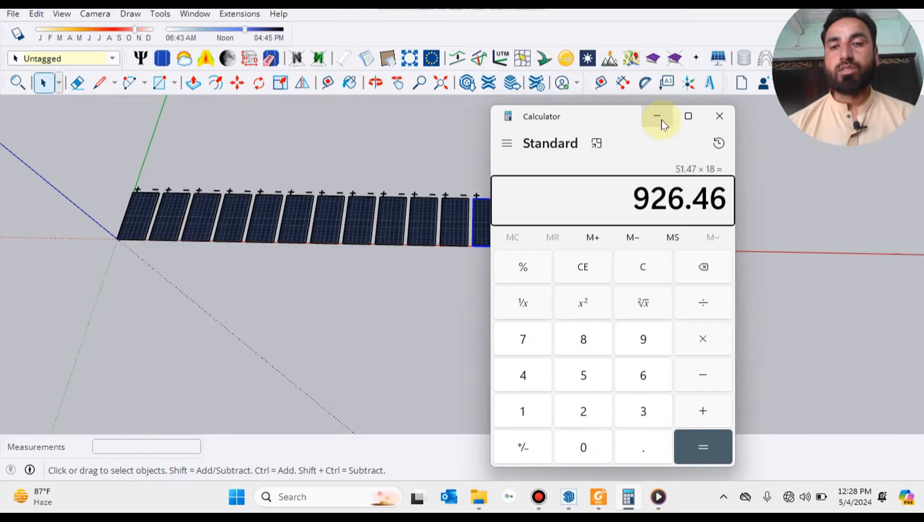
{"action": "mouse_move", "coordinate": [657, 118]}
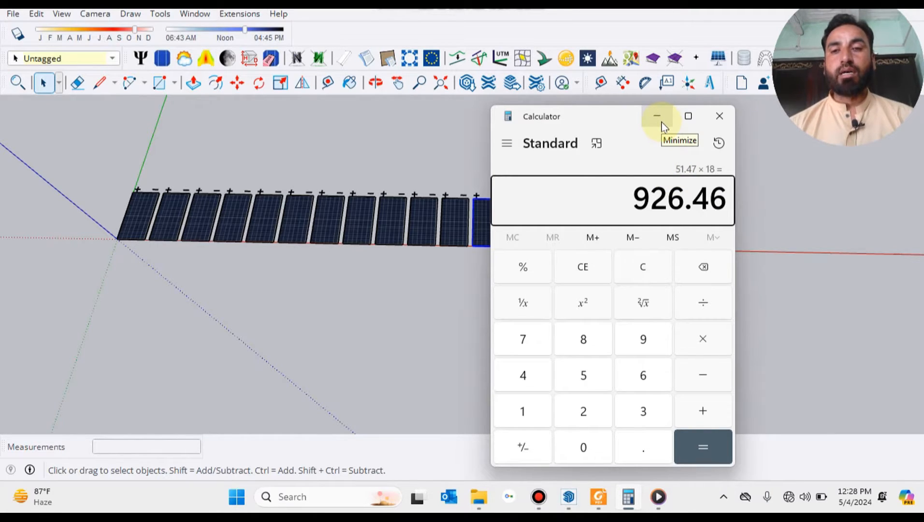
Minimize Calculator and reframe the SketchUp view toward the panel terminals
{"action": "left_click", "coordinate": [656, 116]}
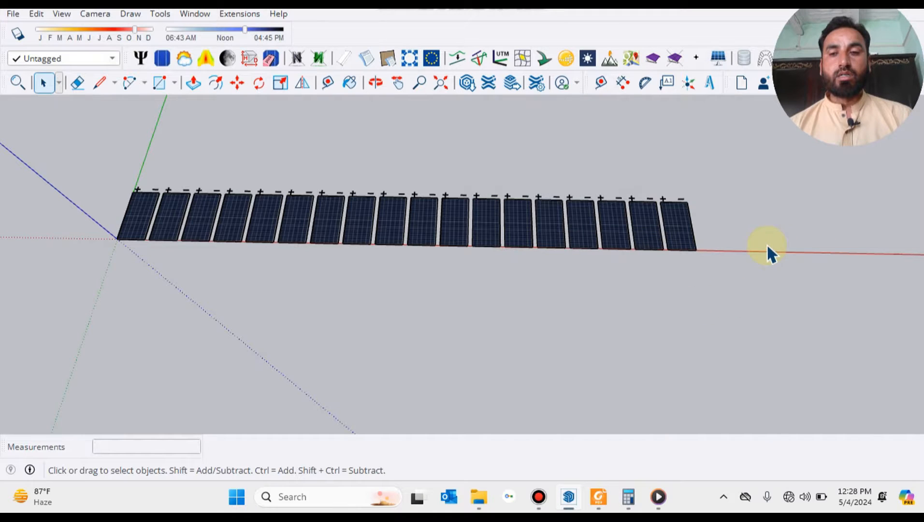
{"action": "left_click_drag", "start_coordinate": [766, 251], "coordinate": [118, 224]}
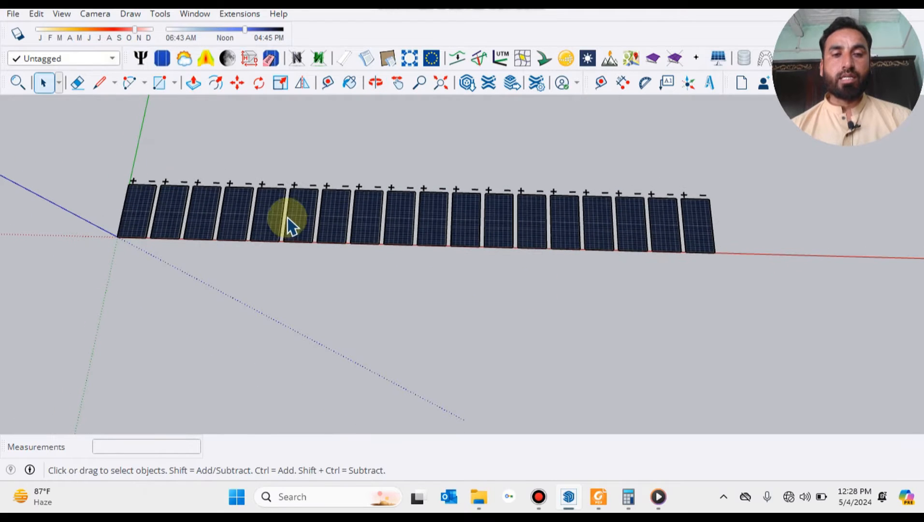
{"action": "left_click", "coordinate": [397, 82]}
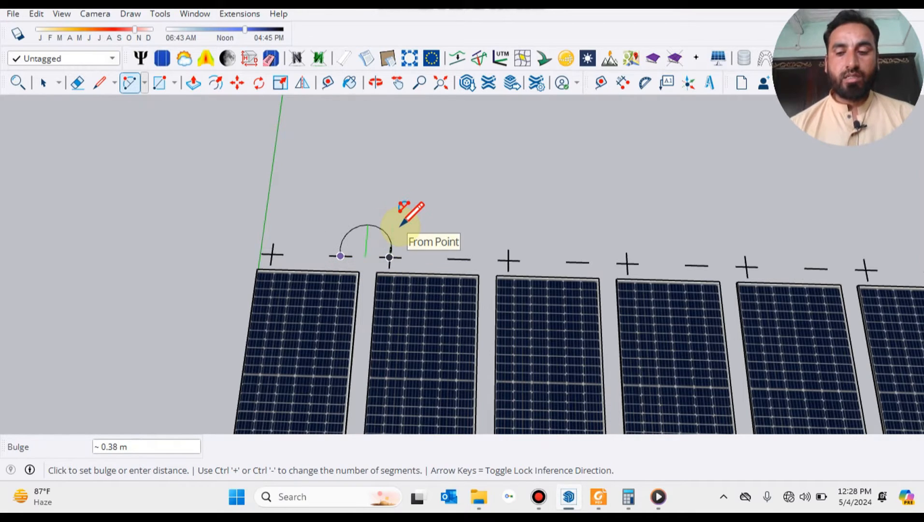
Draw a 2-point arc from the first panel's minus to the second's plus with 200mm bulge
{"action": "type", "text": "2"}
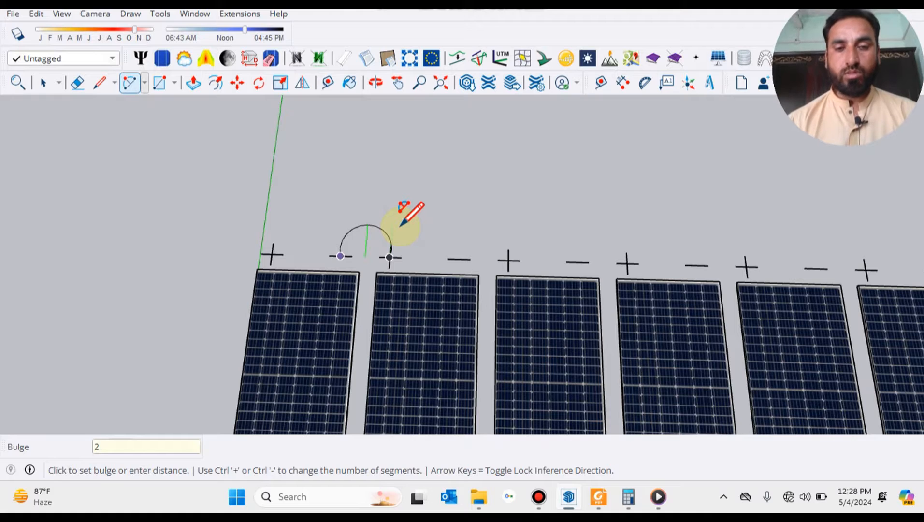
{"action": "type", "text": "200mm"}
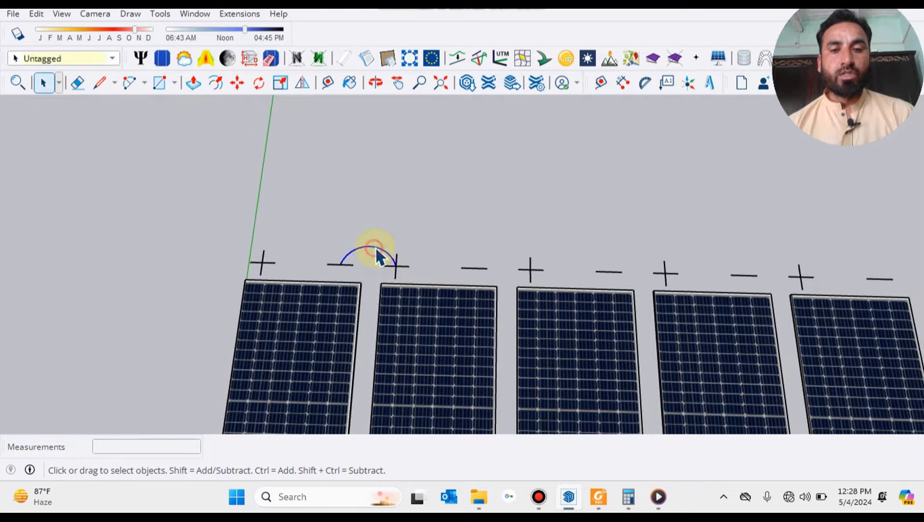
Copy the jumper arc by its left endpoint onto the next panel's terminal pair
{"action": "left_click", "coordinate": [236, 82]}
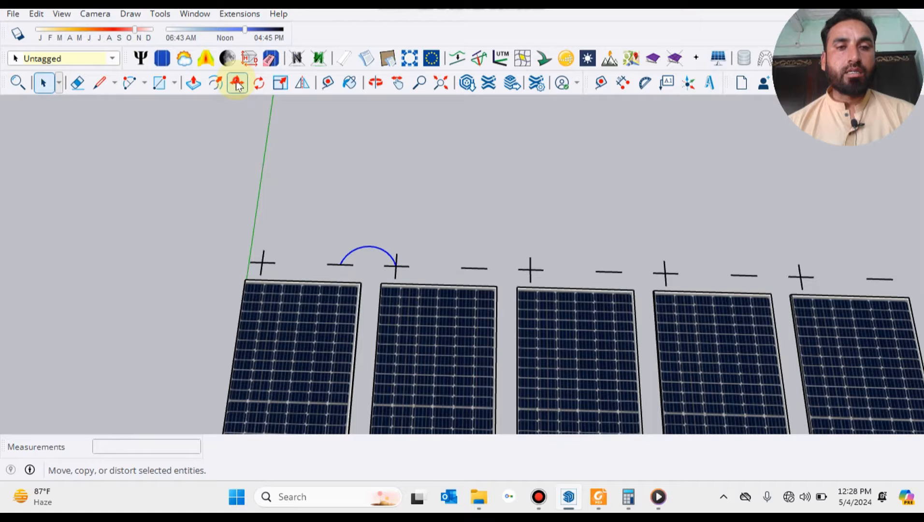
{"action": "left_click", "coordinate": [236, 82]}
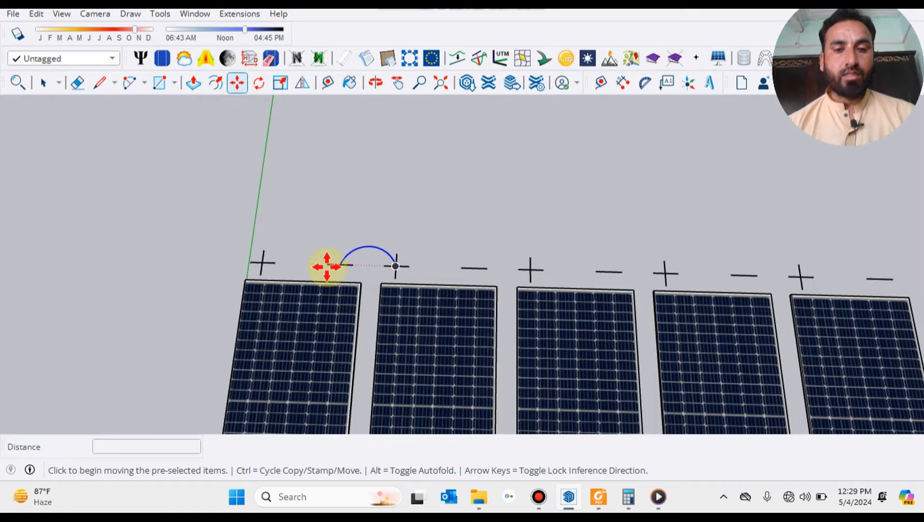
{"action": "left_click_drag", "start_coordinate": [326, 264], "coordinate": [466, 267]}
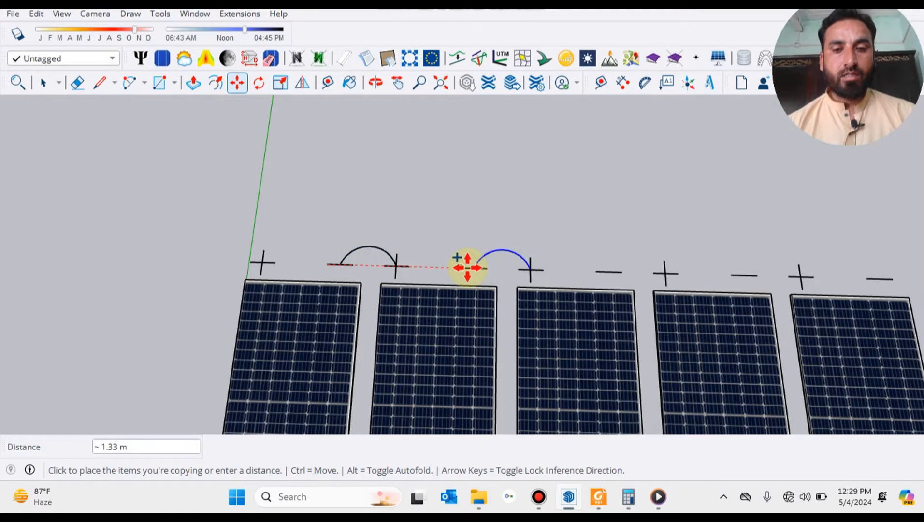
{"action": "left_click", "coordinate": [467, 268]}
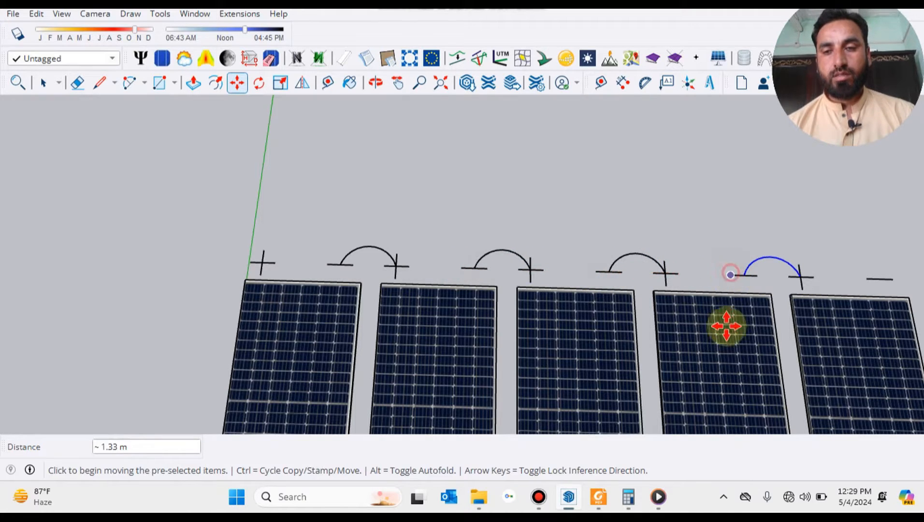
Place further arc copies on successive terminal pairs, panning along the row
{"action": "left_click", "coordinate": [397, 82]}
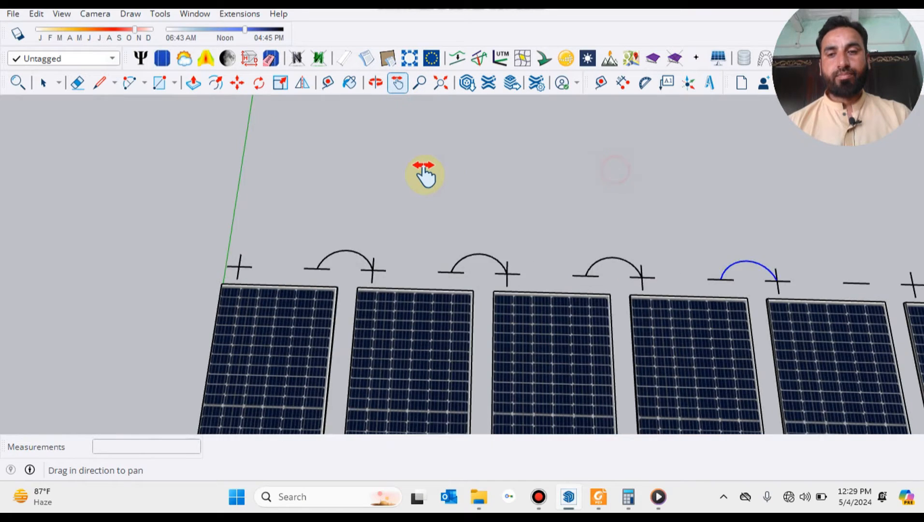
{"action": "left_click_drag", "start_coordinate": [424, 174], "coordinate": [509, 212]}
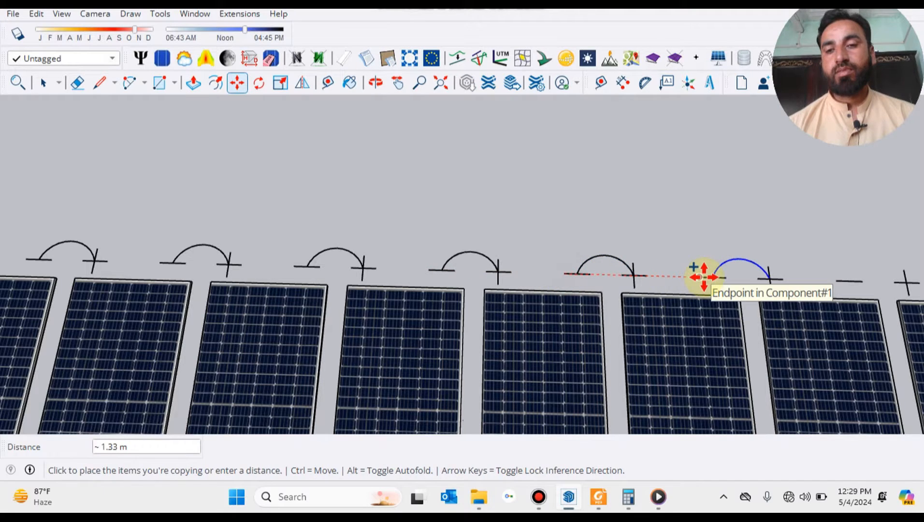
{"action": "left_click", "coordinate": [397, 82]}
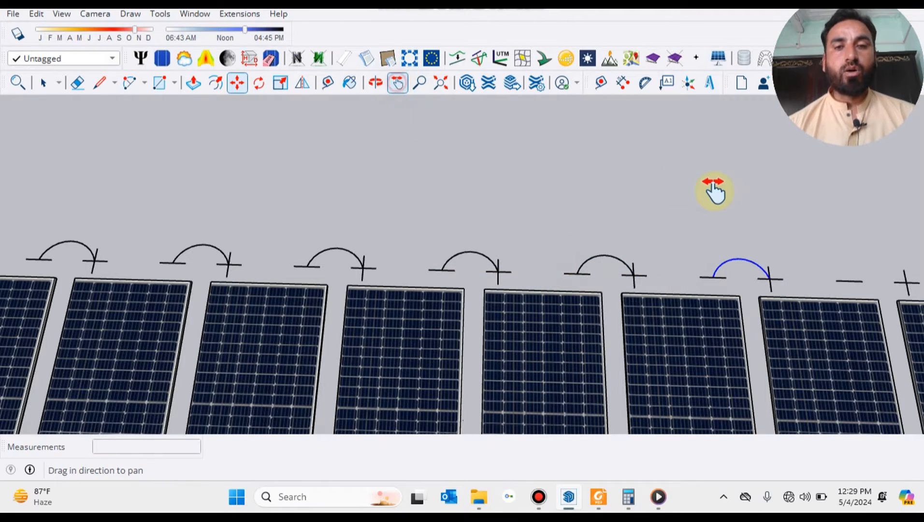
{"action": "left_click_drag", "start_coordinate": [715, 191], "coordinate": [601, 205]}
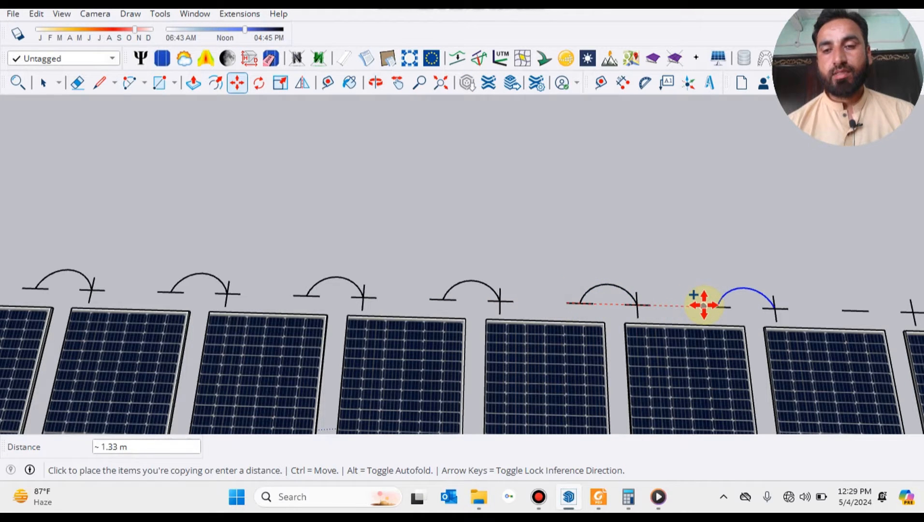
{"action": "left_click", "coordinate": [398, 82]}
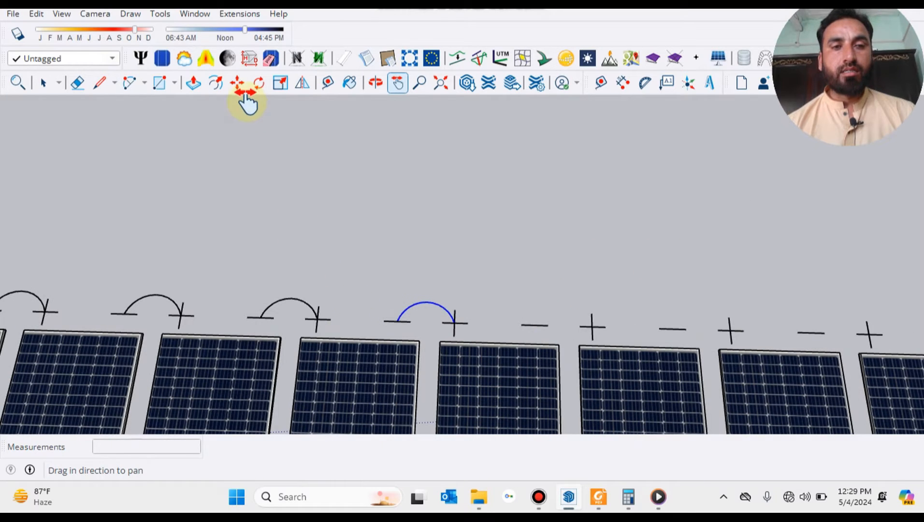
{"action": "left_click", "coordinate": [236, 82]}
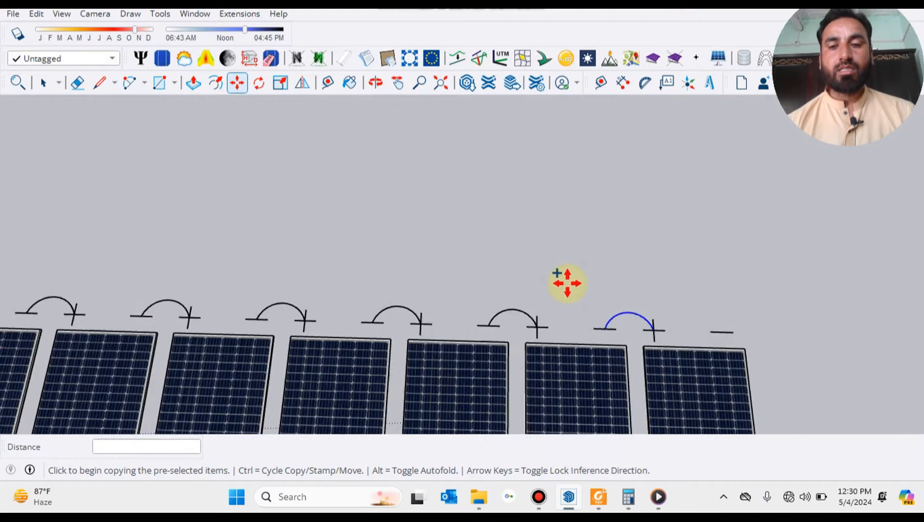
Pan along the full row from start to end, checking every neighbouring pair has a jumper arc
{"action": "left_click", "coordinate": [43, 82]}
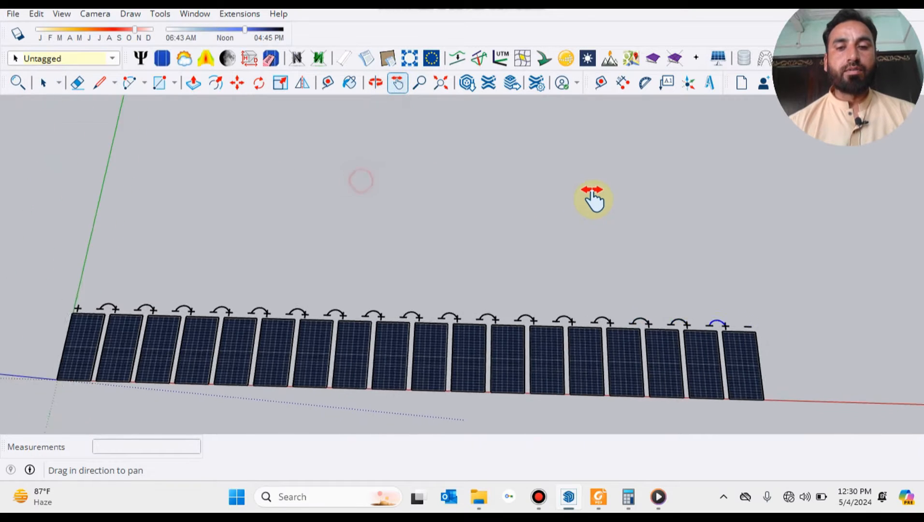
{"action": "left_click_drag", "start_coordinate": [593, 199], "coordinate": [618, 239]}
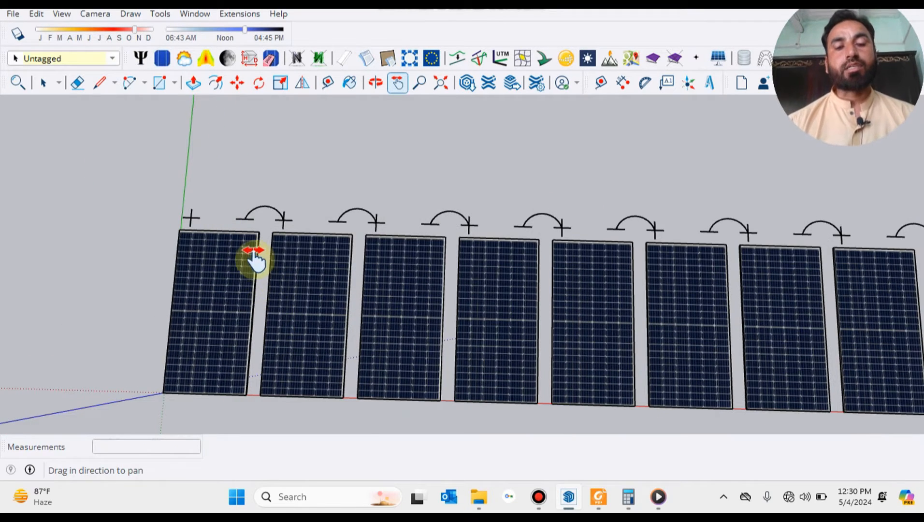
{"action": "mouse_move", "coordinate": [297, 286]}
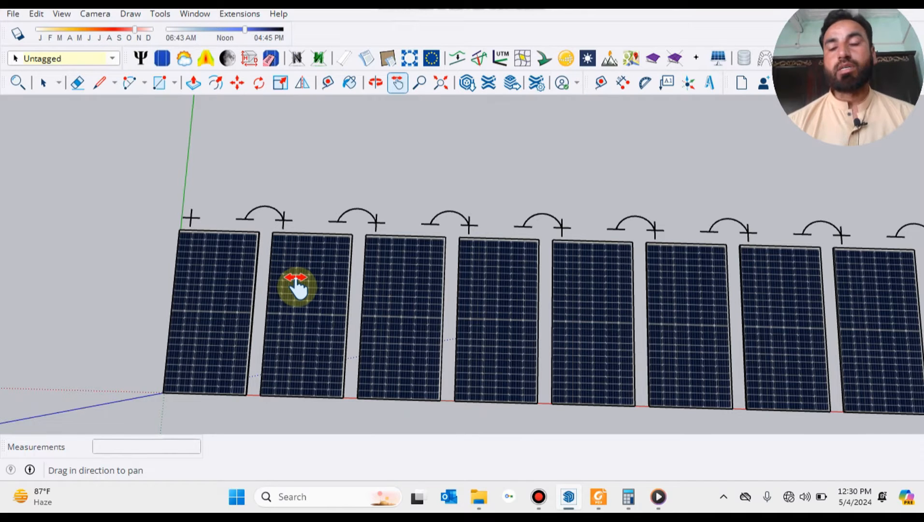
{"action": "mouse_move", "coordinate": [277, 268]}
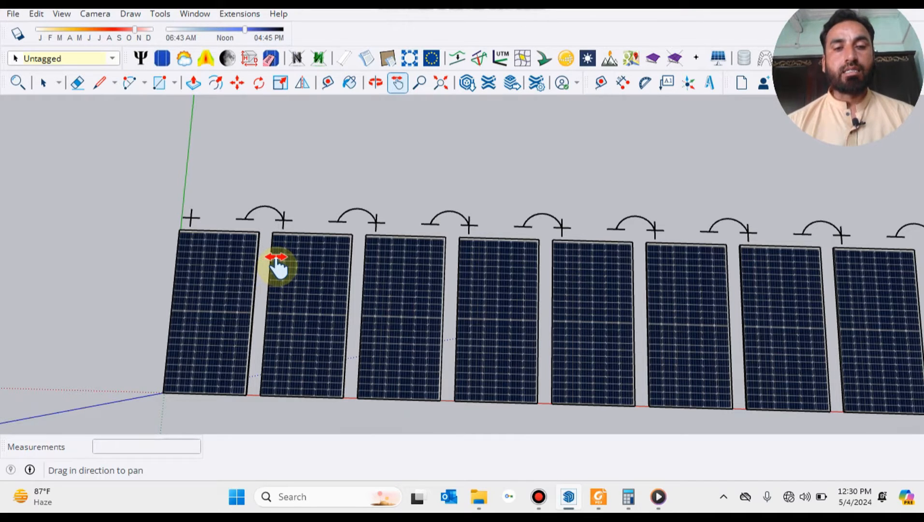
{"action": "left_click_drag", "start_coordinate": [278, 265], "coordinate": [478, 206]}
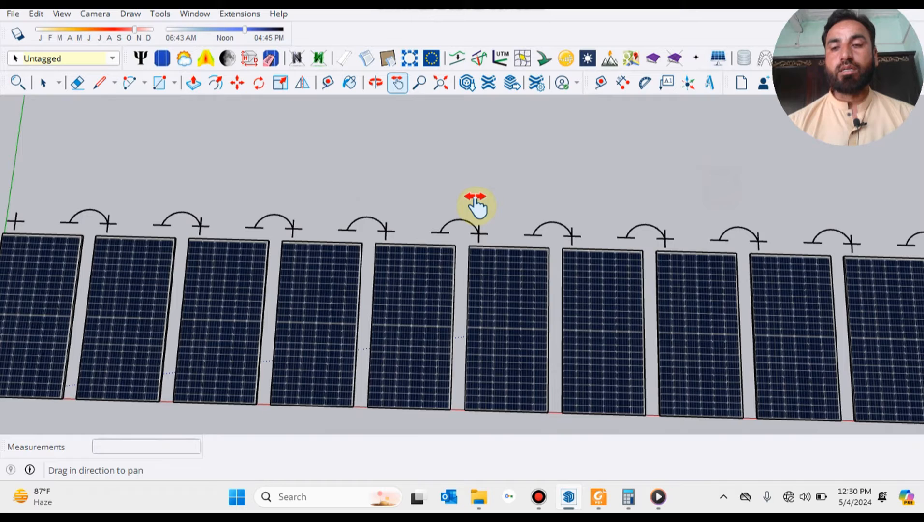
{"action": "left_click_drag", "start_coordinate": [477, 206], "coordinate": [695, 230]}
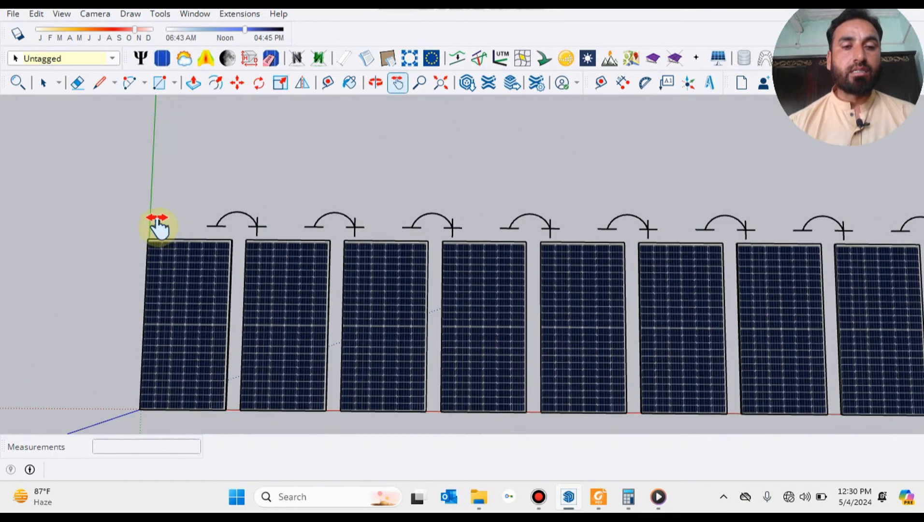
{"action": "left_click_drag", "start_coordinate": [160, 228], "coordinate": [416, 209]}
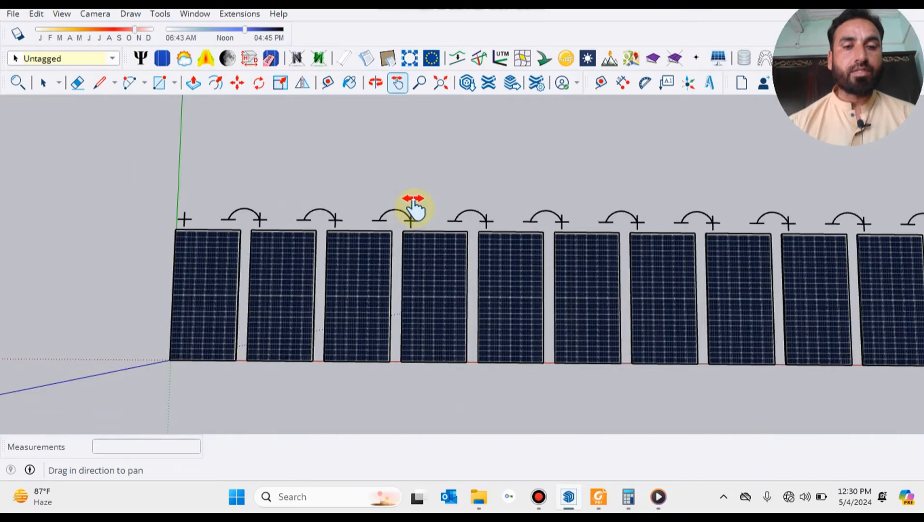
{"action": "left_click_drag", "start_coordinate": [416, 208], "coordinate": [713, 268]}
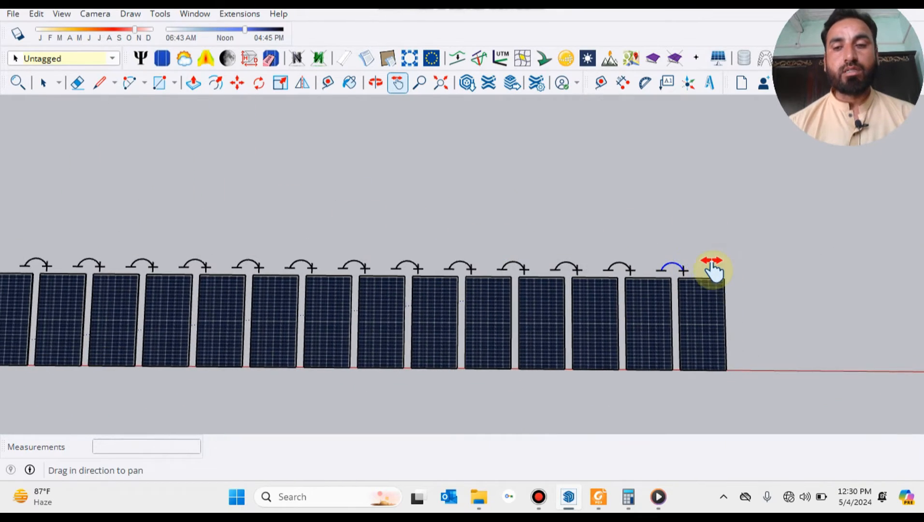
{"action": "left_click_drag", "start_coordinate": [713, 268], "coordinate": [701, 304]}
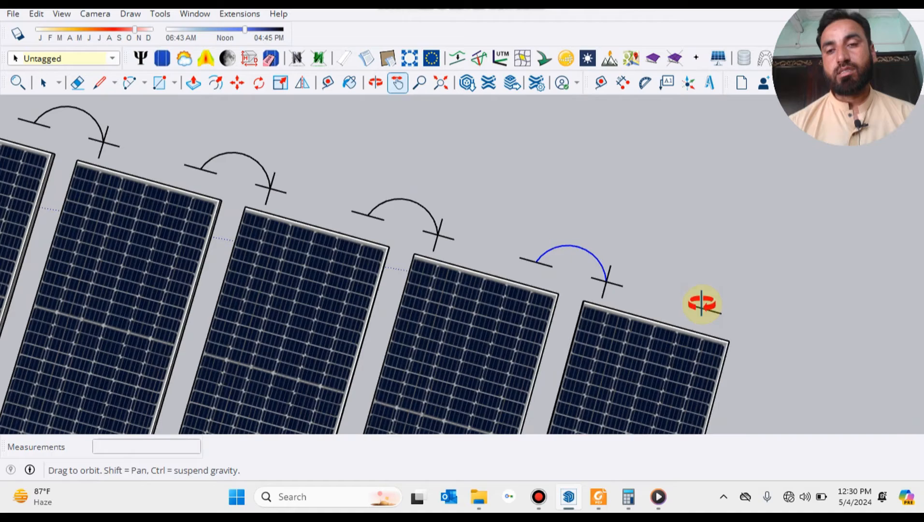
{"action": "left_click_drag", "start_coordinate": [701, 304], "coordinate": [702, 262]}
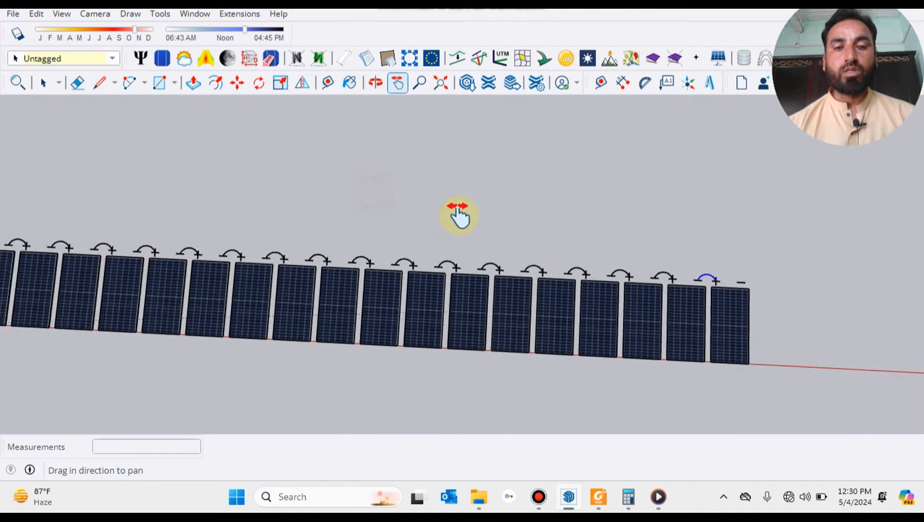
{"action": "left_click", "coordinate": [98, 82]}
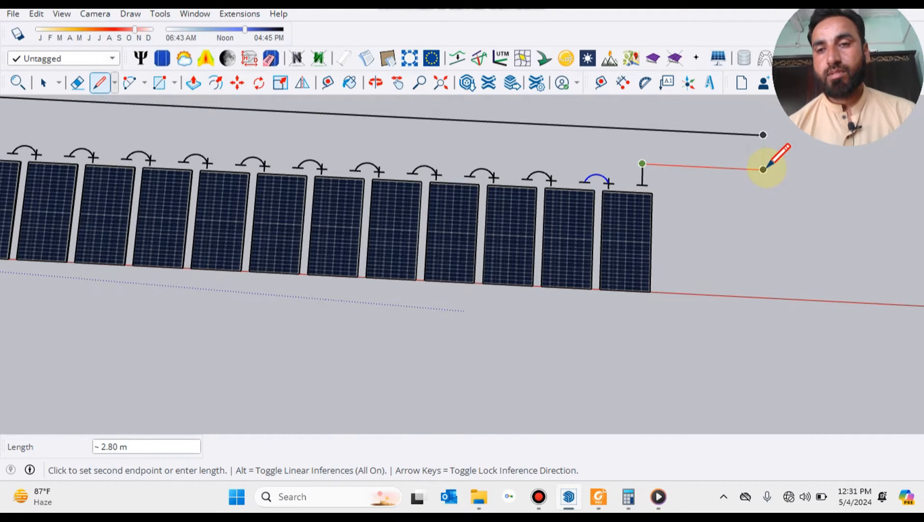
Finish the output lead rising from the last panel's terminal beside the return cable
{"action": "left_click", "coordinate": [763, 170]}
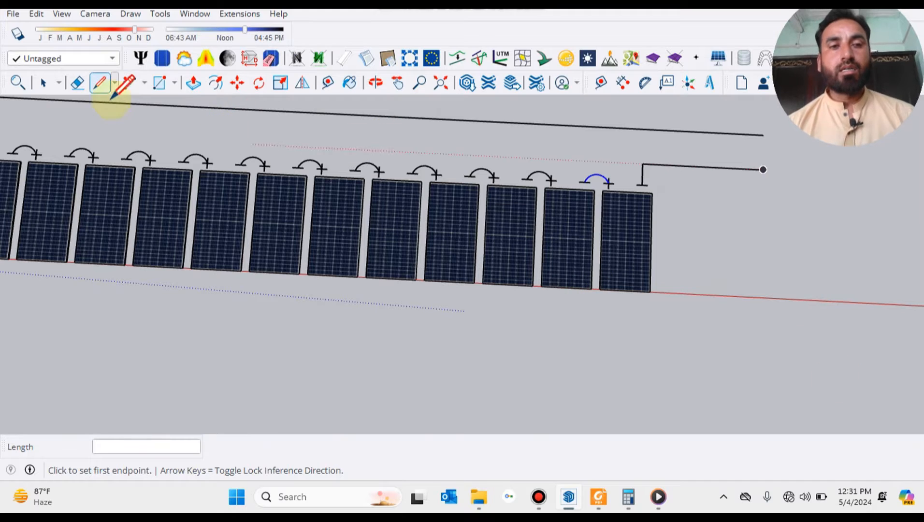
{"action": "left_click", "coordinate": [43, 82]}
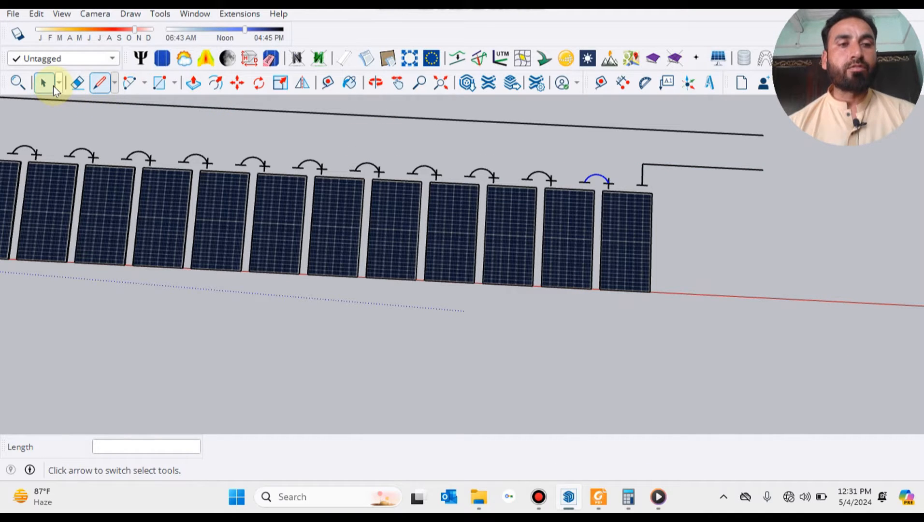
{"action": "left_click", "coordinate": [350, 82]}
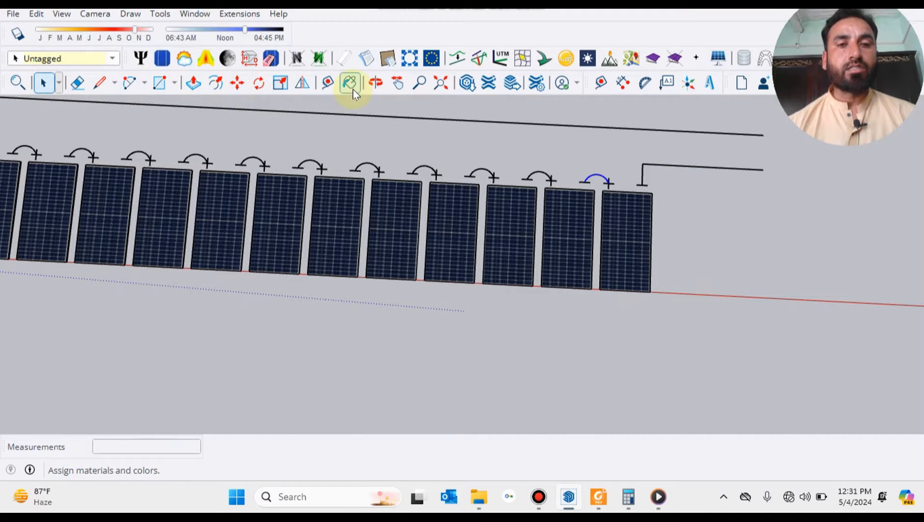
{"action": "left_click", "coordinate": [398, 82]}
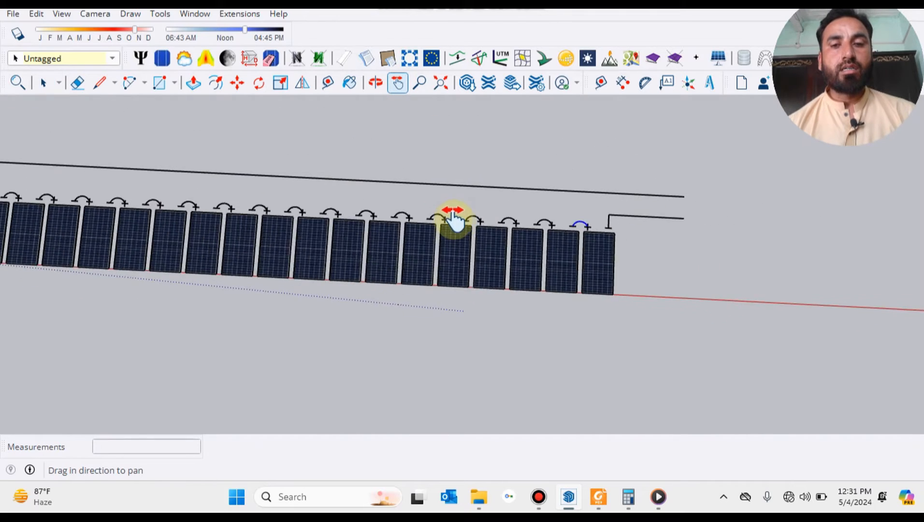
{"action": "left_click_drag", "start_coordinate": [453, 221], "coordinate": [580, 203]}
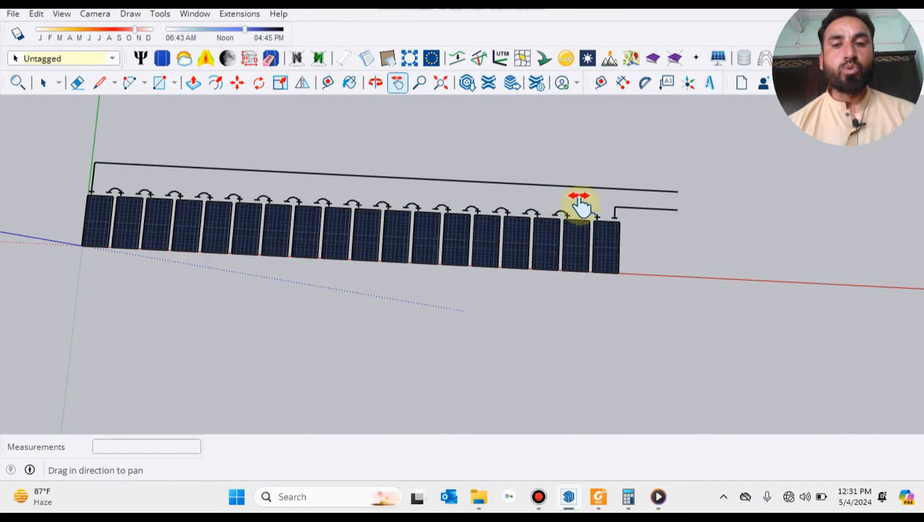
{"action": "mouse_move", "coordinate": [236, 197]}
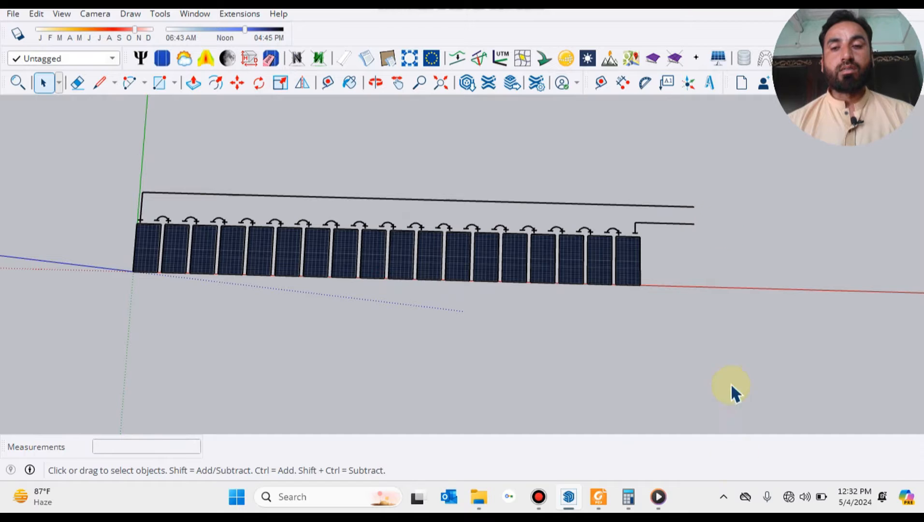
{"action": "left_click_drag", "start_coordinate": [730, 389], "coordinate": [707, 377]}
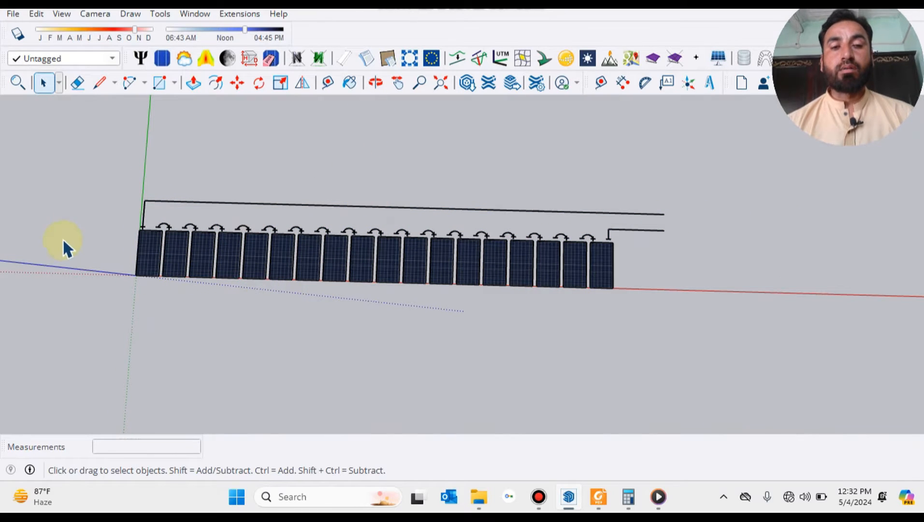
{"action": "left_click_drag", "start_coordinate": [65, 242], "coordinate": [724, 380]}
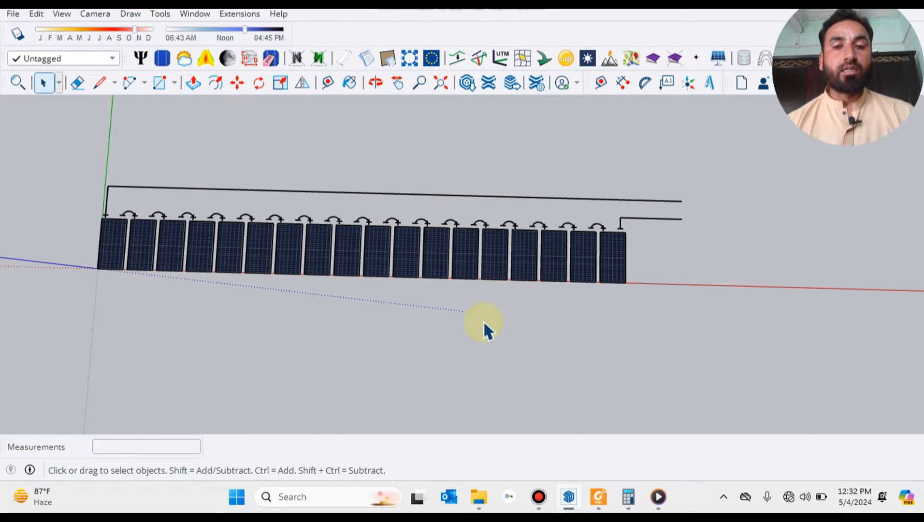
{"action": "mouse_move", "coordinate": [135, 306]}
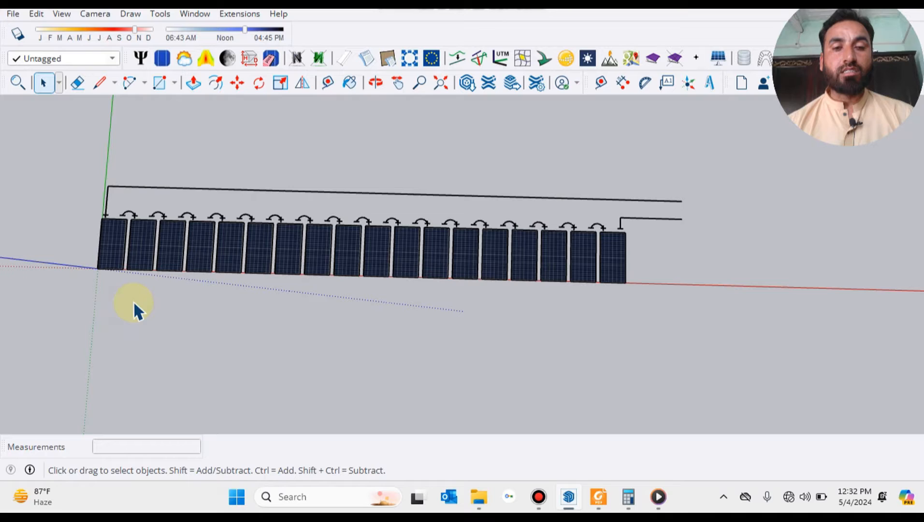
Select the whole wired row and copy it along the green axis as a second parallel row
{"action": "left_click", "coordinate": [350, 82]}
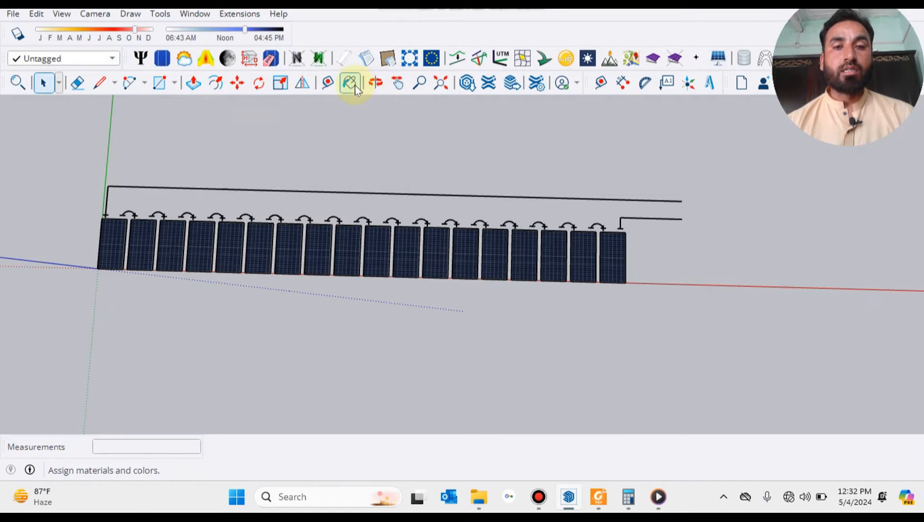
{"action": "left_click", "coordinate": [398, 82]}
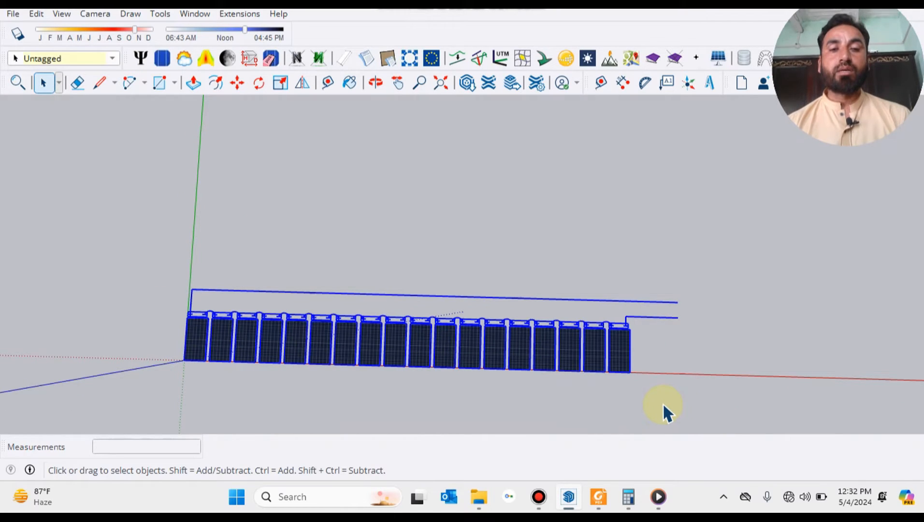
{"action": "left_click", "coordinate": [328, 82]}
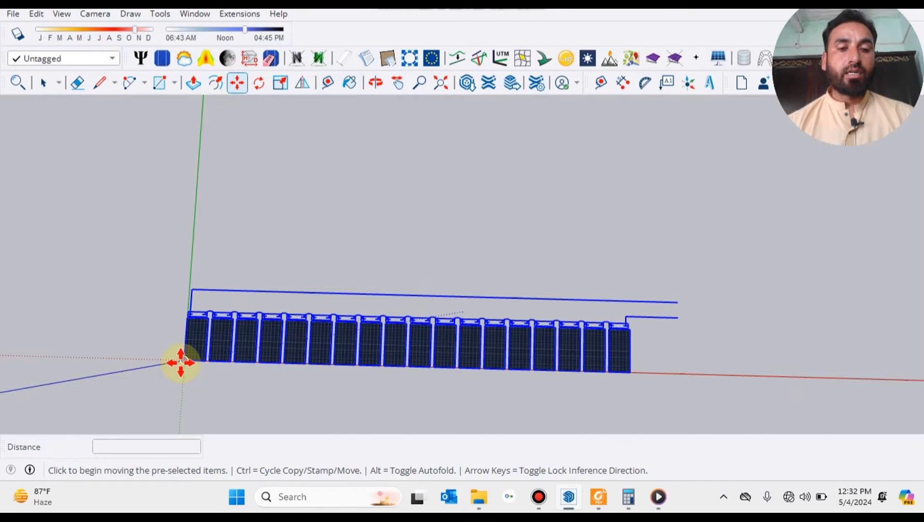
{"action": "left_click_drag", "start_coordinate": [180, 363], "coordinate": [200, 240]}
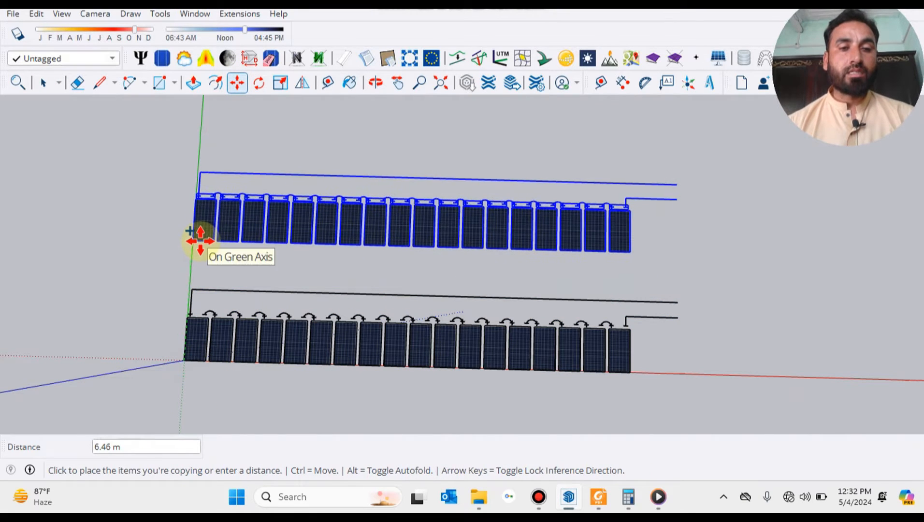
{"action": "left_click", "coordinate": [43, 82]}
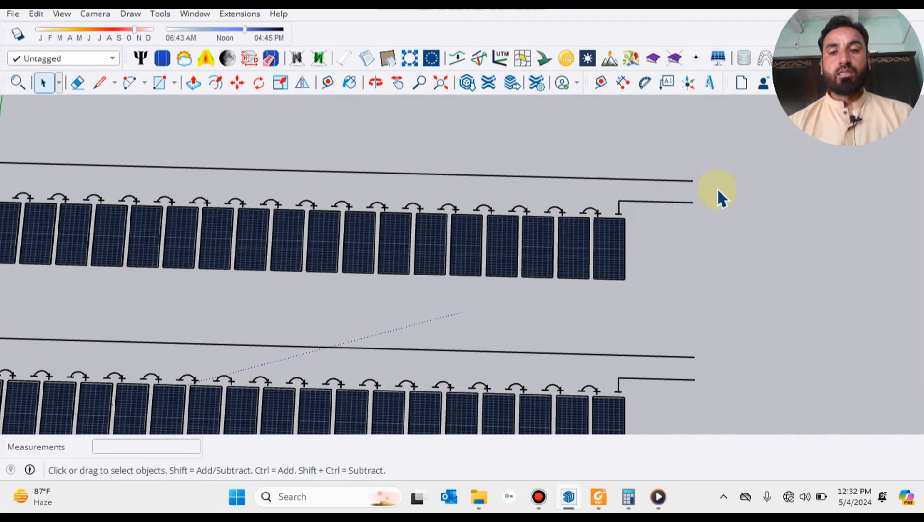
Select the first panels' terminal group in the second row and remove their jumper arcs
{"action": "left_click", "coordinate": [683, 189]}
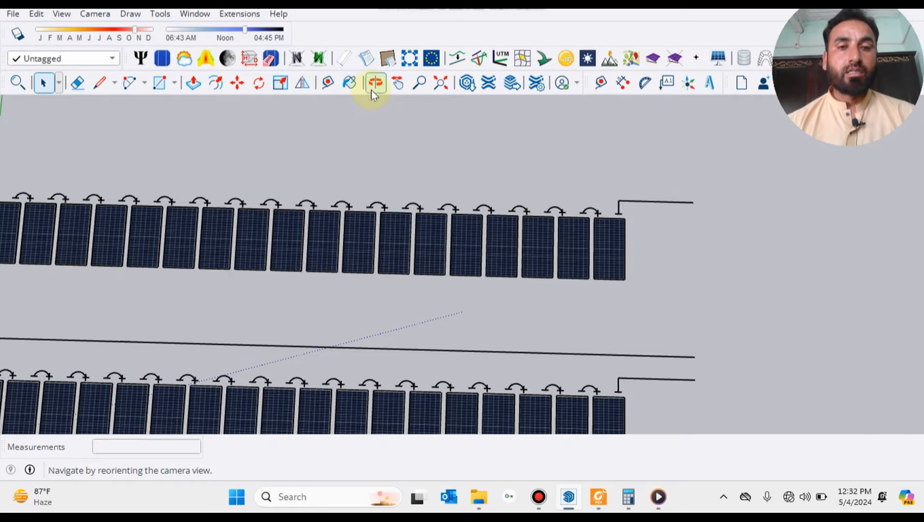
{"action": "left_click", "coordinate": [398, 82]}
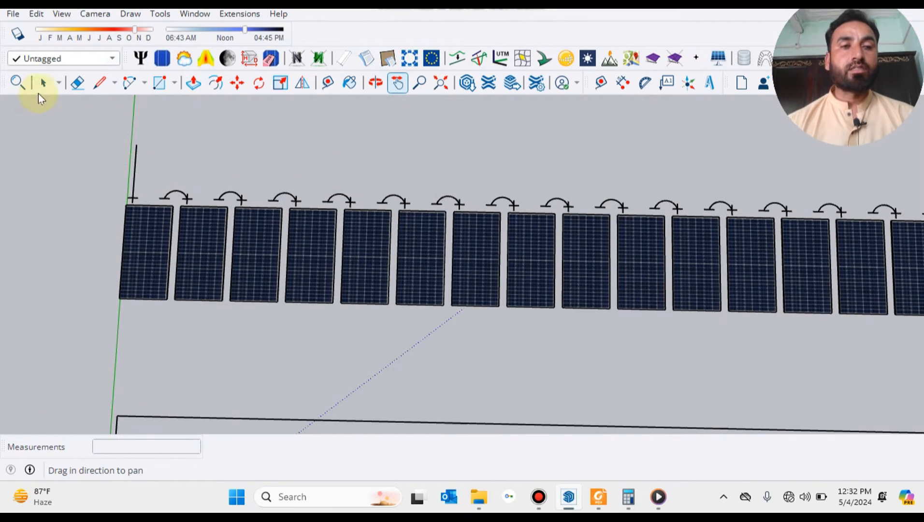
{"action": "left_click", "coordinate": [43, 82]}
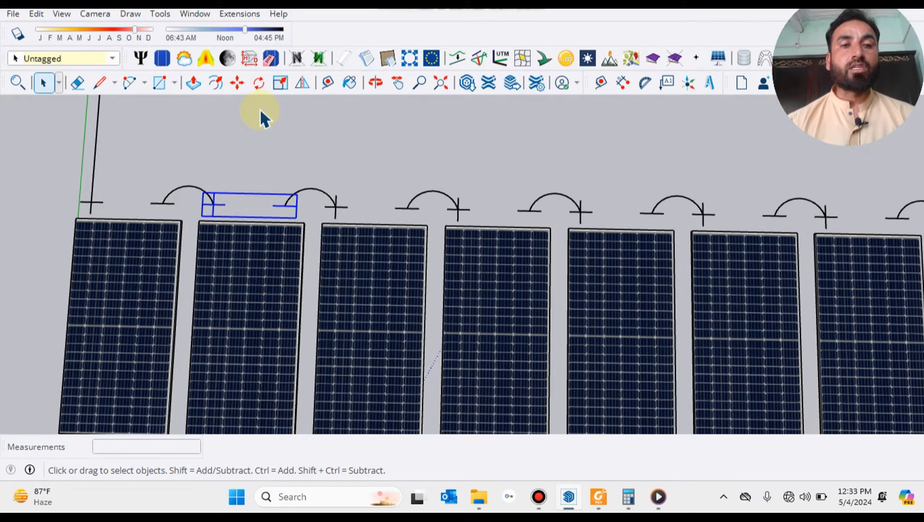
Rotate the terminal group 180° and move the flipped marks back onto the panel
{"action": "left_click", "coordinate": [258, 83]}
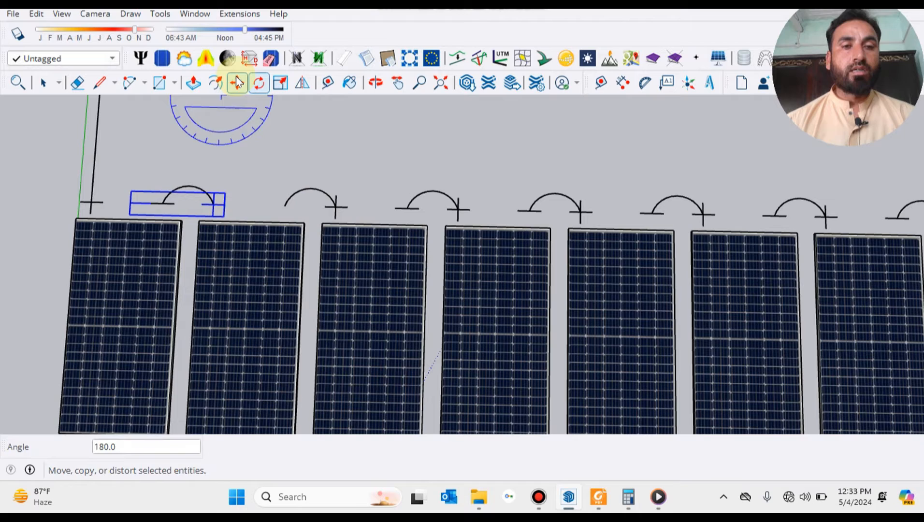
{"action": "left_click", "coordinate": [237, 82]}
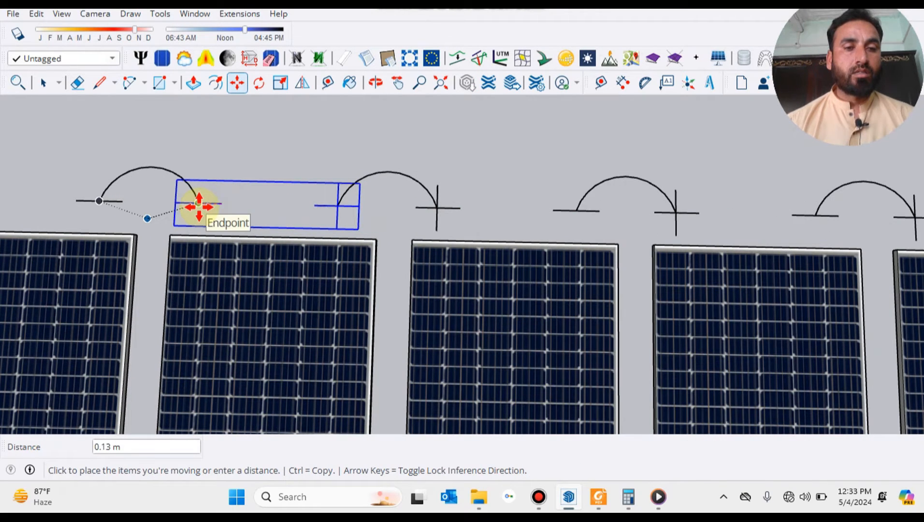
{"action": "left_click", "coordinate": [43, 82]}
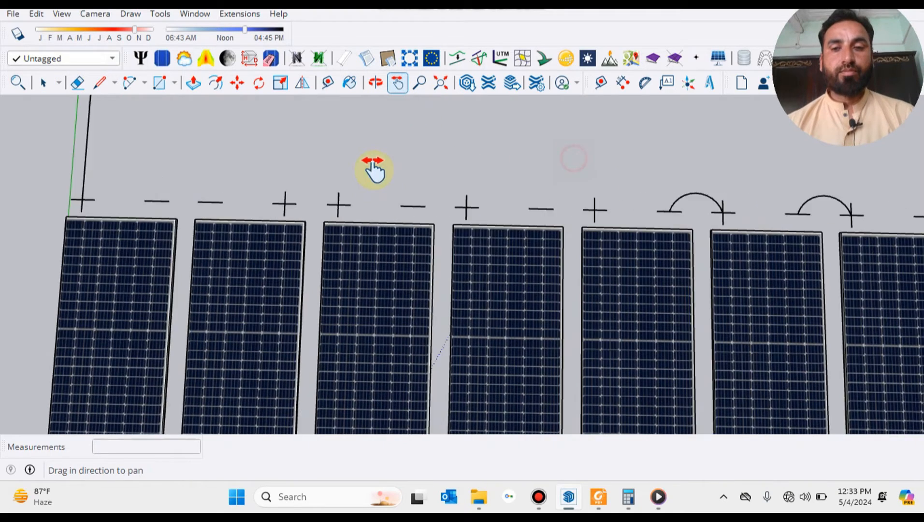
Select and delete the remaining jumper arcs and terminal marks along the second row
{"action": "left_click_drag", "start_coordinate": [374, 171], "coordinate": [557, 200]}
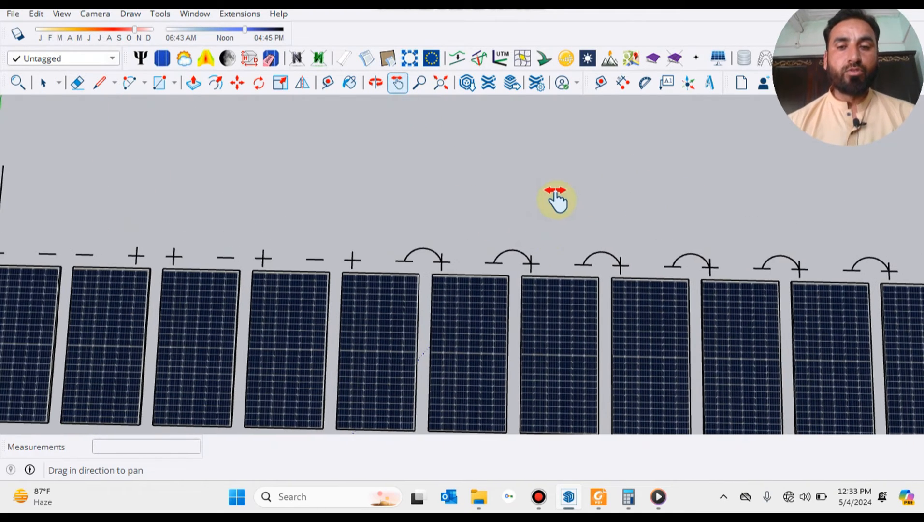
{"action": "left_click_drag", "start_coordinate": [556, 200], "coordinate": [96, 97]}
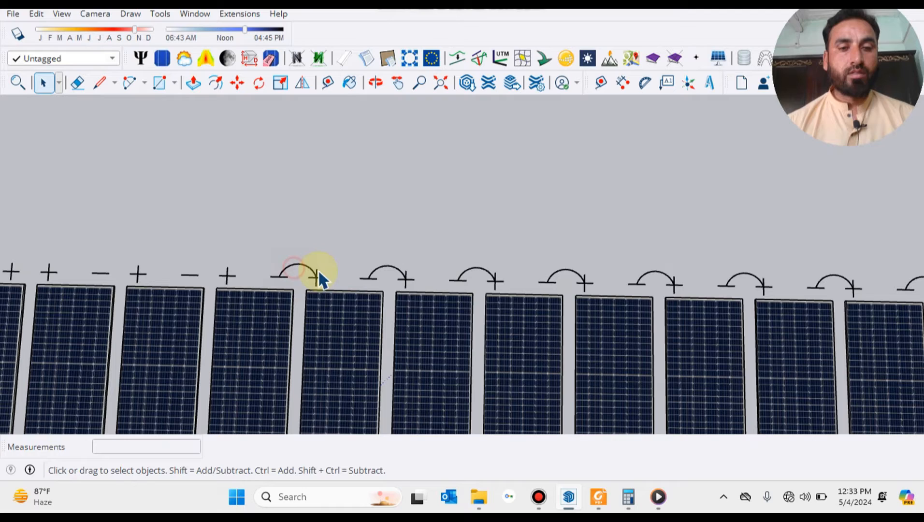
{"action": "left_click_drag", "start_coordinate": [318, 270], "coordinate": [913, 301]}
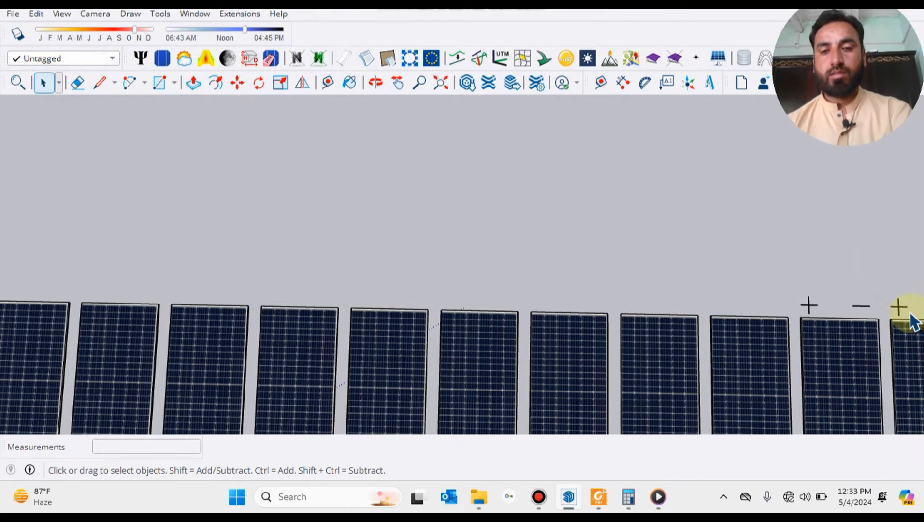
{"action": "left_click", "coordinate": [398, 82]}
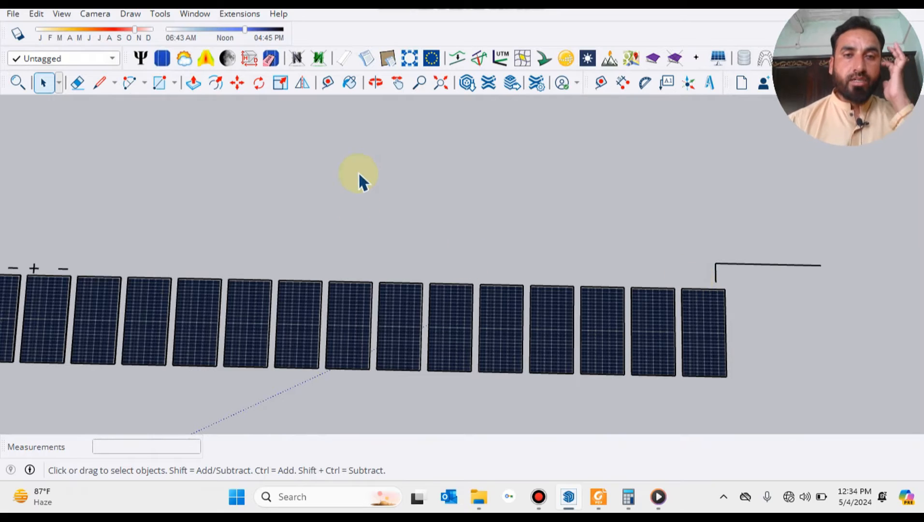
Pan back to the first five marked panels at the start of the row
{"action": "left_click", "coordinate": [397, 82]}
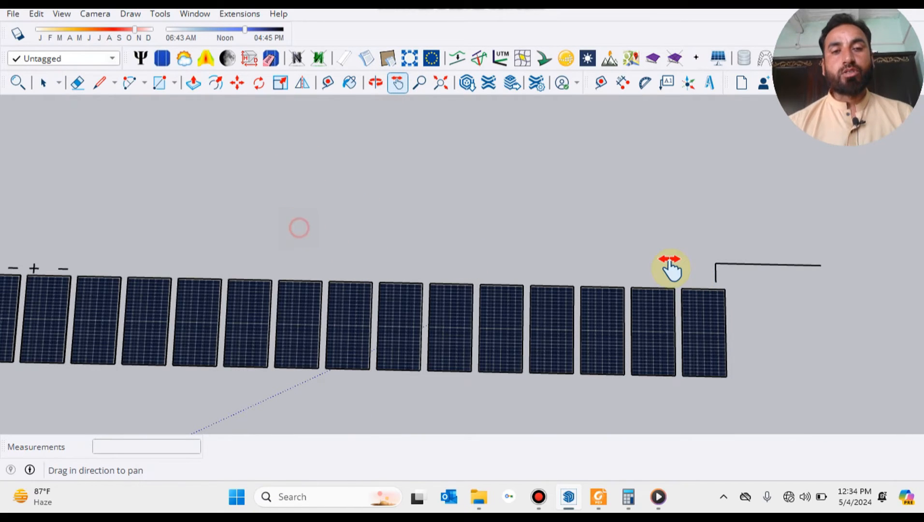
{"action": "left_click_drag", "start_coordinate": [670, 268], "coordinate": [315, 197]}
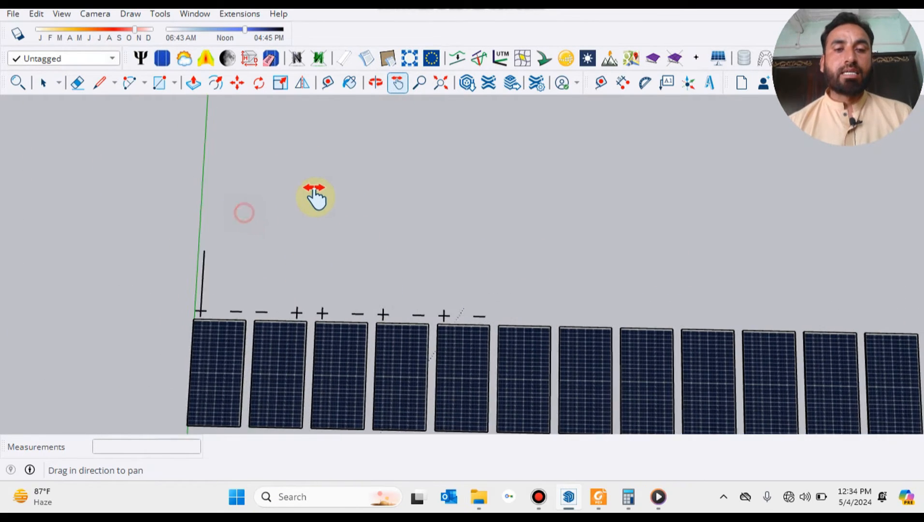
{"action": "left_click_drag", "start_coordinate": [315, 197], "coordinate": [301, 247]}
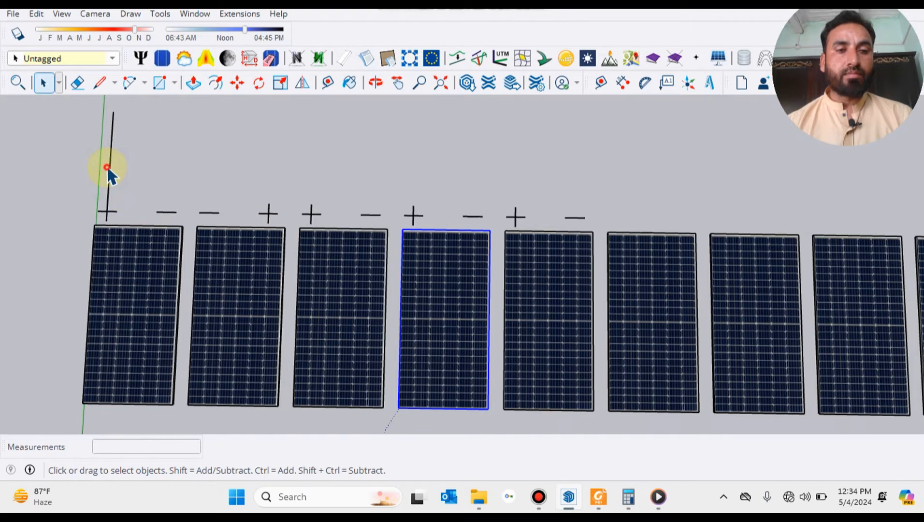
Copy the +/− sign pair onto the unlabelled panel so every panel carries polarity marks
{"action": "left_click", "coordinate": [109, 168]}
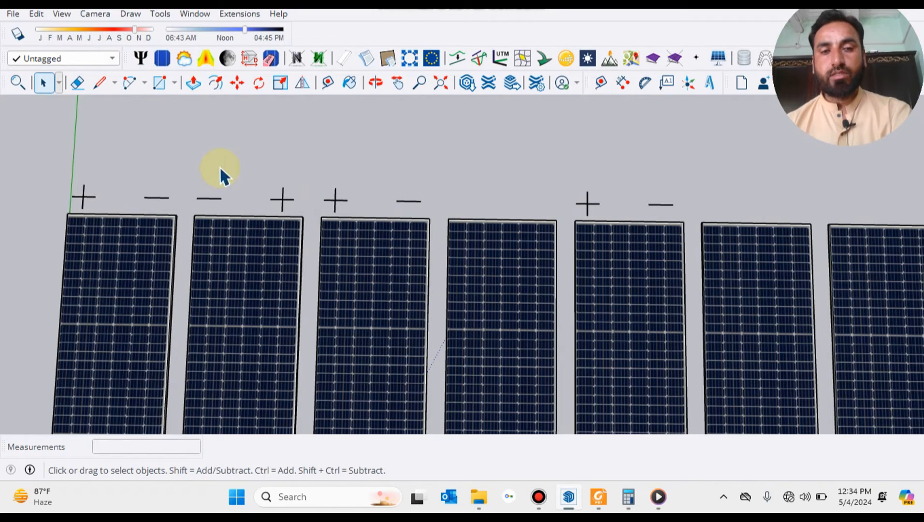
{"action": "left_click", "coordinate": [236, 82]}
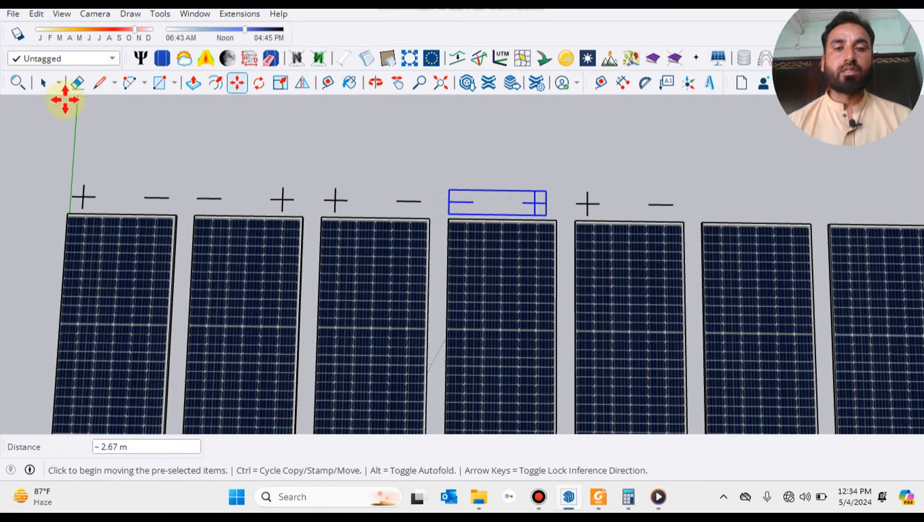
{"action": "left_click", "coordinate": [43, 82]}
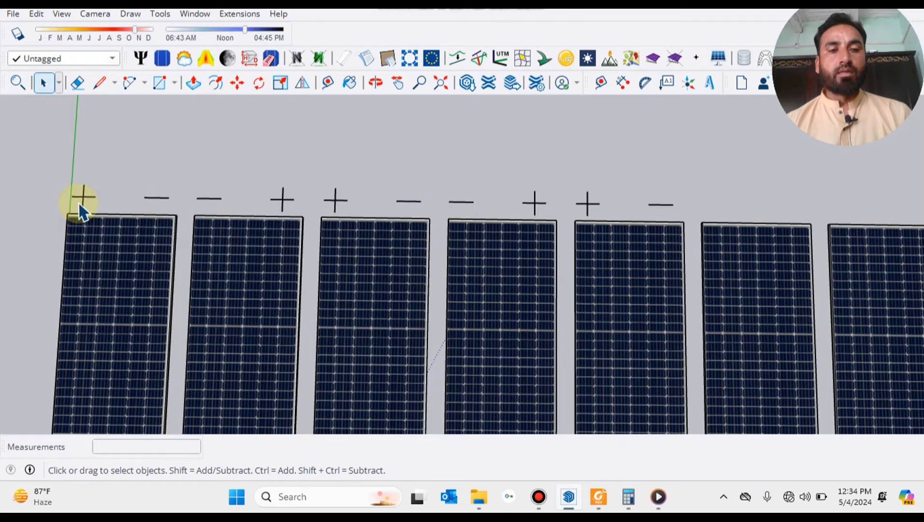
{"action": "scroll", "scroll_direction": "down", "scroll_amount": 3}
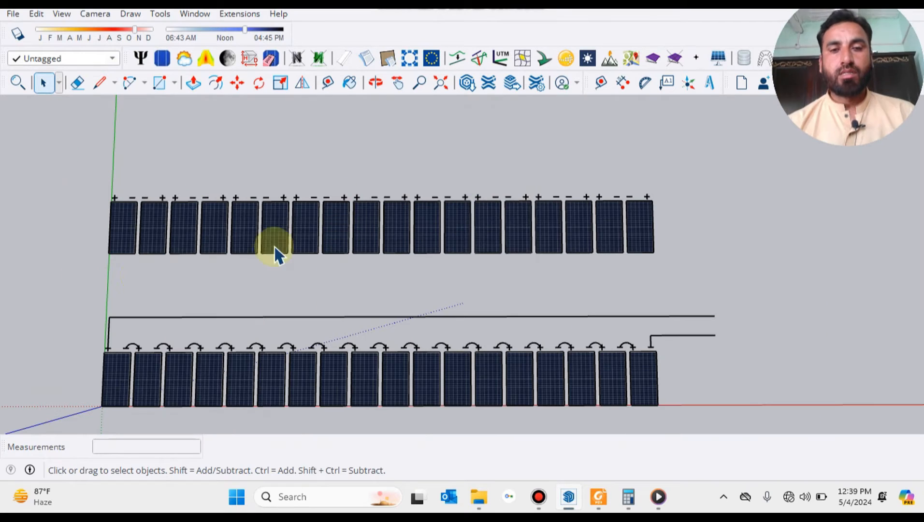
{"action": "left_click", "coordinate": [398, 83]}
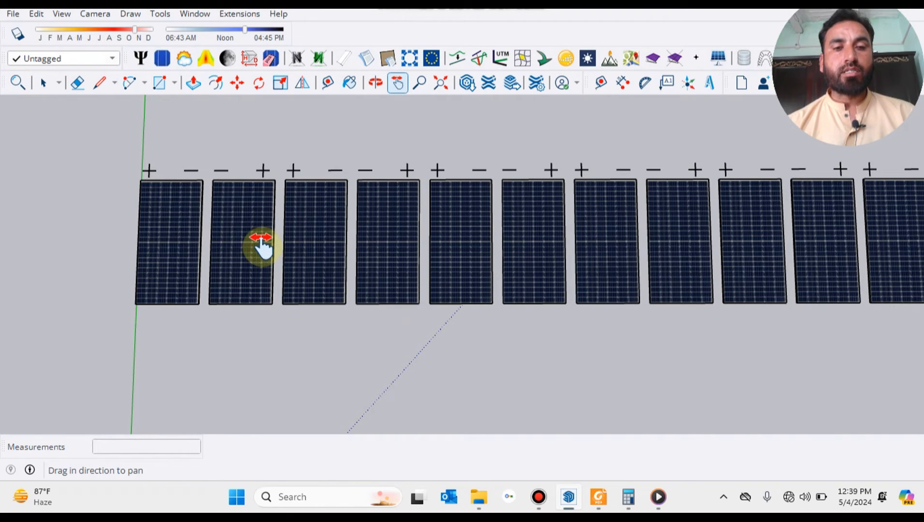
{"action": "mouse_move", "coordinate": [183, 233]}
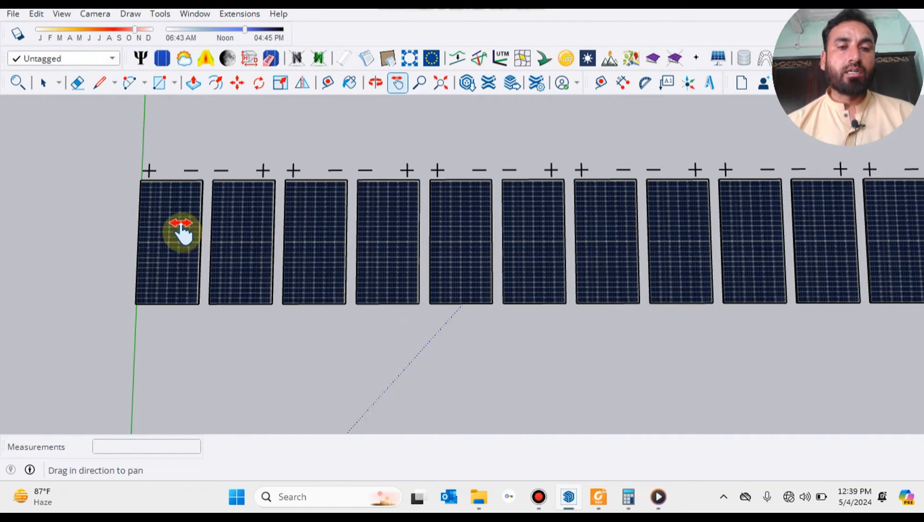
{"action": "mouse_move", "coordinate": [239, 242]}
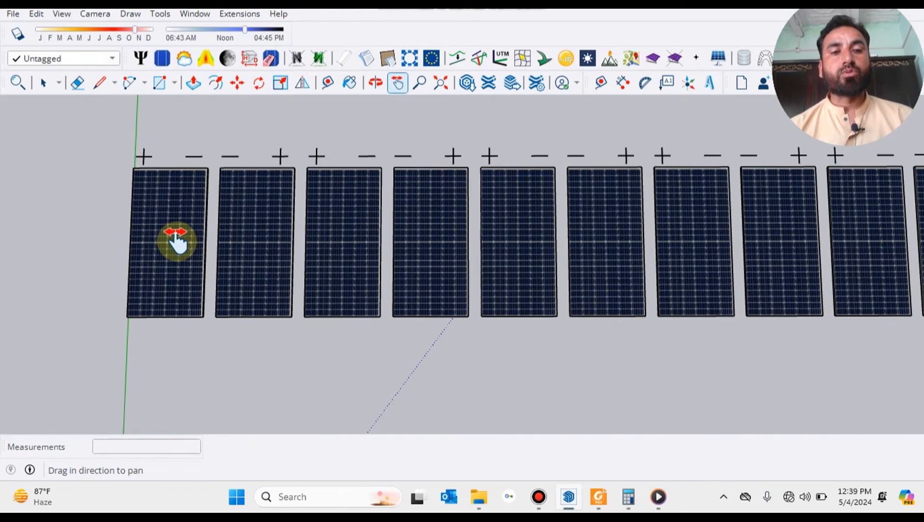
{"action": "left_click_drag", "start_coordinate": [177, 239], "coordinate": [171, 189]}
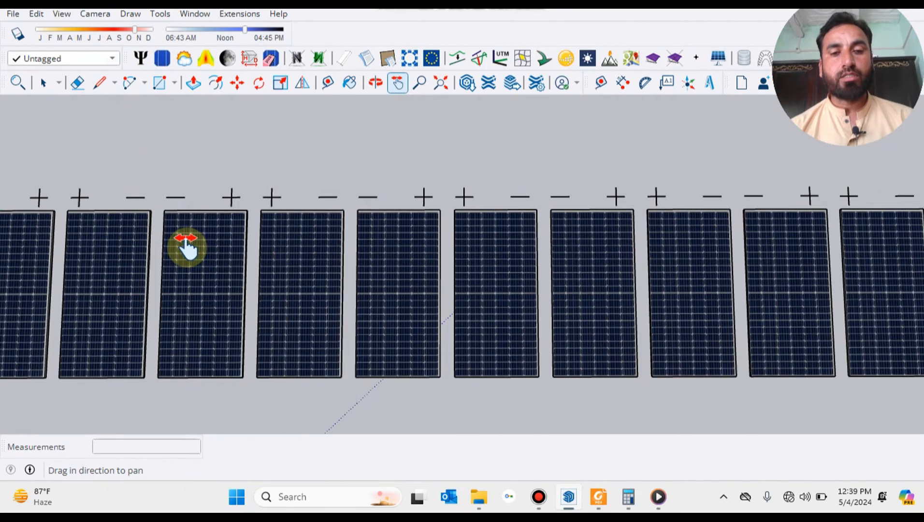
{"action": "left_click_drag", "start_coordinate": [188, 248], "coordinate": [281, 254]}
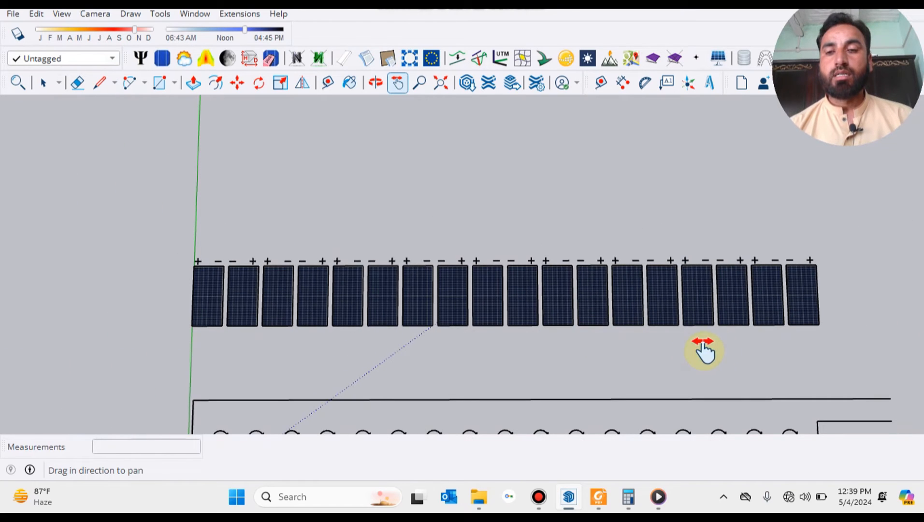
{"action": "mouse_move", "coordinate": [761, 336]}
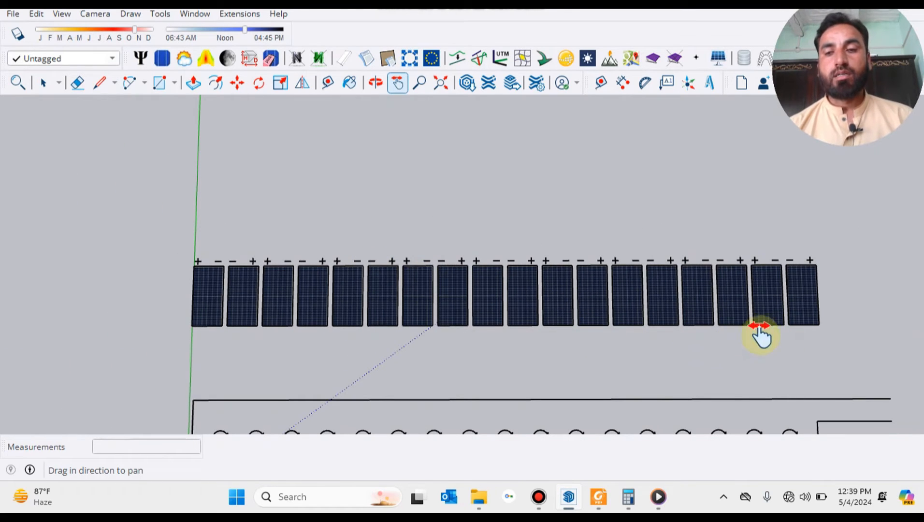
{"action": "left_click_drag", "start_coordinate": [760, 332], "coordinate": [80, 256]}
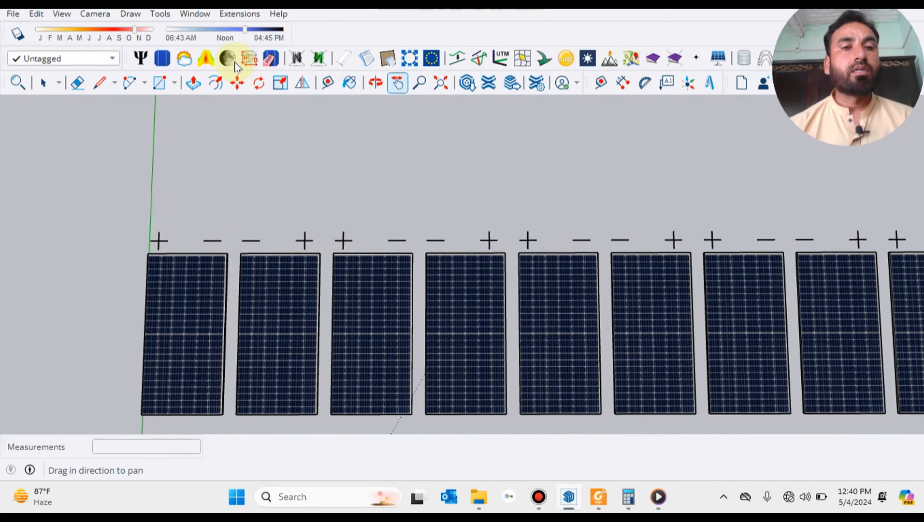
{"action": "left_click", "coordinate": [130, 82]}
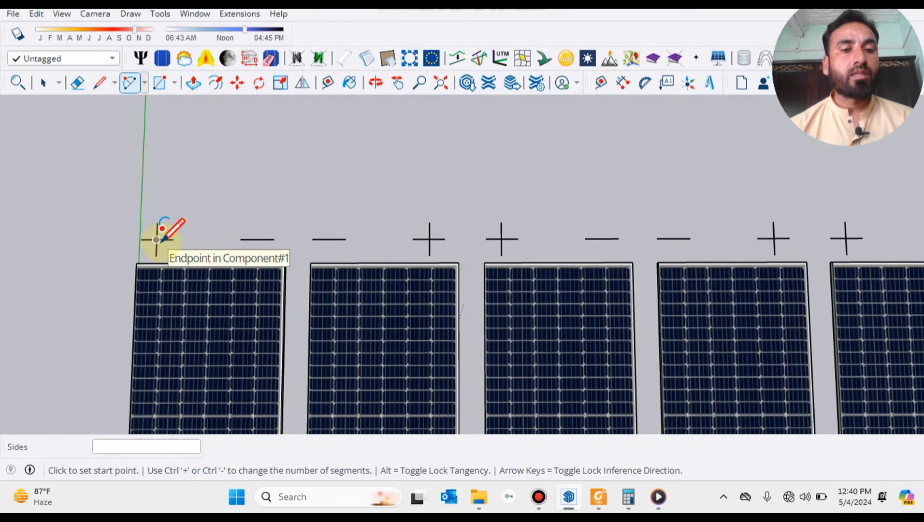
Draw a 300 mm-bulge jumper arc from the first plus terminal to the second panel's minus
{"action": "left_click", "coordinate": [157, 239]}
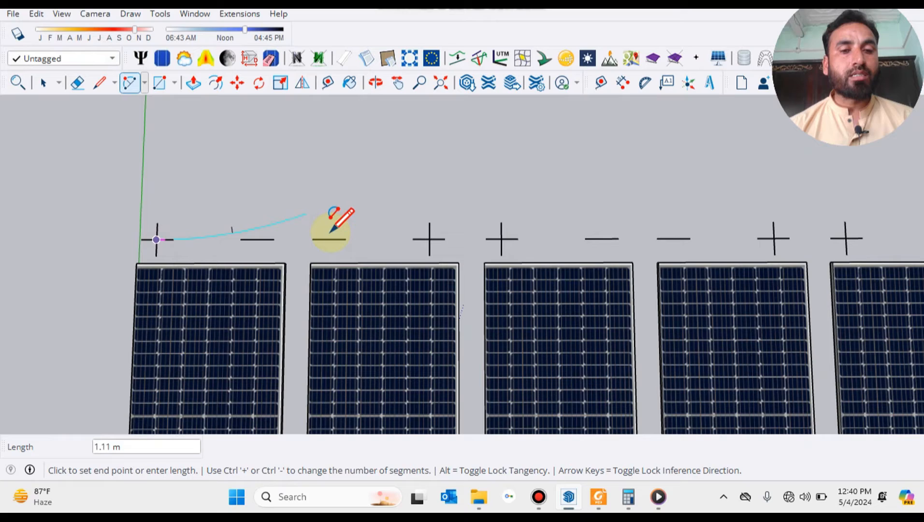
{"action": "left_click", "coordinate": [329, 238]}
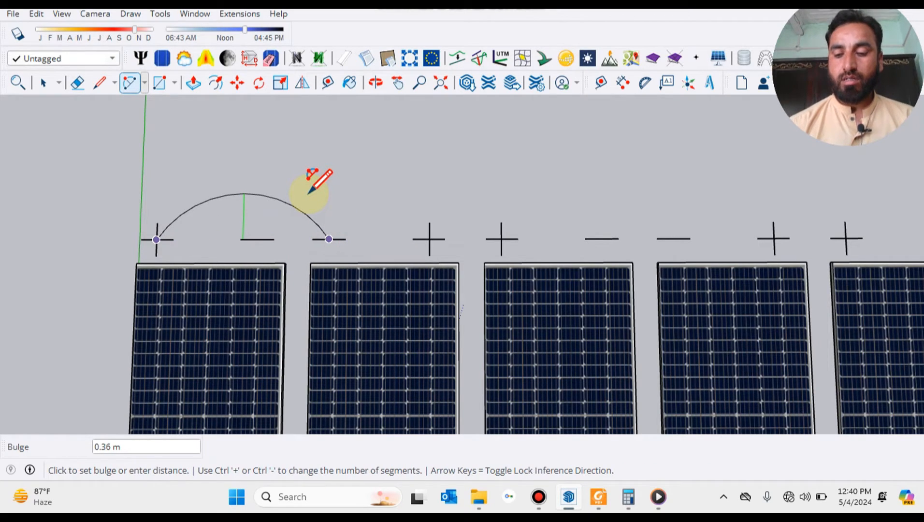
{"action": "type", "text": "300mm"}
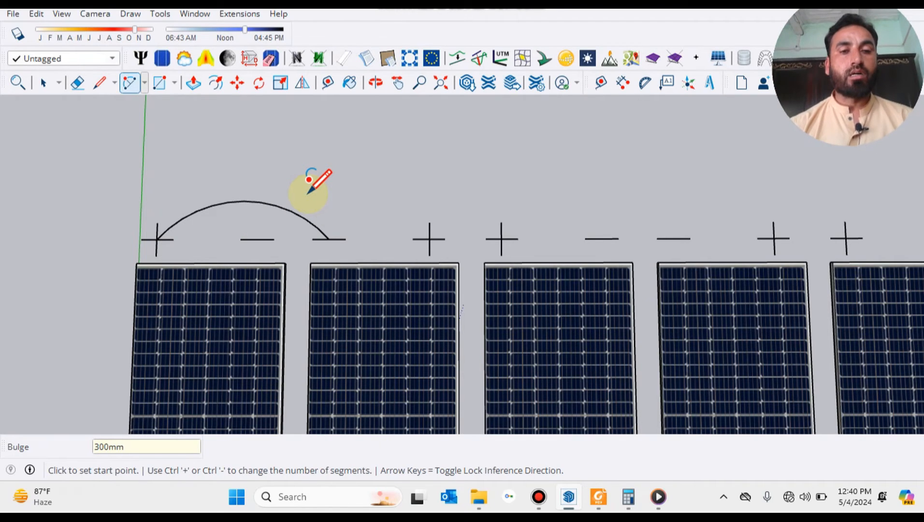
{"action": "left_click", "coordinate": [43, 82]}
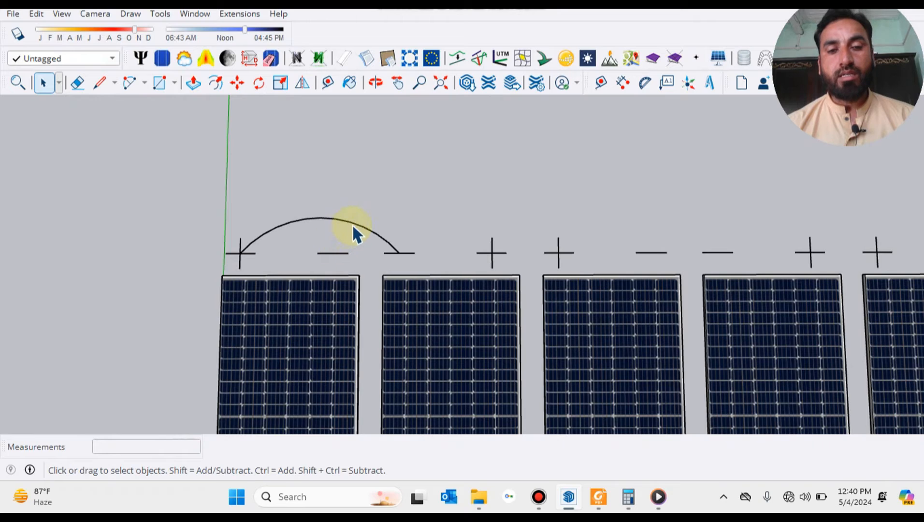
{"action": "mouse_move", "coordinate": [359, 240]}
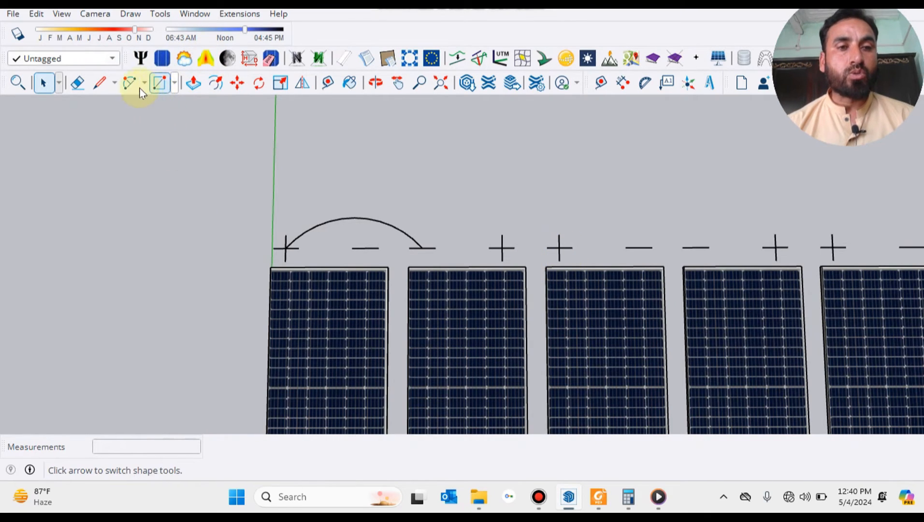
Add 300 mm-bulge jumper arcs from the first and second panels reaching two panels along
{"action": "left_click", "coordinate": [129, 82]}
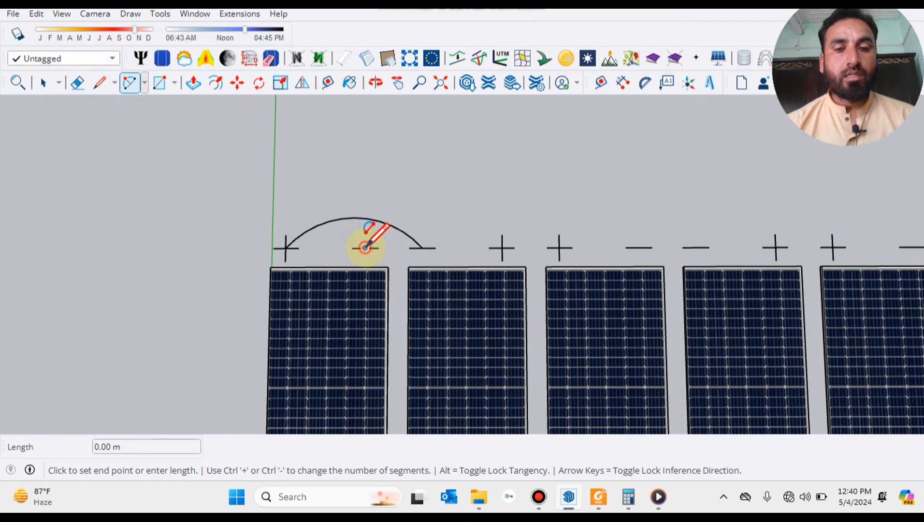
{"action": "left_click", "coordinate": [558, 247]}
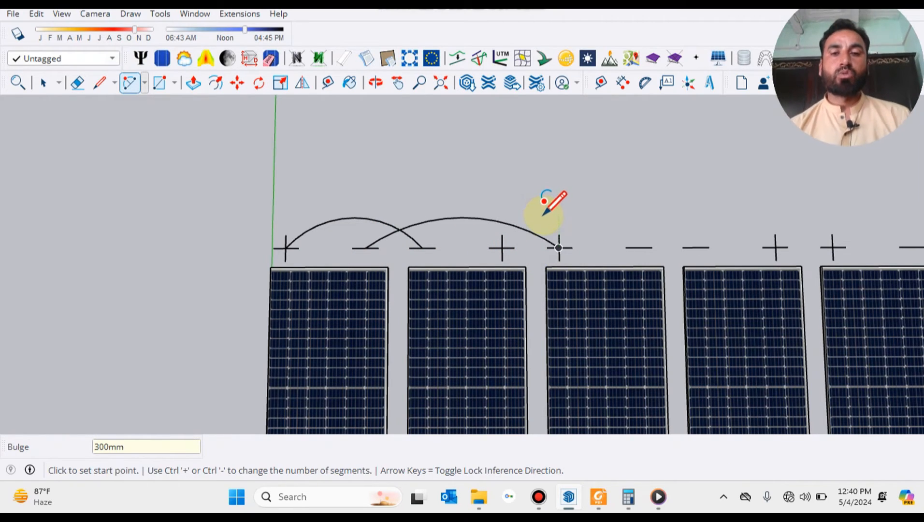
{"action": "mouse_move", "coordinate": [371, 261]}
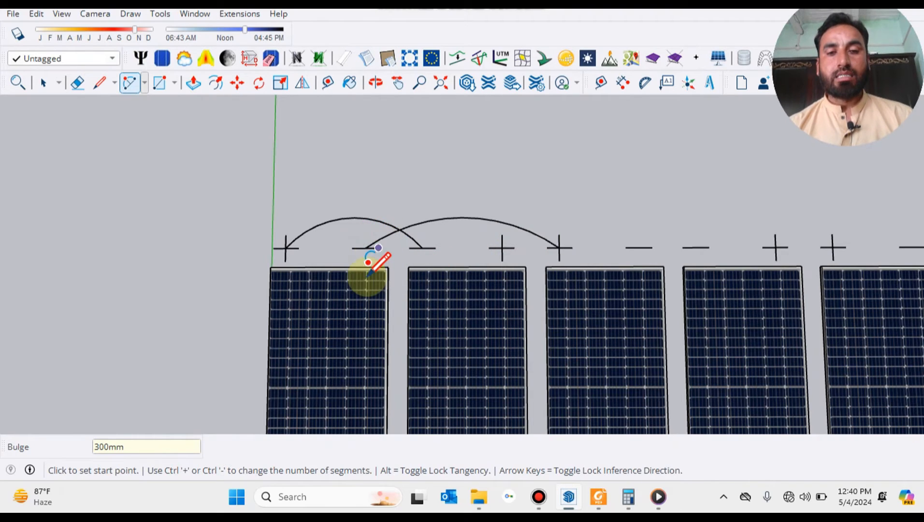
{"action": "mouse_move", "coordinate": [430, 242]}
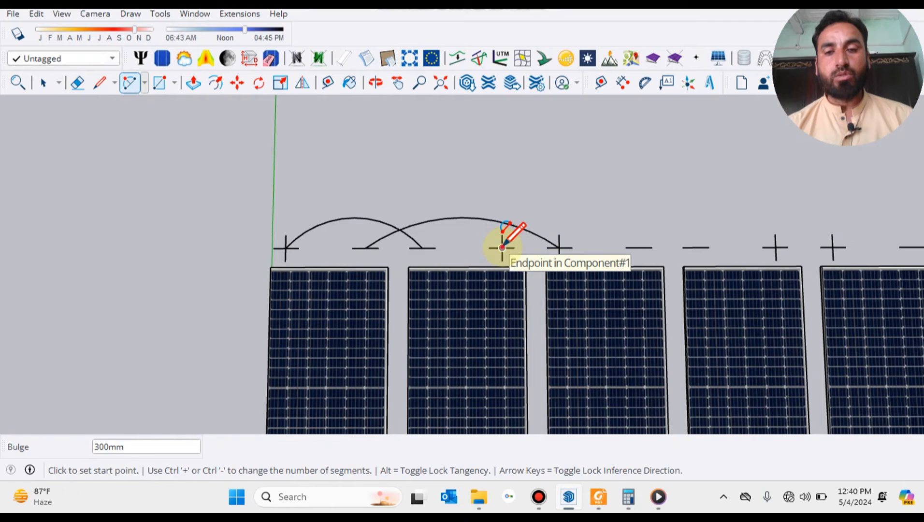
{"action": "left_click", "coordinate": [502, 248]}
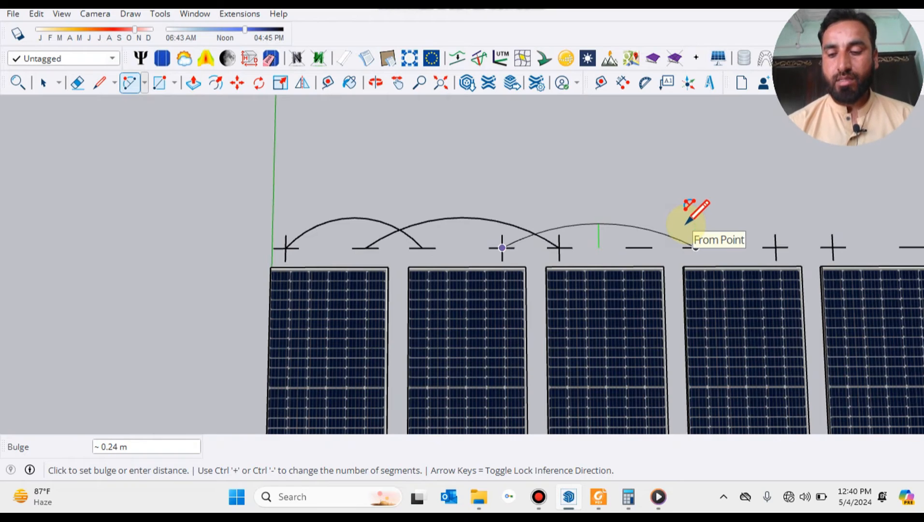
{"action": "type", "text": "300mm"}
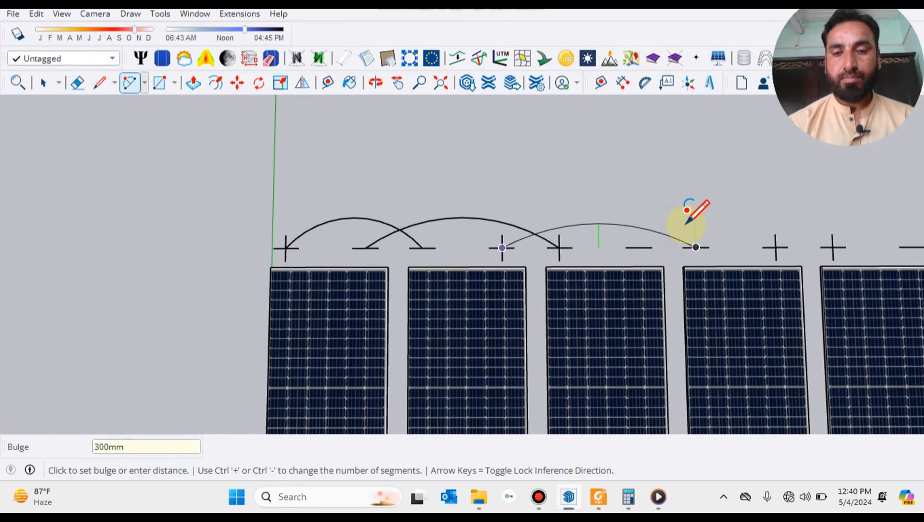
{"action": "left_click", "coordinate": [42, 82]}
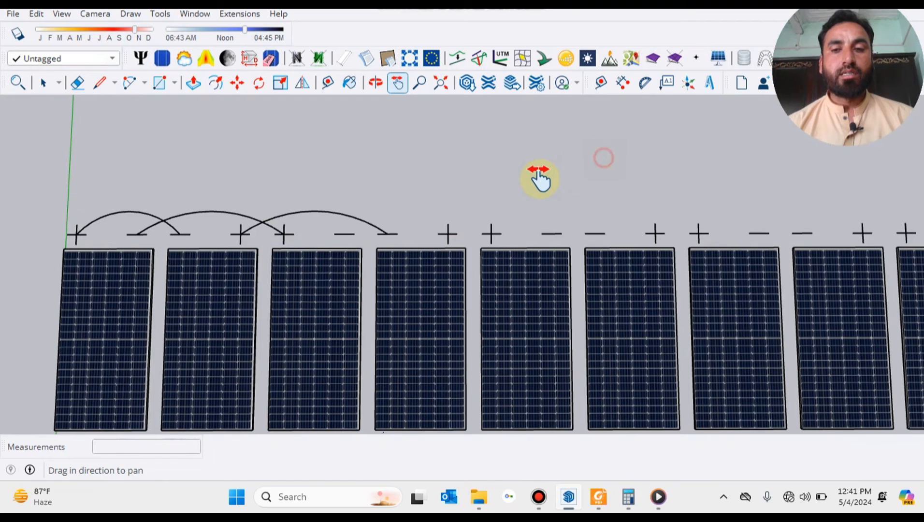
{"action": "left_click_drag", "start_coordinate": [540, 177], "coordinate": [442, 185]}
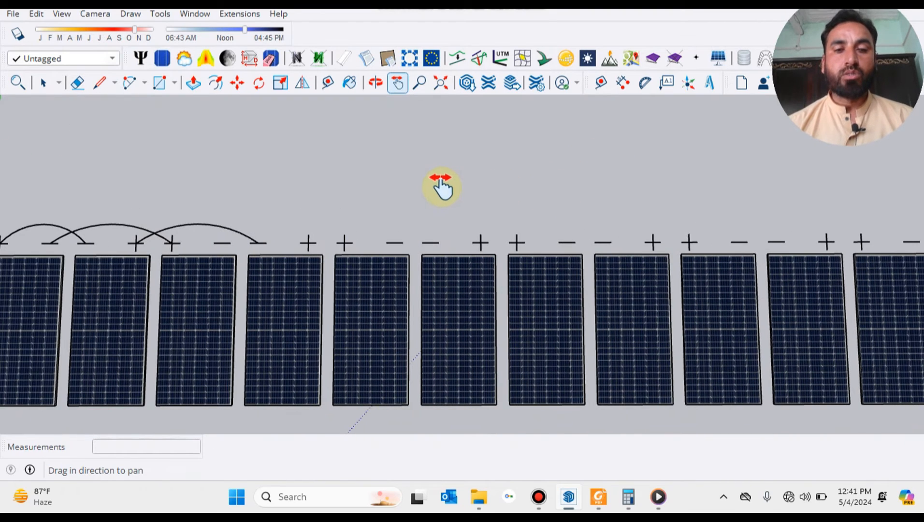
Continue the leapfrog jumper arcs along the next panels with 300 mm bulges
{"action": "left_click", "coordinate": [236, 82]}
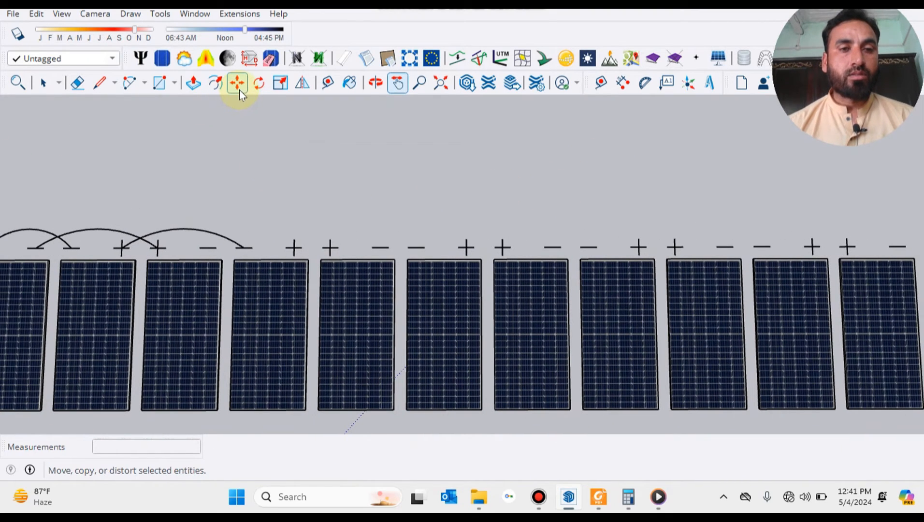
{"action": "left_click", "coordinate": [129, 83]}
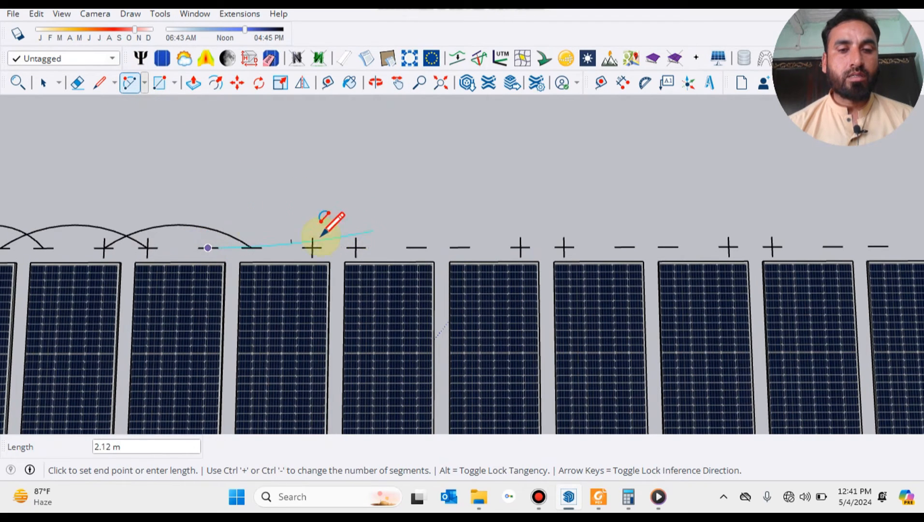
{"action": "left_click", "coordinate": [356, 246]}
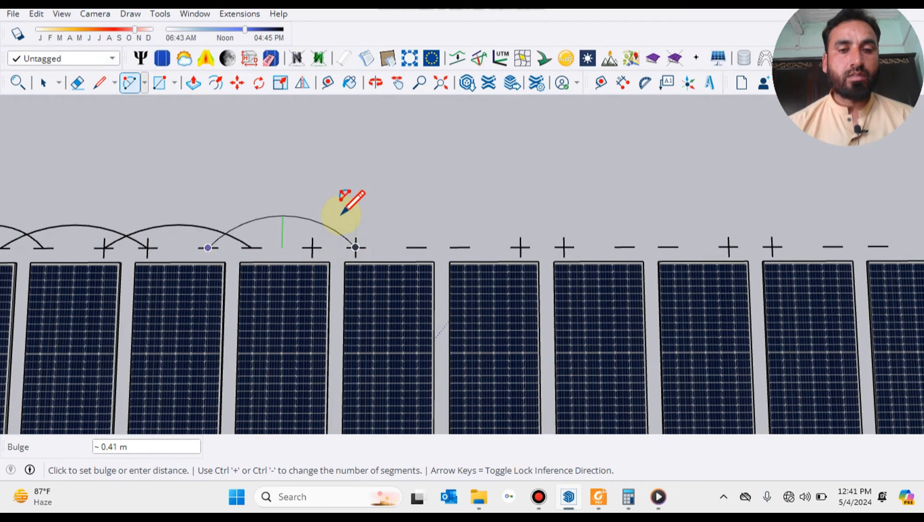
{"action": "type", "text": "300mm"}
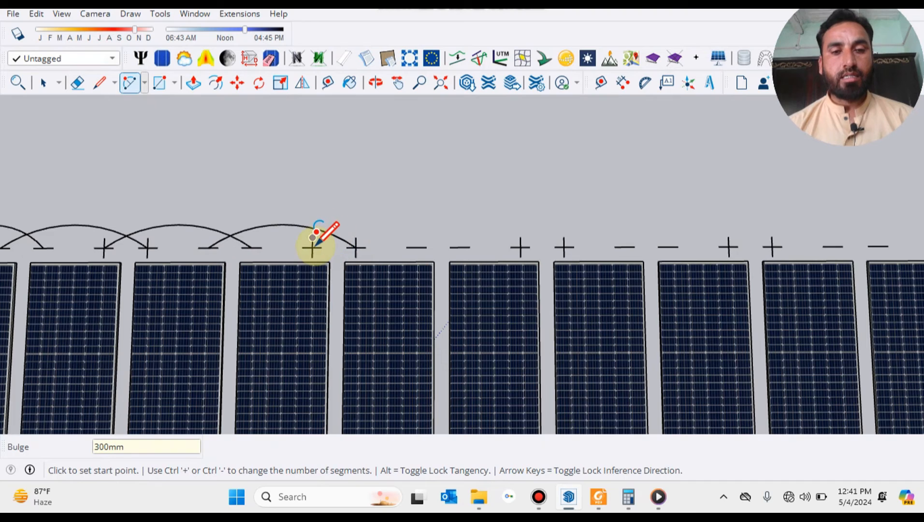
{"action": "left_click", "coordinate": [313, 248]}
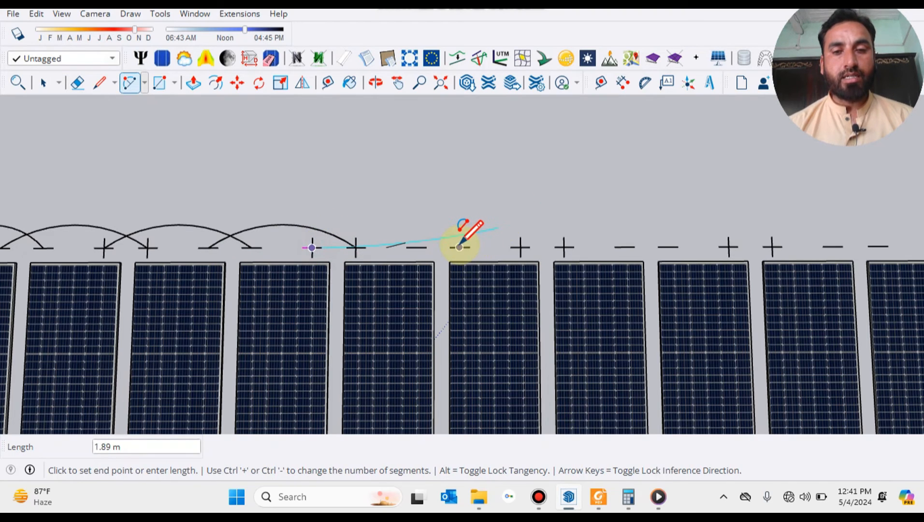
{"action": "left_click", "coordinate": [459, 246]}
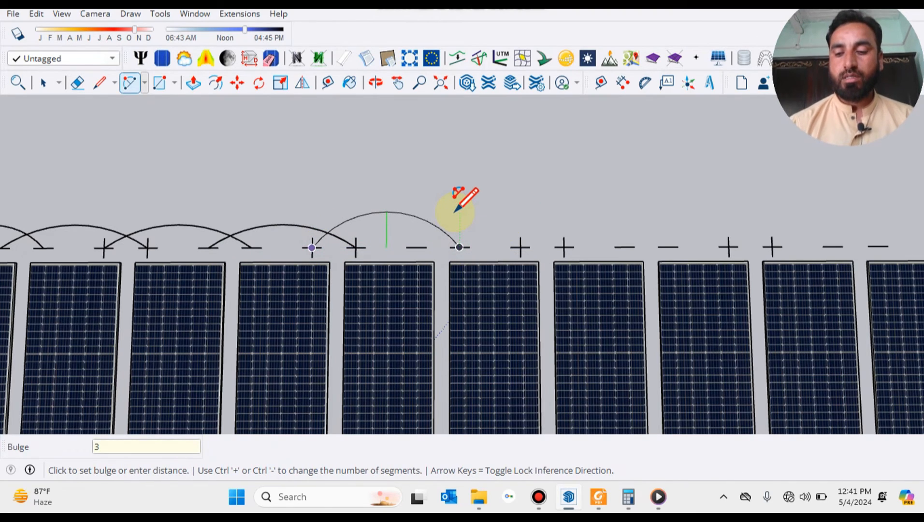
{"action": "type", "text": "300mm"}
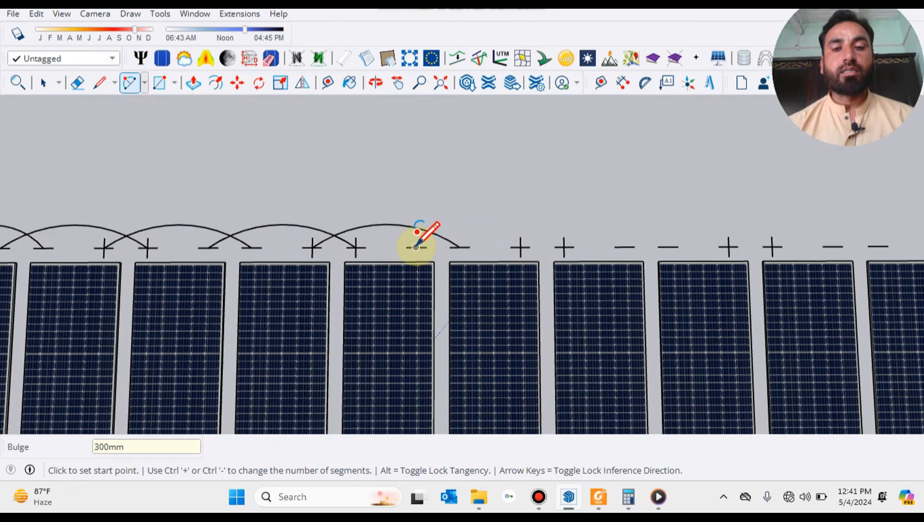
Draw the remaining 300 mm jumper arcs linking alternating terminals to the row's visible end
{"action": "left_click", "coordinate": [416, 247]}
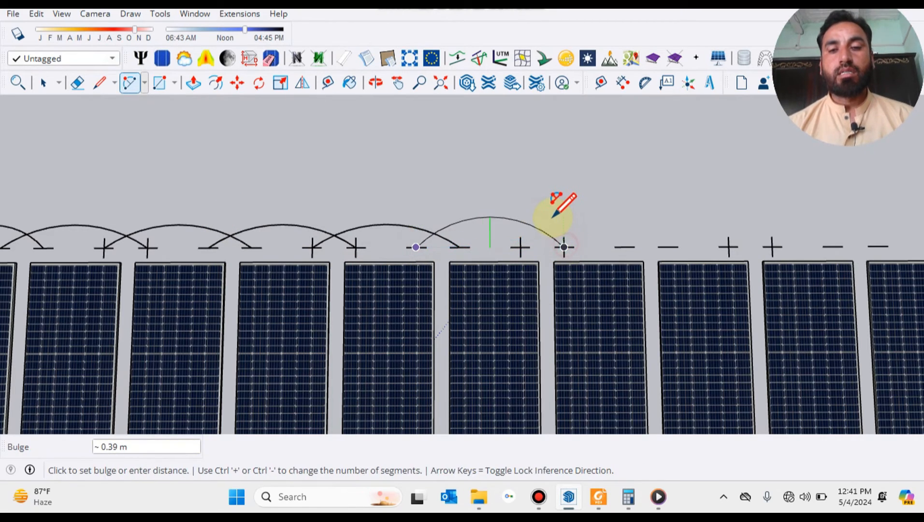
{"action": "type", "text": "300"}
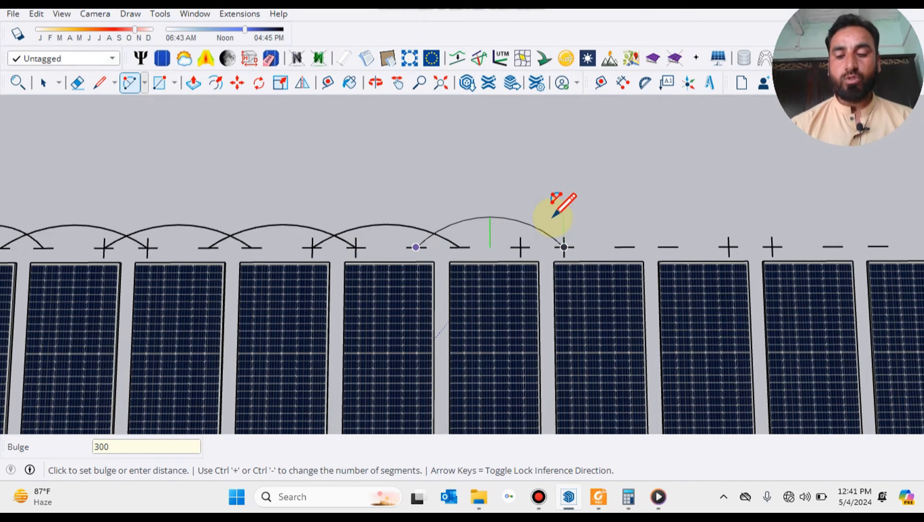
{"action": "left_click", "coordinate": [562, 247]}
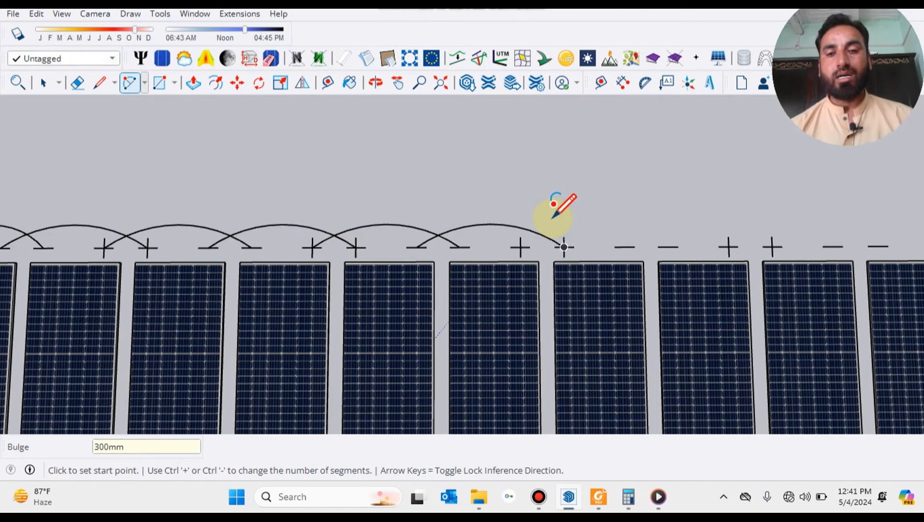
{"action": "mouse_move", "coordinate": [520, 246]}
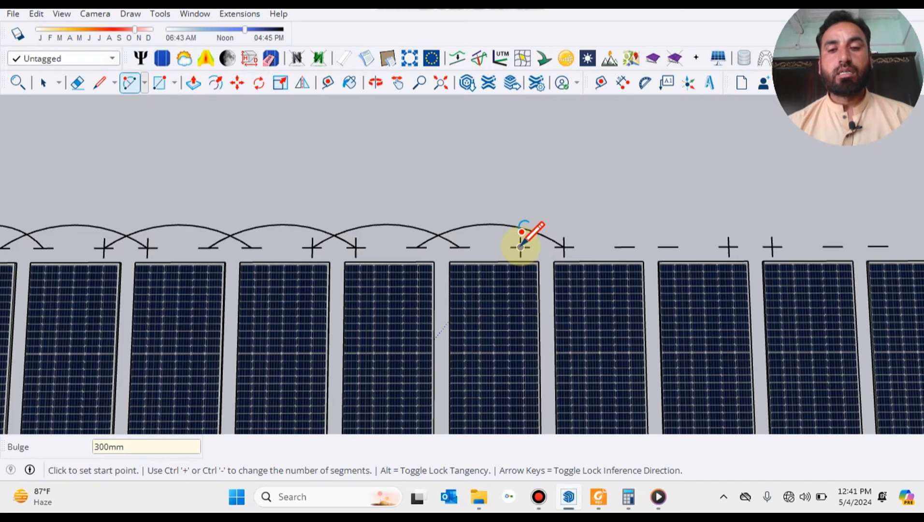
{"action": "left_click", "coordinate": [519, 247]}
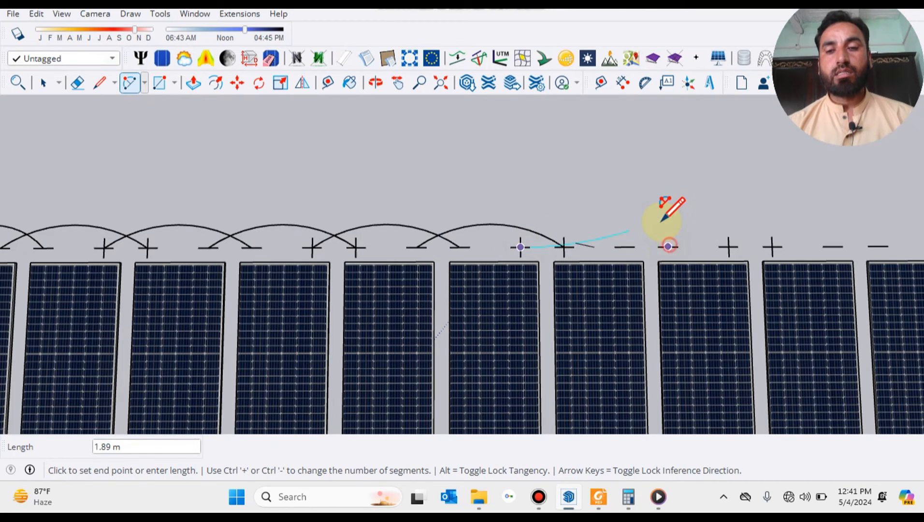
{"action": "left_click", "coordinate": [667, 246]}
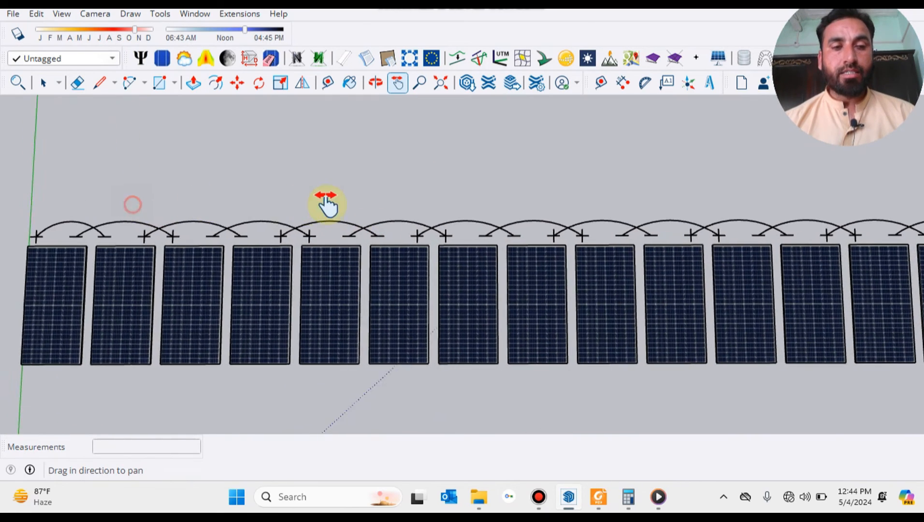
{"action": "left_click_drag", "start_coordinate": [327, 204], "coordinate": [254, 288]}
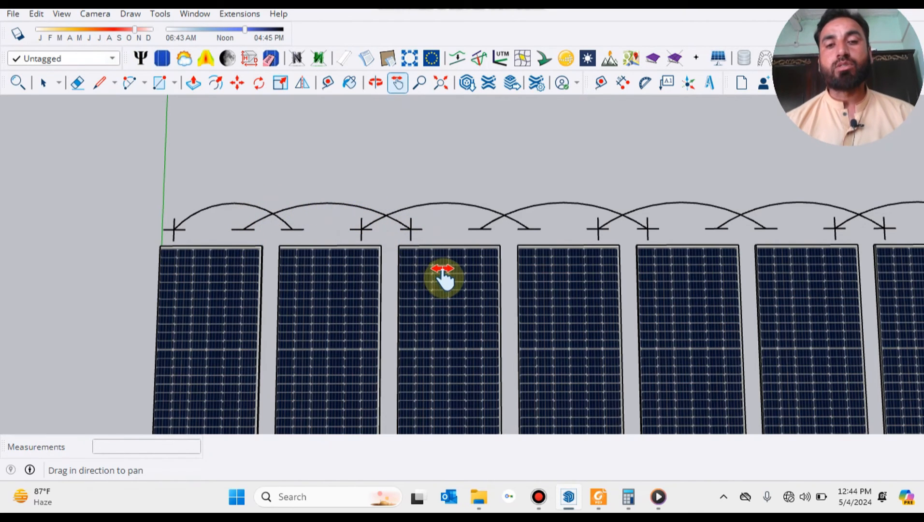
{"action": "left_click_drag", "start_coordinate": [445, 277], "coordinate": [439, 206]}
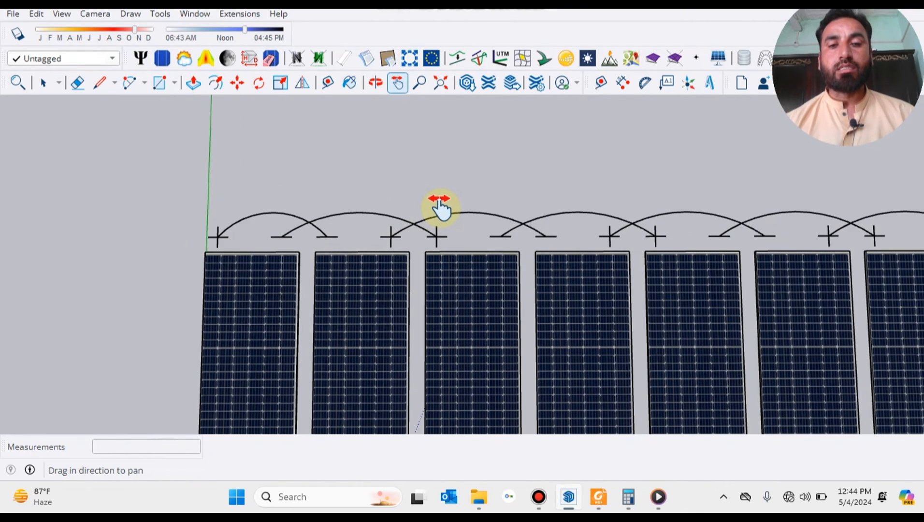
{"action": "left_click_drag", "start_coordinate": [438, 206], "coordinate": [421, 195]}
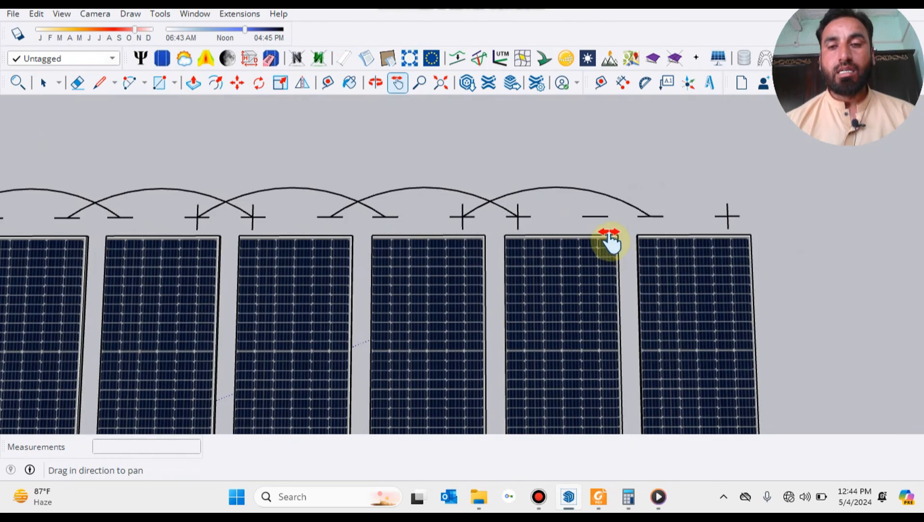
{"action": "left_click_drag", "start_coordinate": [613, 242], "coordinate": [589, 267]}
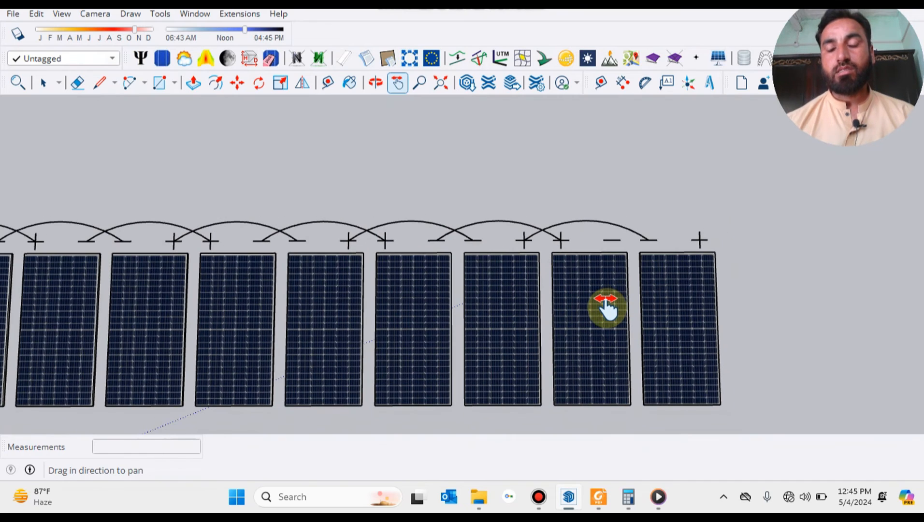
{"action": "left_click_drag", "start_coordinate": [607, 306], "coordinate": [589, 306]}
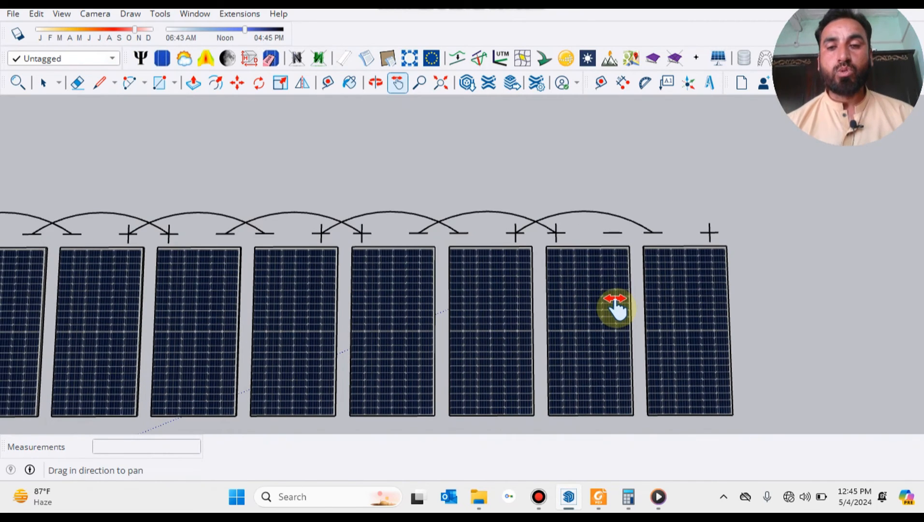
{"action": "left_click", "coordinate": [99, 82]}
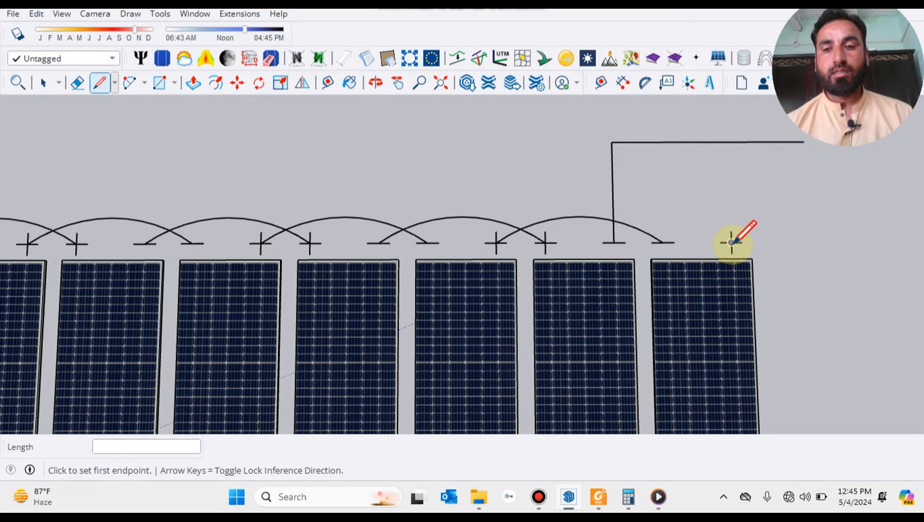
Draw a straight output lead running right from the last panel's positive terminal
{"action": "left_click", "coordinate": [732, 241]}
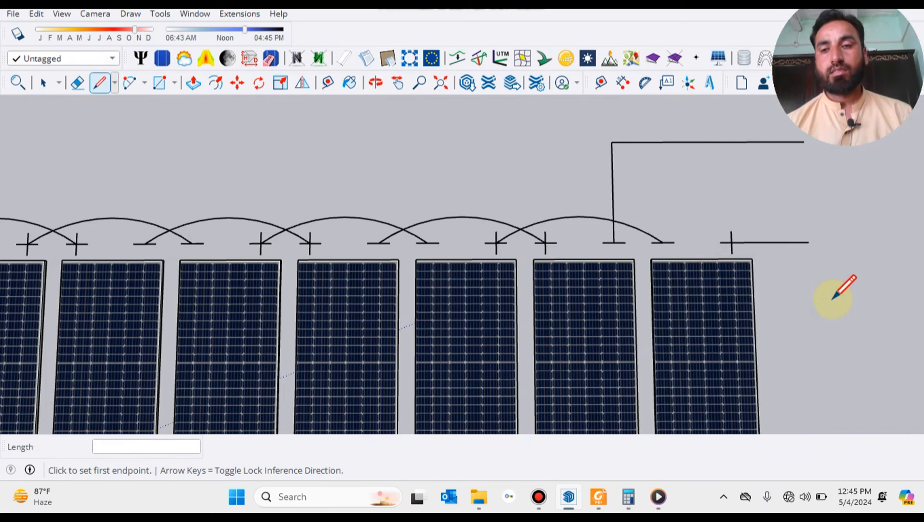
{"action": "left_click", "coordinate": [237, 82]}
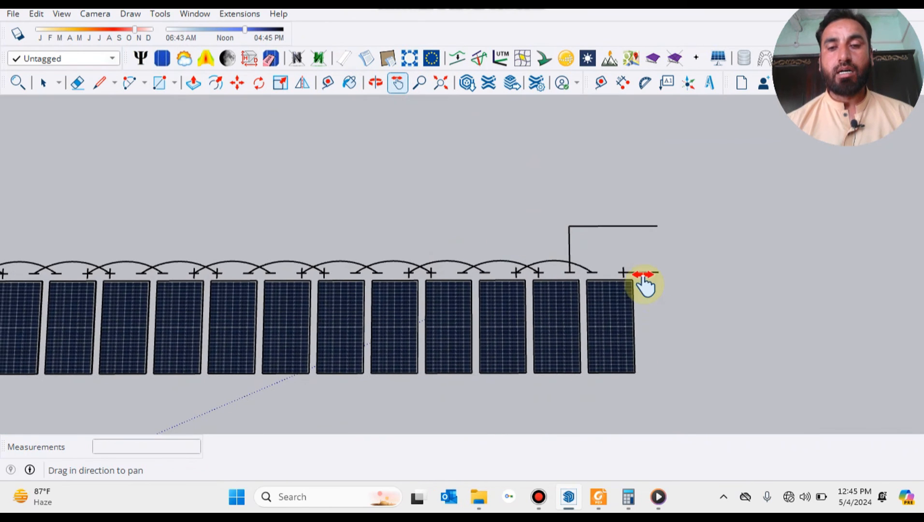
{"action": "left_click_drag", "start_coordinate": [645, 286], "coordinate": [486, 238]}
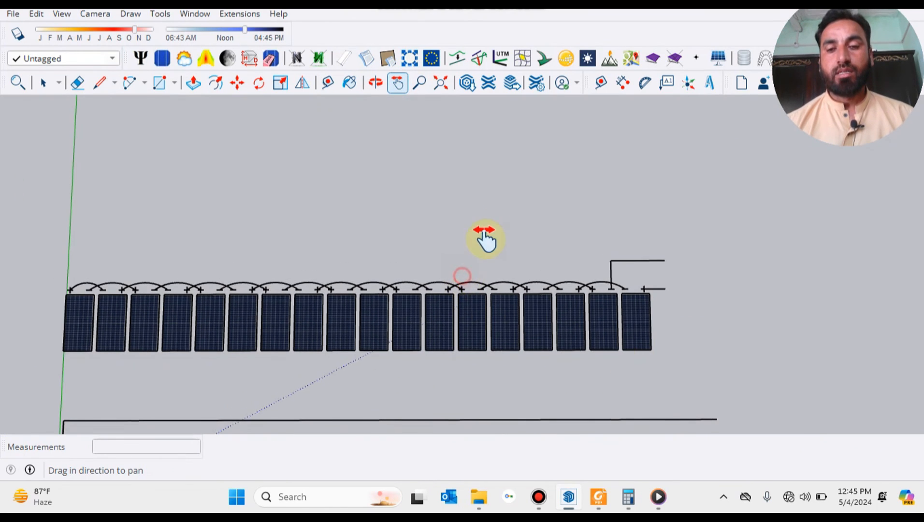
{"action": "left_click_drag", "start_coordinate": [483, 238], "coordinate": [648, 239]}
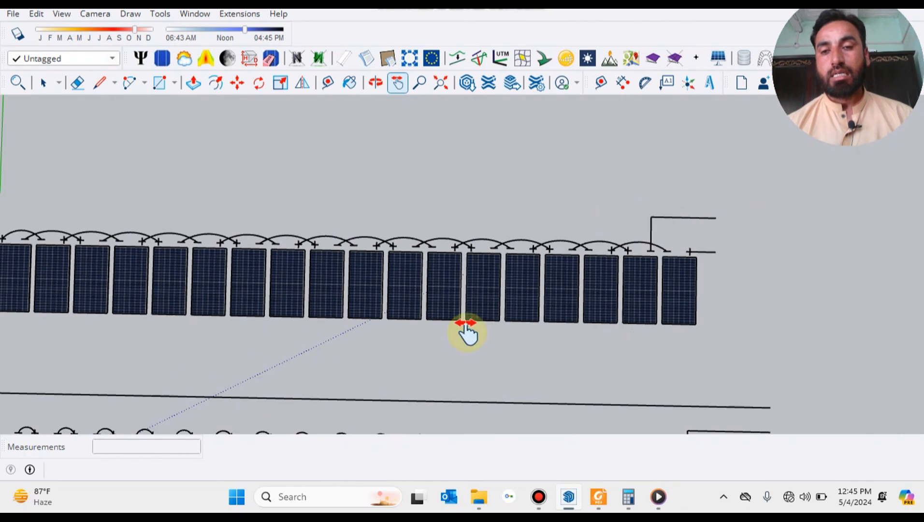
{"action": "left_click_drag", "start_coordinate": [466, 330], "coordinate": [694, 345]}
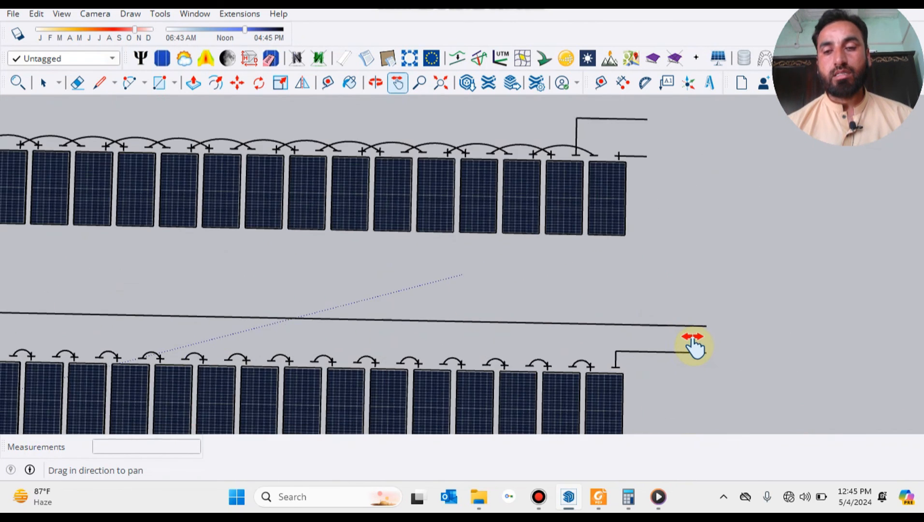
{"action": "left_click_drag", "start_coordinate": [694, 345], "coordinate": [209, 335]}
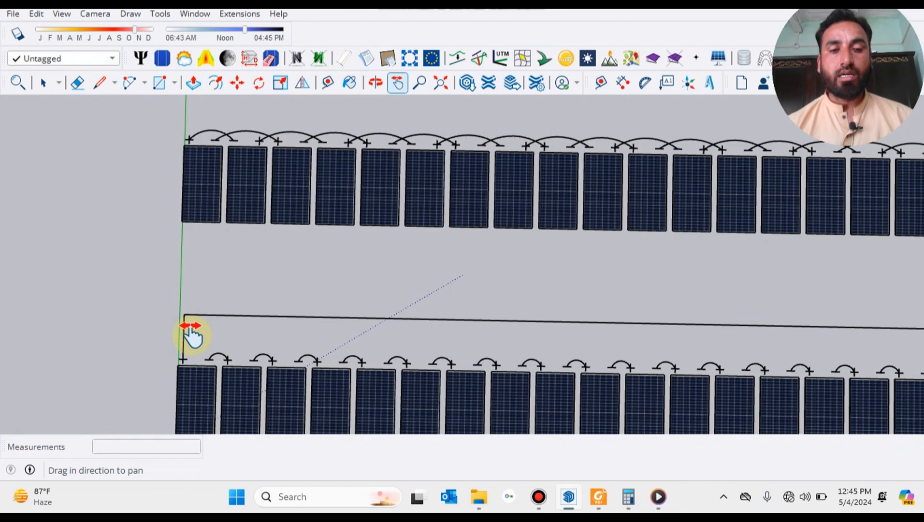
{"action": "left_click_drag", "start_coordinate": [191, 329], "coordinate": [416, 327]}
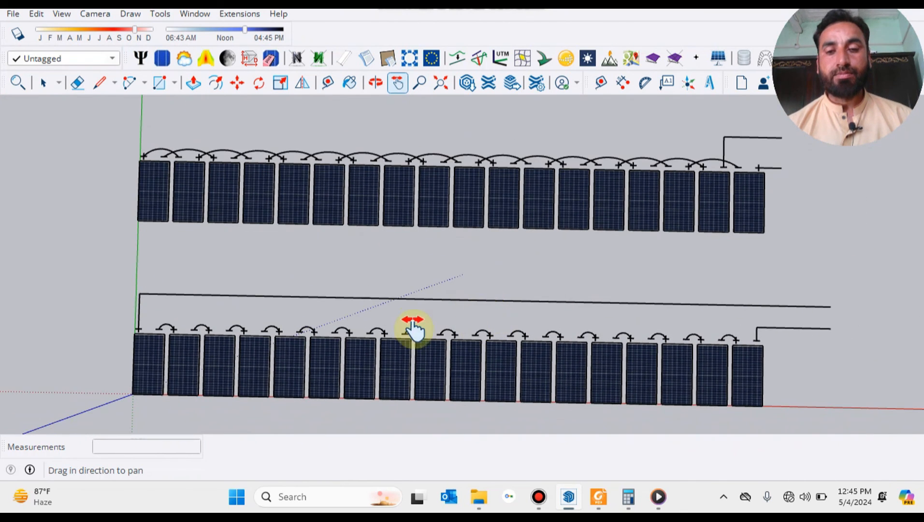
{"action": "left_click_drag", "start_coordinate": [412, 326], "coordinate": [404, 332]}
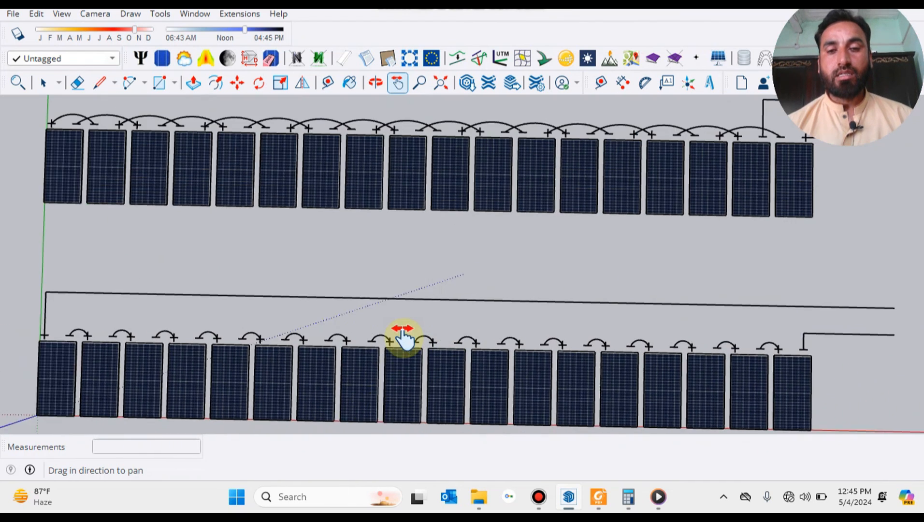
{"action": "left_click_drag", "start_coordinate": [404, 336], "coordinate": [630, 295]}
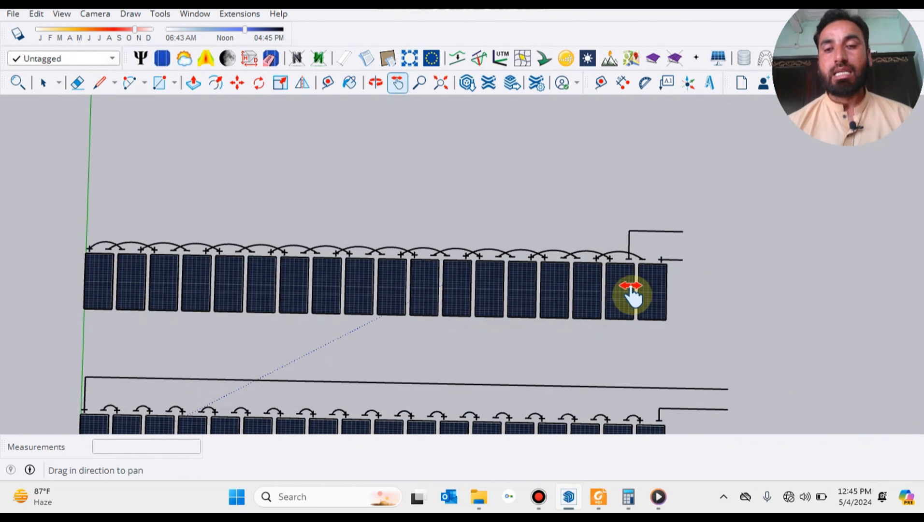
{"action": "left_click_drag", "start_coordinate": [629, 294], "coordinate": [590, 242]}
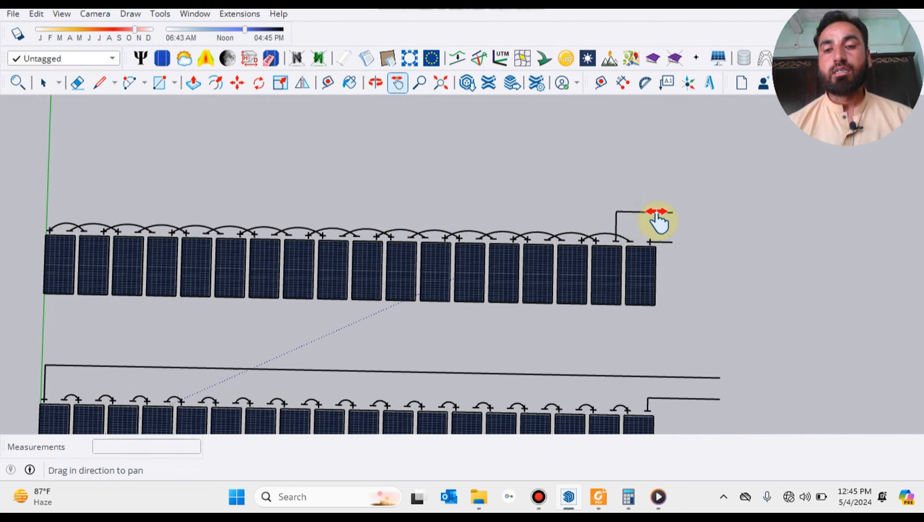
{"action": "left_click_drag", "start_coordinate": [657, 221], "coordinate": [410, 318]}
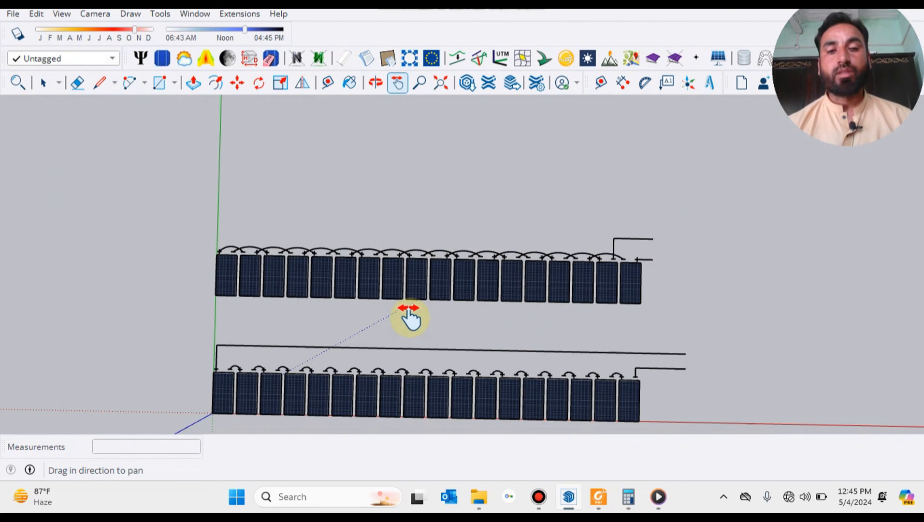
{"action": "left_click_drag", "start_coordinate": [410, 318], "coordinate": [616, 218]}
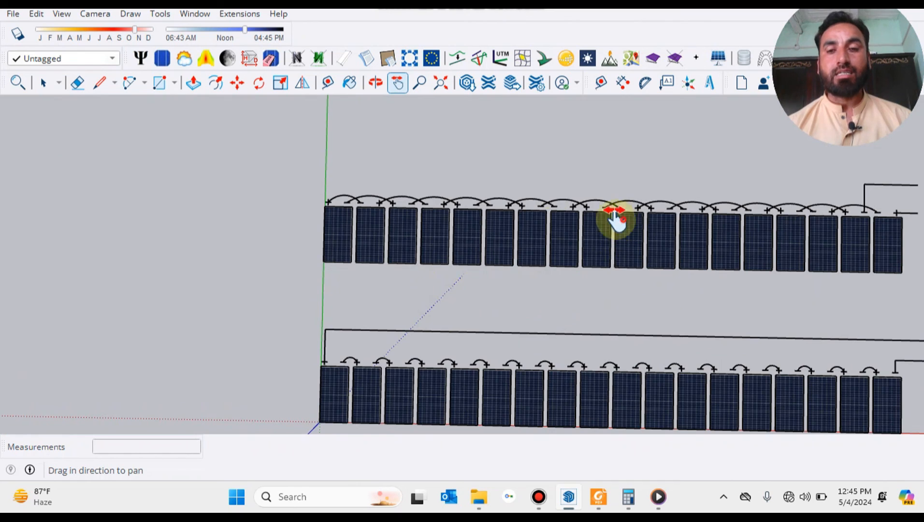
{"action": "left_click_drag", "start_coordinate": [615, 225], "coordinate": [592, 289]}
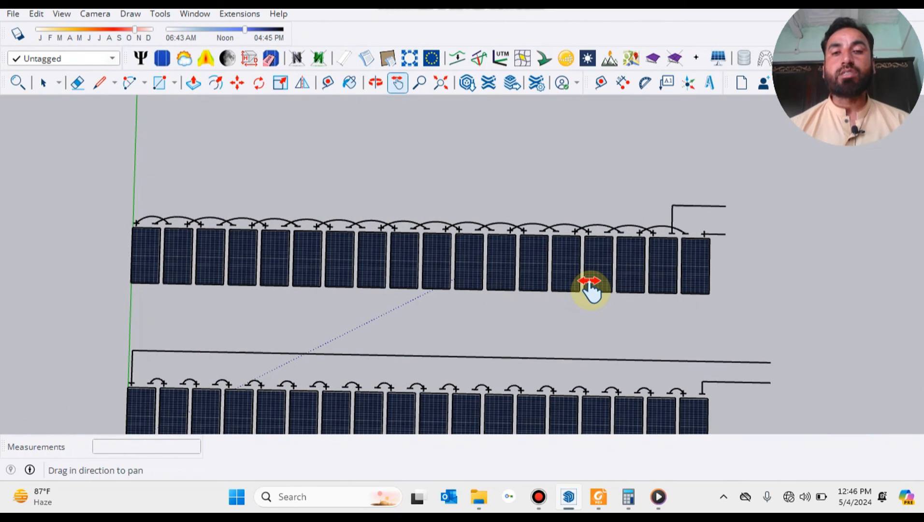
{"action": "mouse_move", "coordinate": [598, 289]}
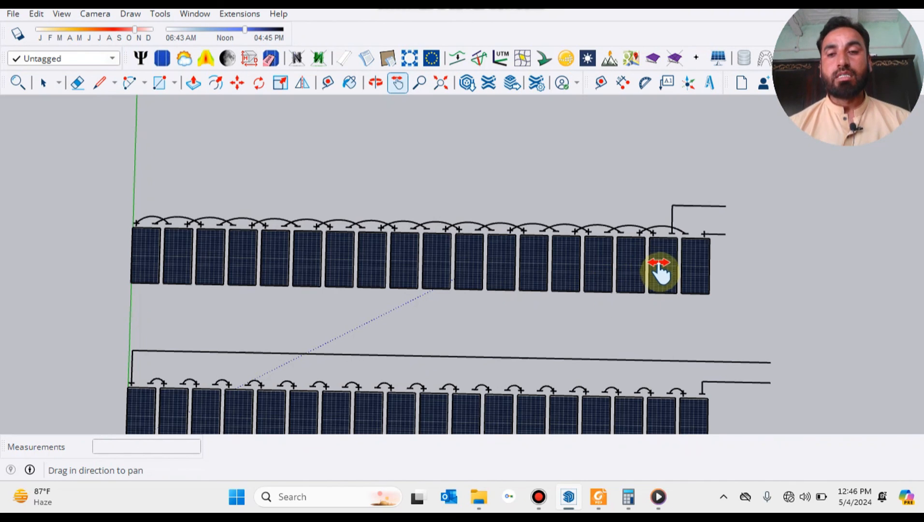
{"action": "mouse_move", "coordinate": [660, 283]}
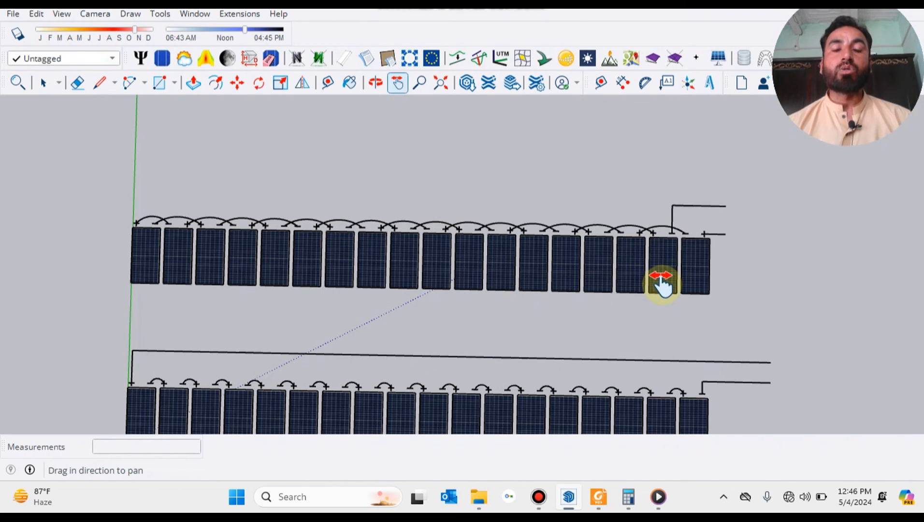
{"action": "mouse_move", "coordinate": [663, 276]}
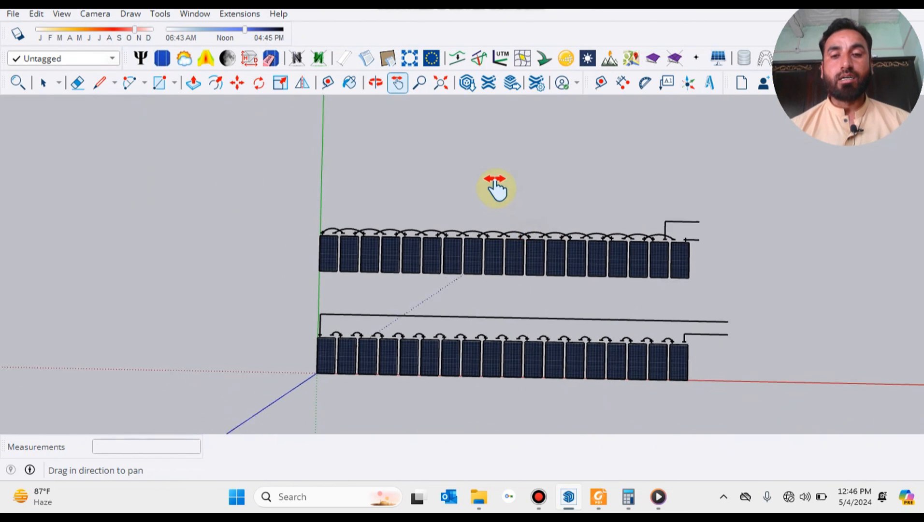
{"action": "left_click_drag", "start_coordinate": [495, 187], "coordinate": [512, 269]}
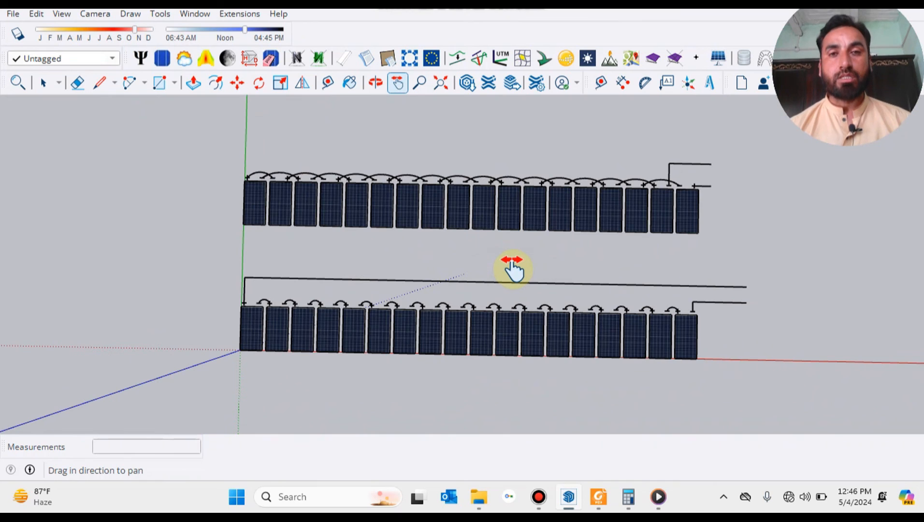
{"action": "left_click_drag", "start_coordinate": [513, 265], "coordinate": [543, 371]}
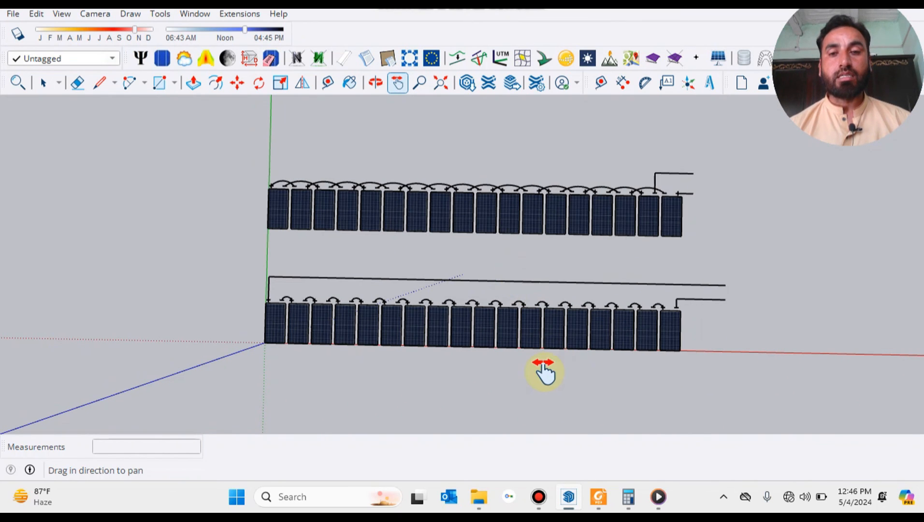
{"action": "mouse_move", "coordinate": [501, 372]}
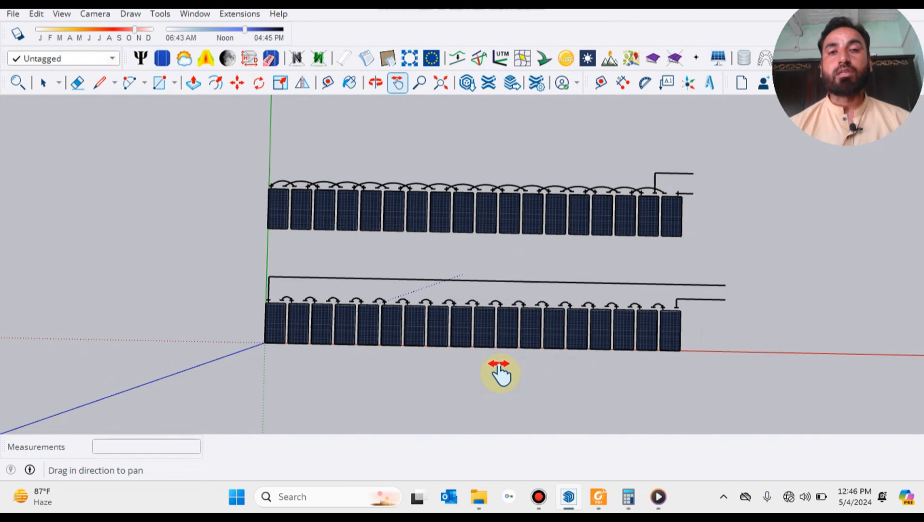